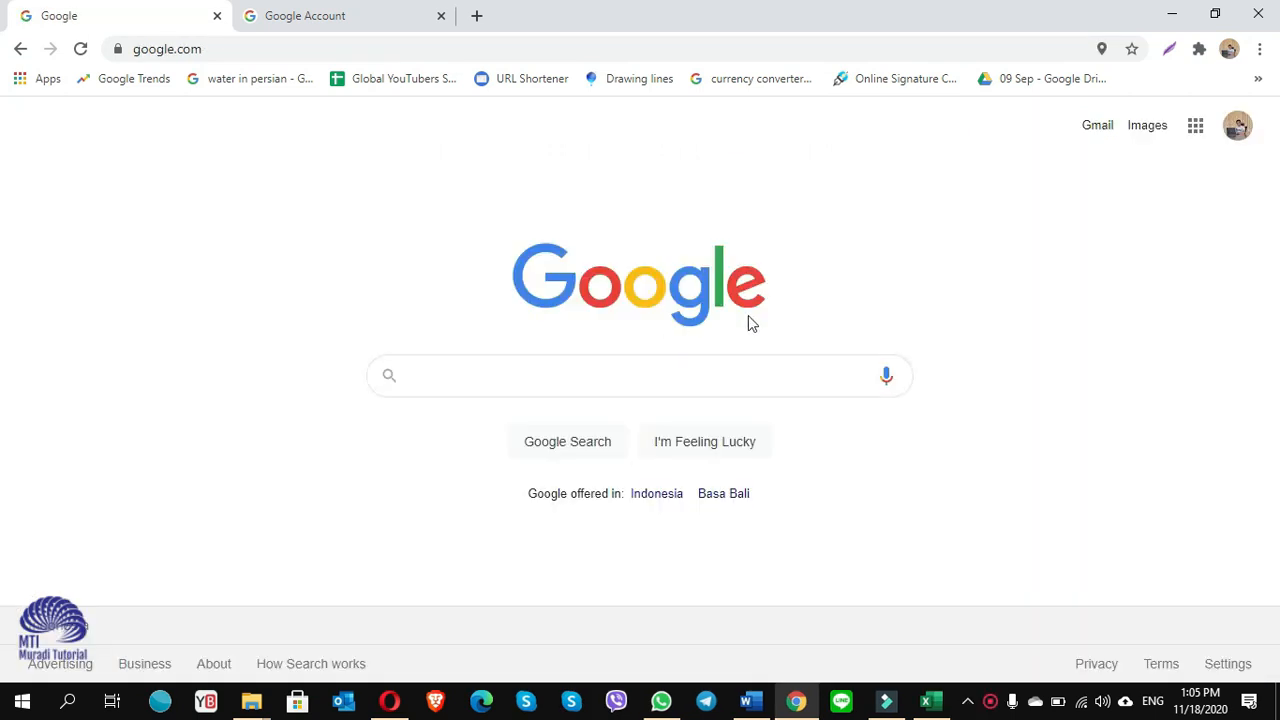
Enter paypal.com in the address bar and load the PayPal website
{"action": "left_click", "coordinate": [168, 48]}
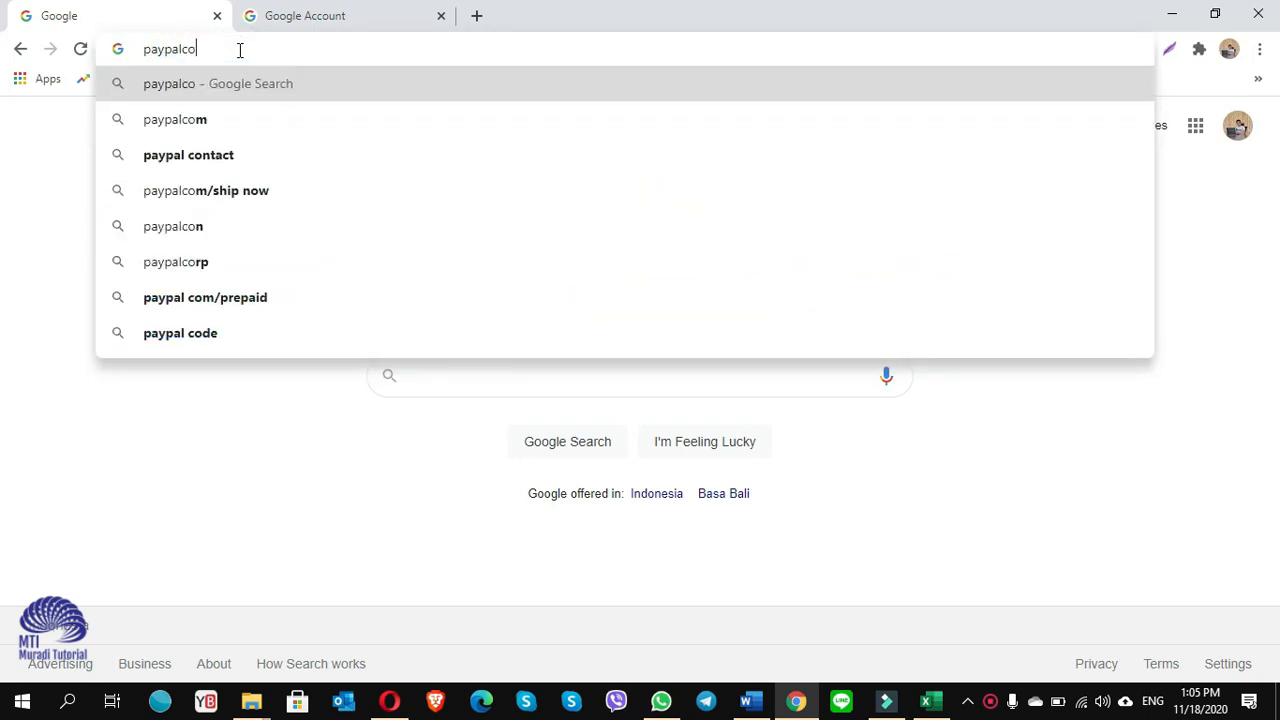
{"action": "key", "text": "Backspace"}
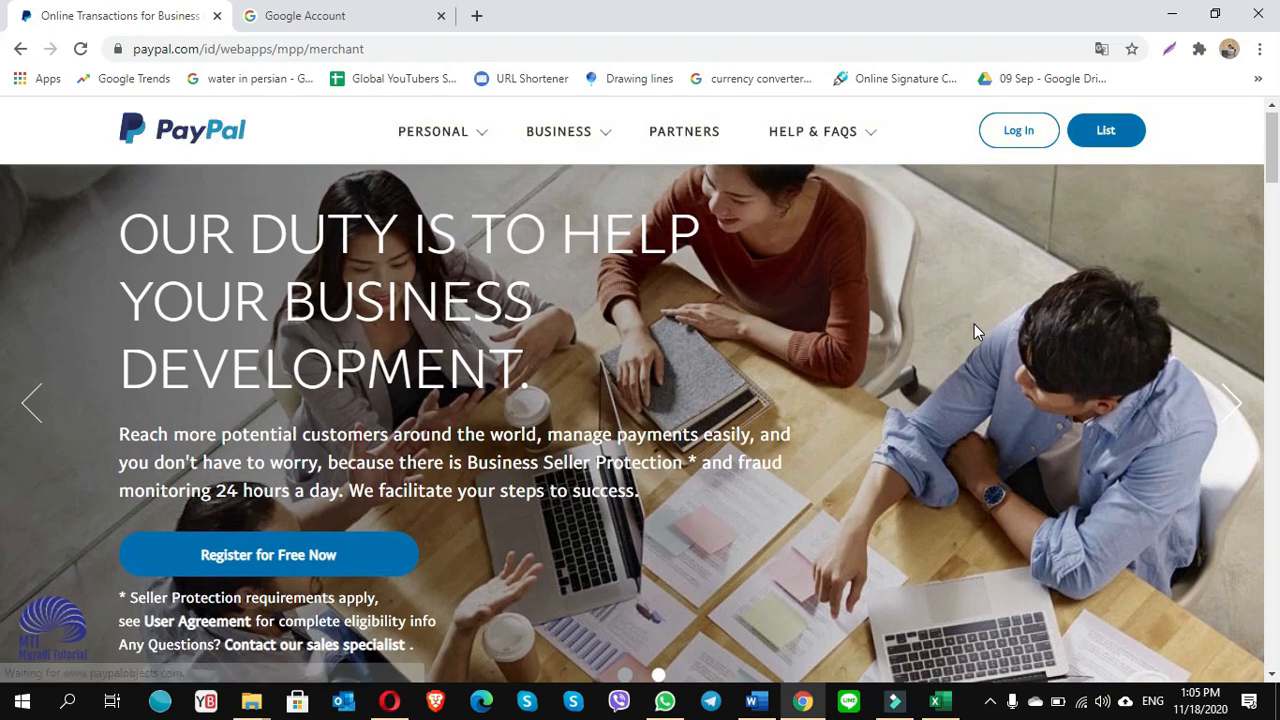
{"action": "mouse_move", "coordinate": [1036, 442]}
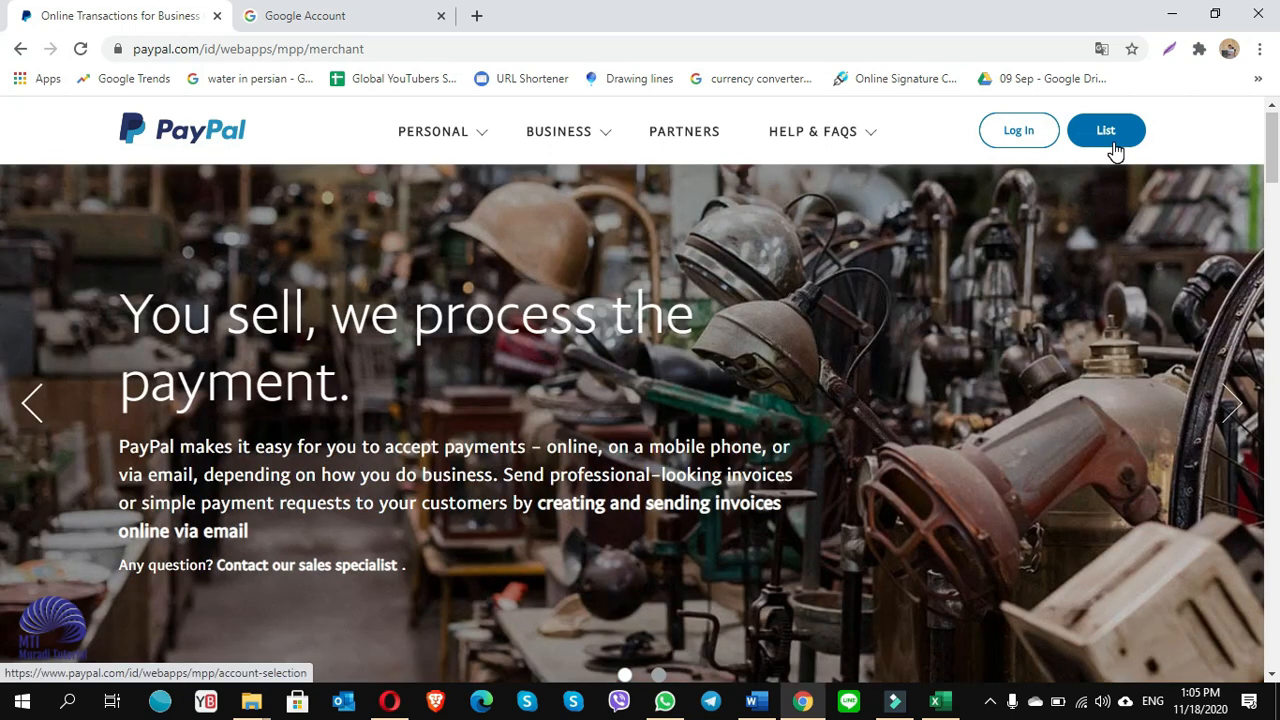
{"action": "mouse_move", "coordinate": [1110, 144]}
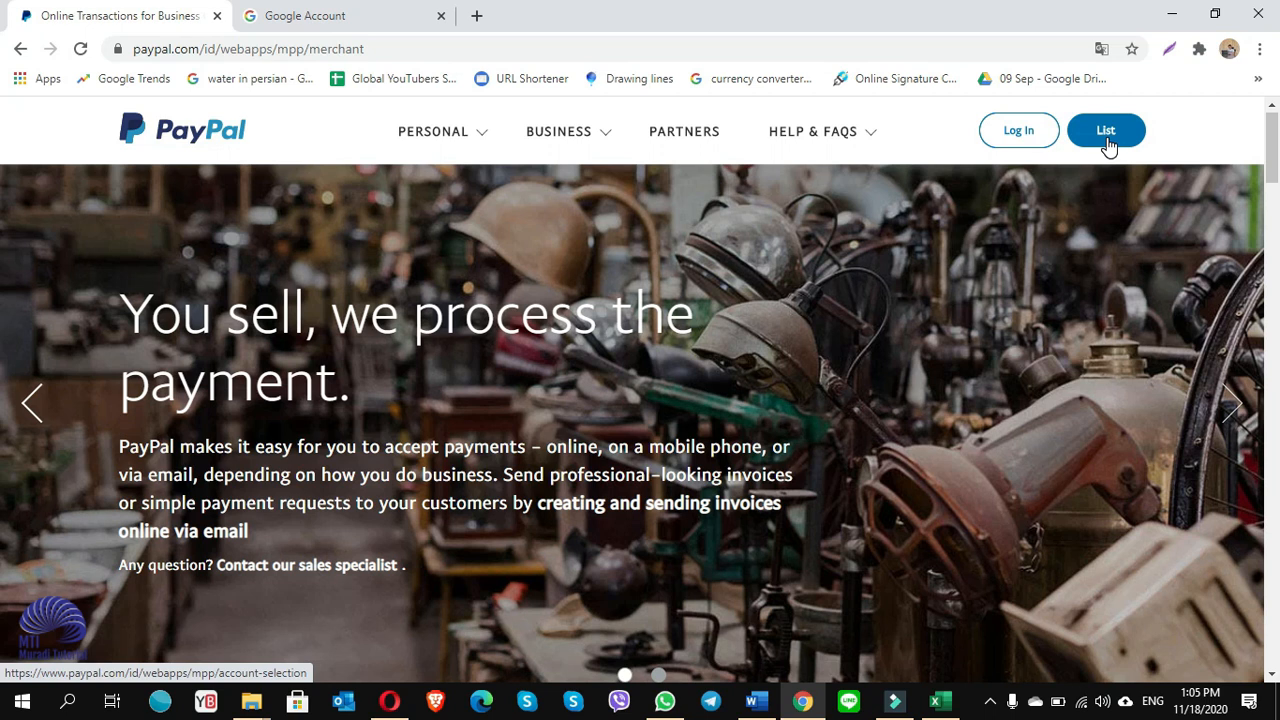
Start signing up for a new account from the top-right sign-up button
{"action": "left_click", "coordinate": [1104, 130]}
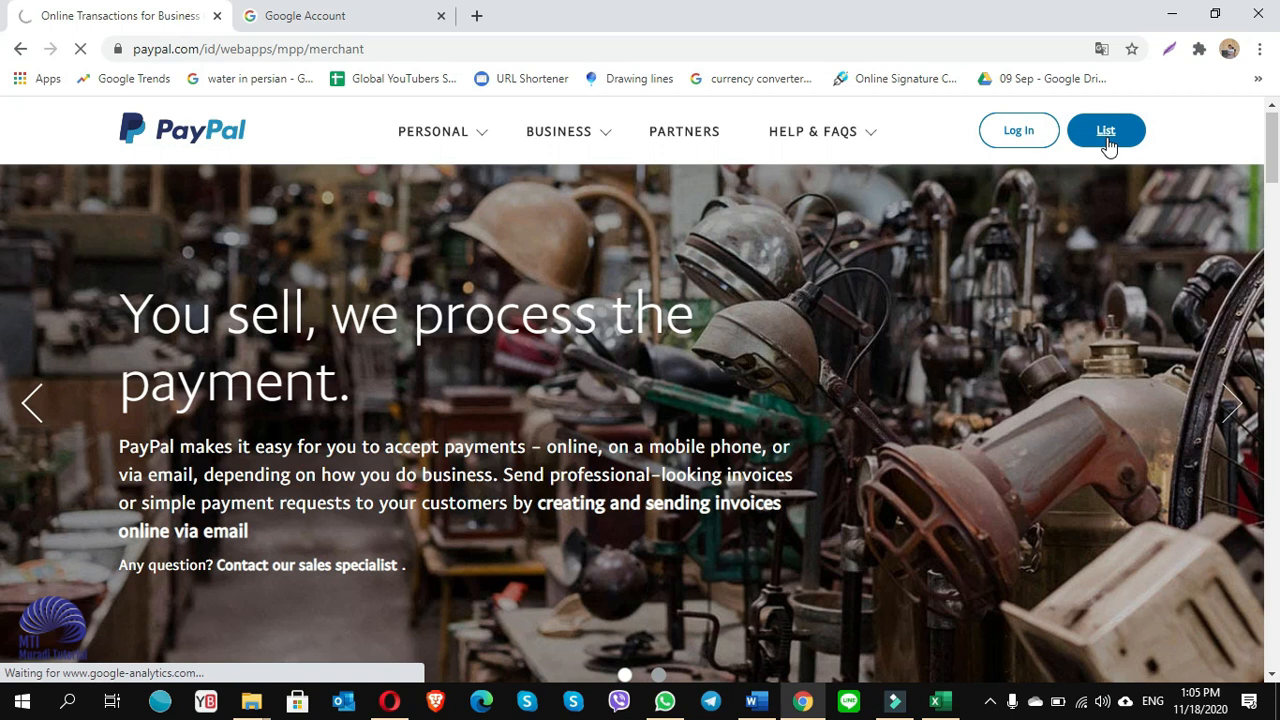
Choose a Personal Account with 'I am not sure' as user type and continue to the phone step
{"action": "left_click", "coordinate": [1104, 130]}
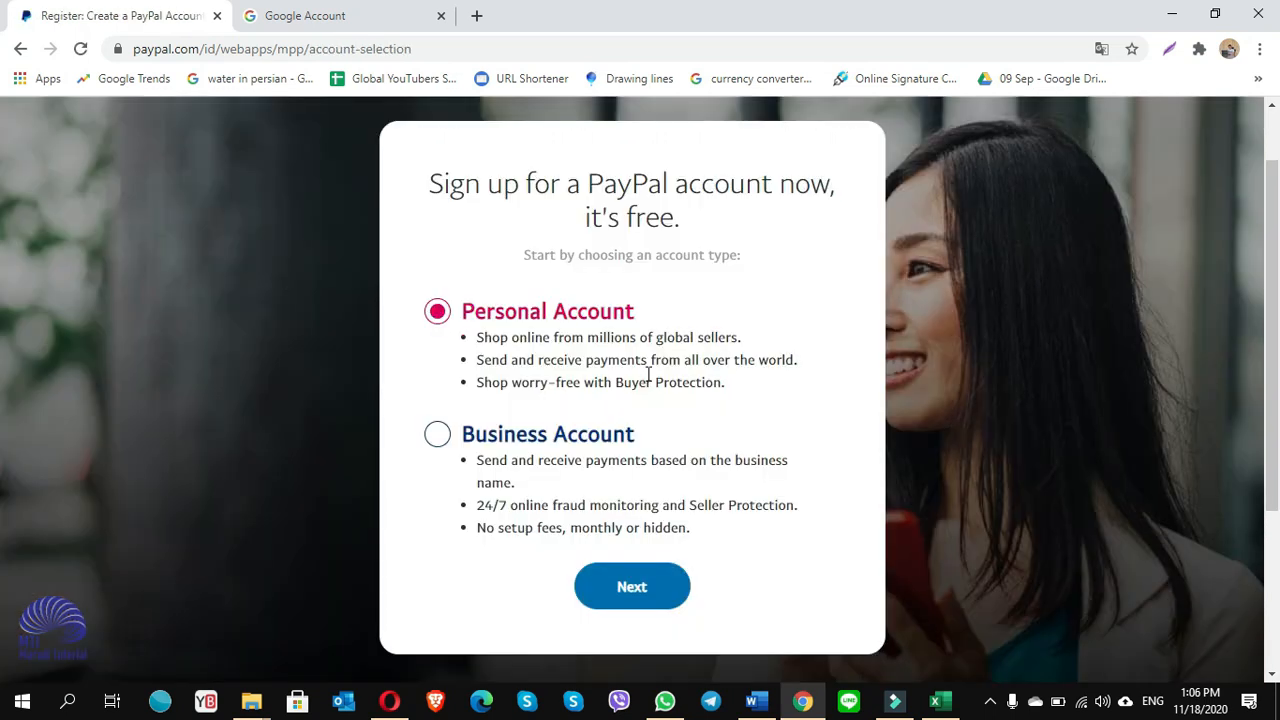
{"action": "mouse_move", "coordinate": [492, 324]}
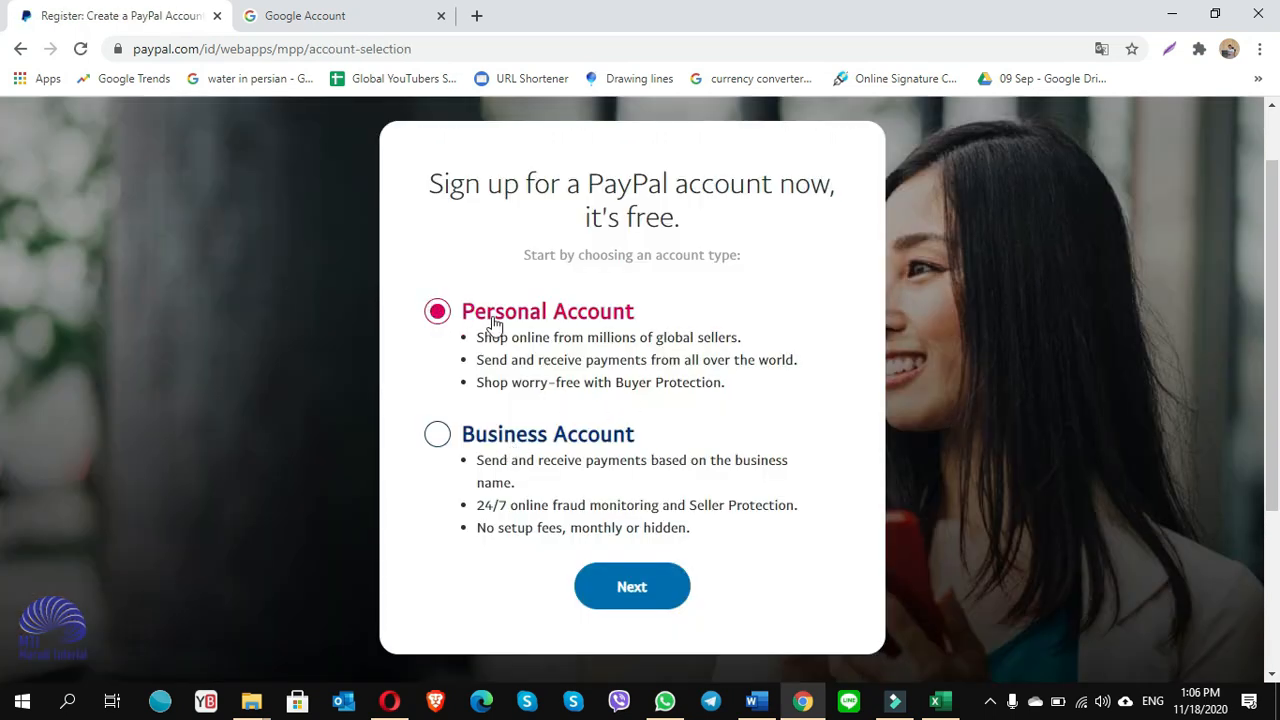
{"action": "left_click", "coordinate": [632, 586]}
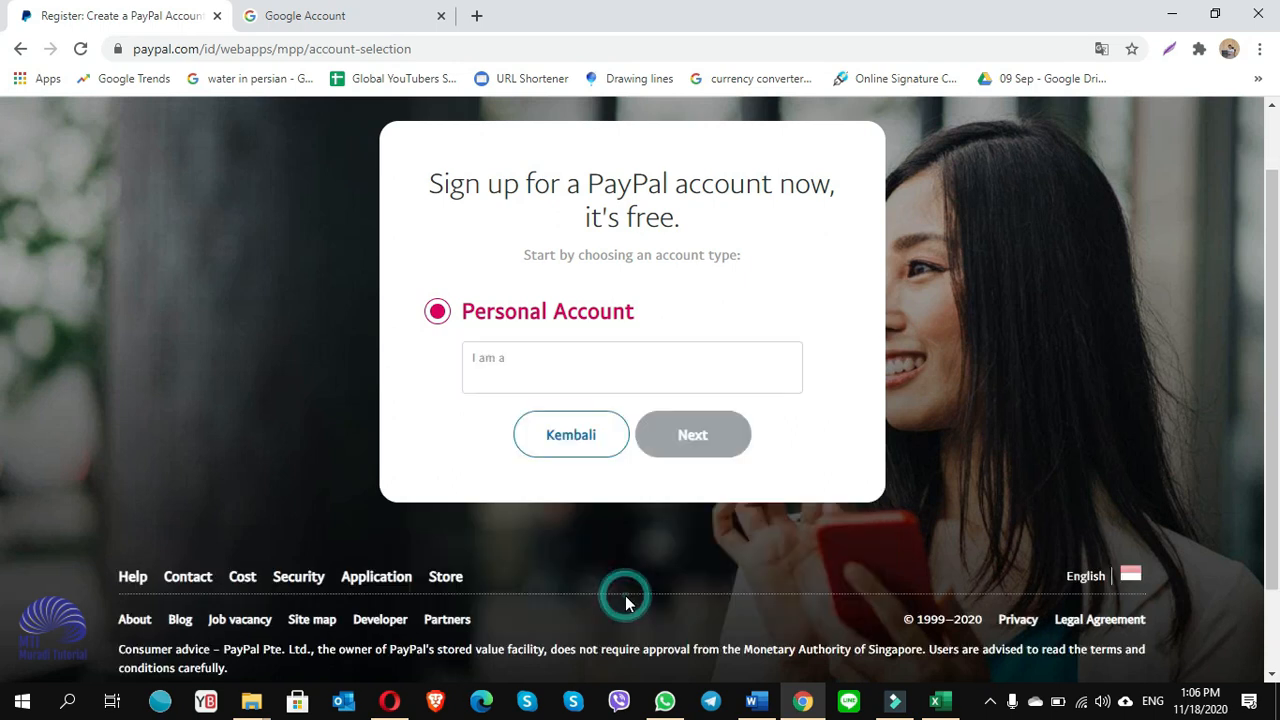
{"action": "left_click", "coordinate": [632, 368]}
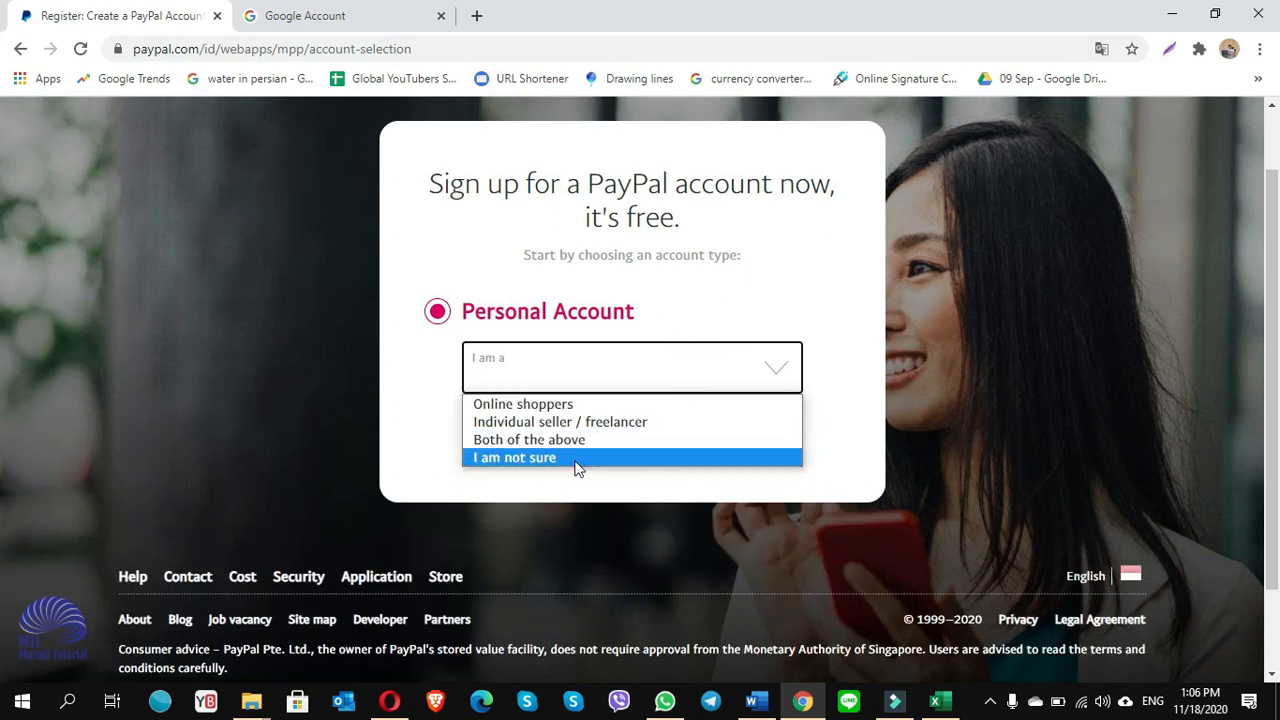
{"action": "left_click", "coordinate": [514, 456]}
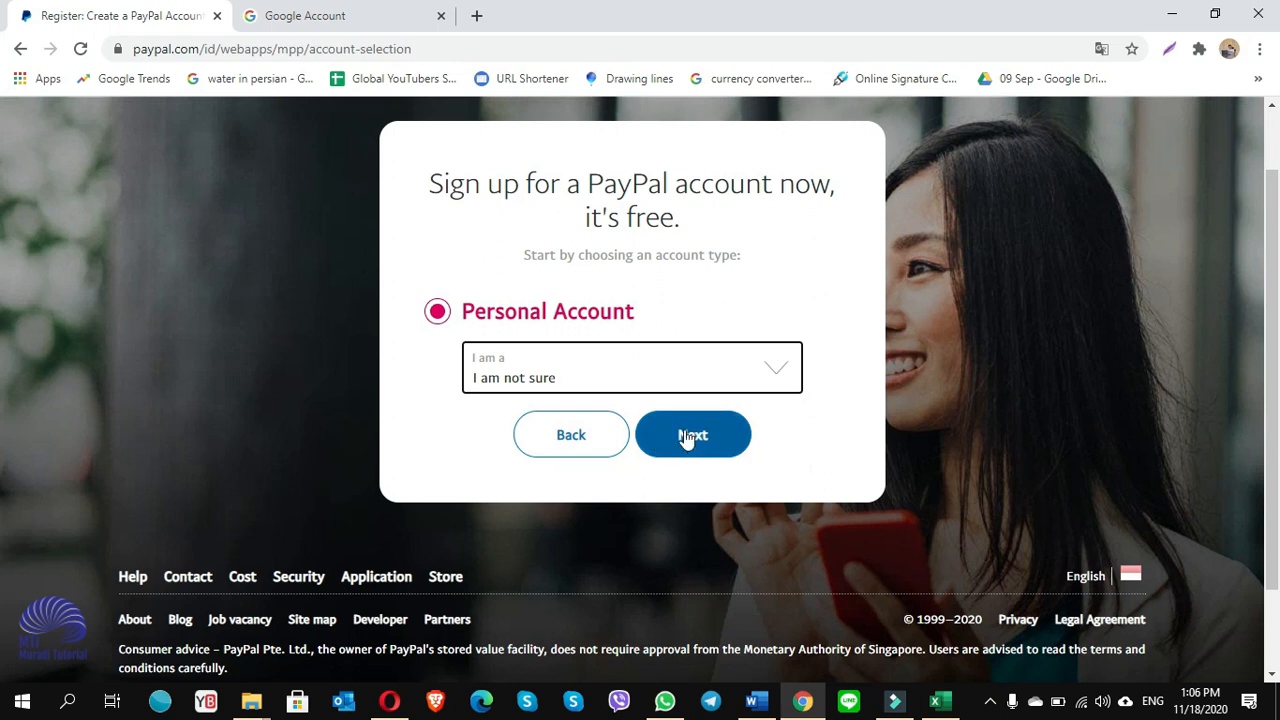
{"action": "left_click", "coordinate": [692, 434]}
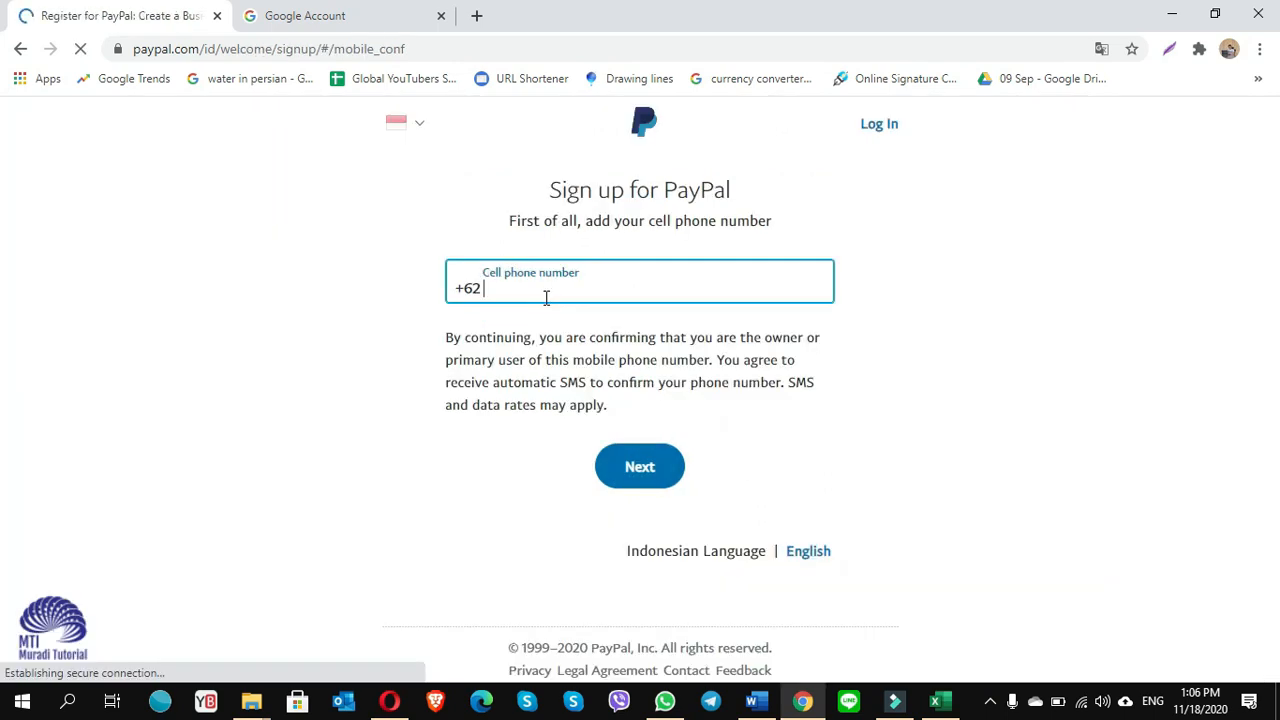
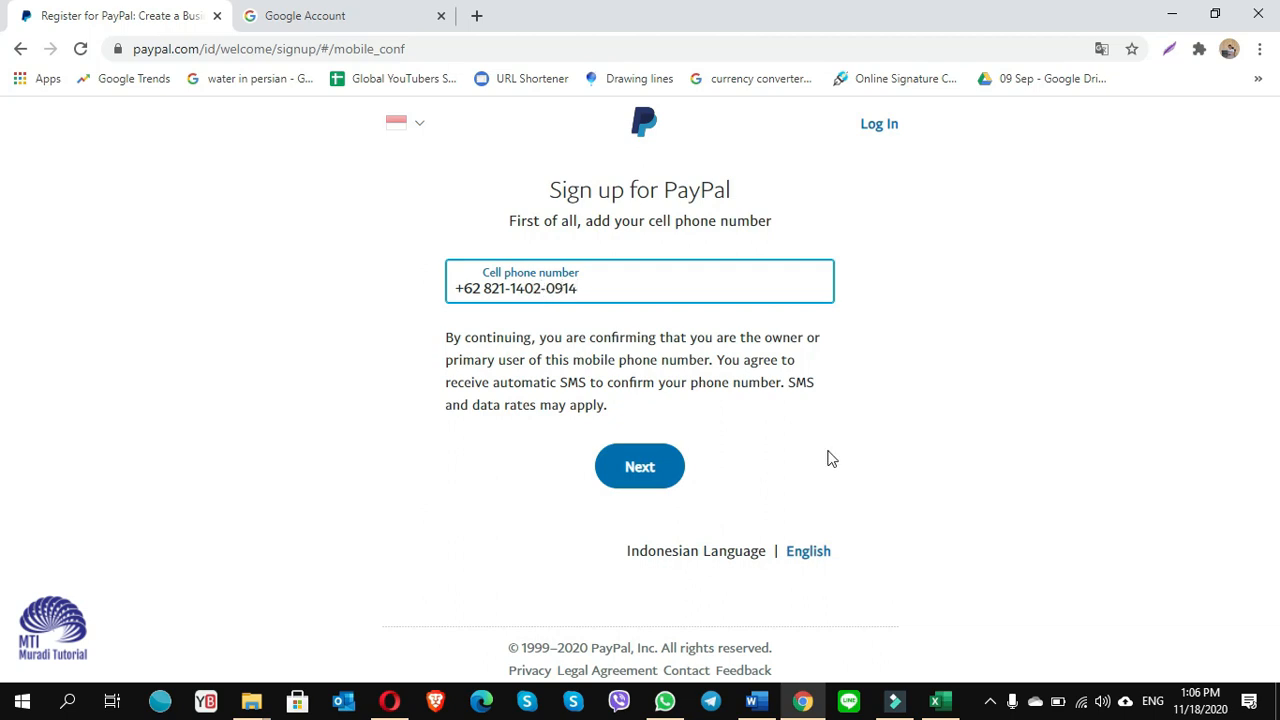
{"action": "left_click", "coordinate": [640, 466]}
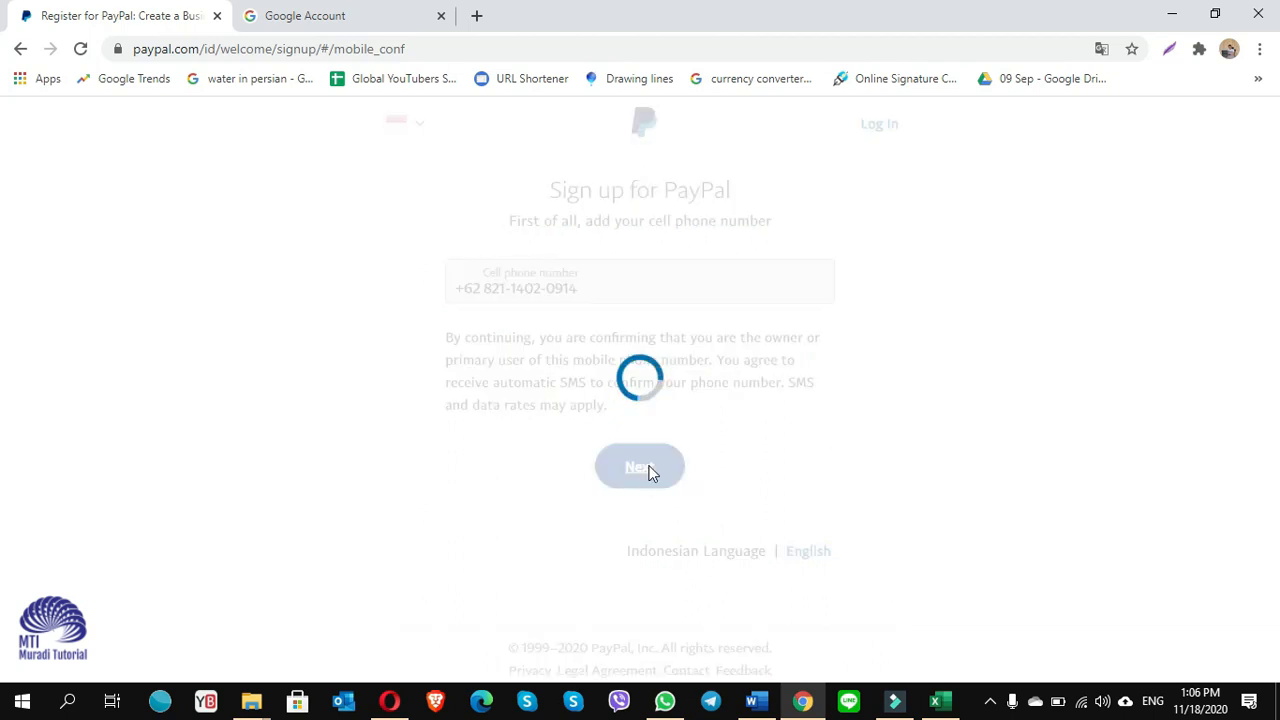
{"action": "left_click", "coordinate": [640, 466]}
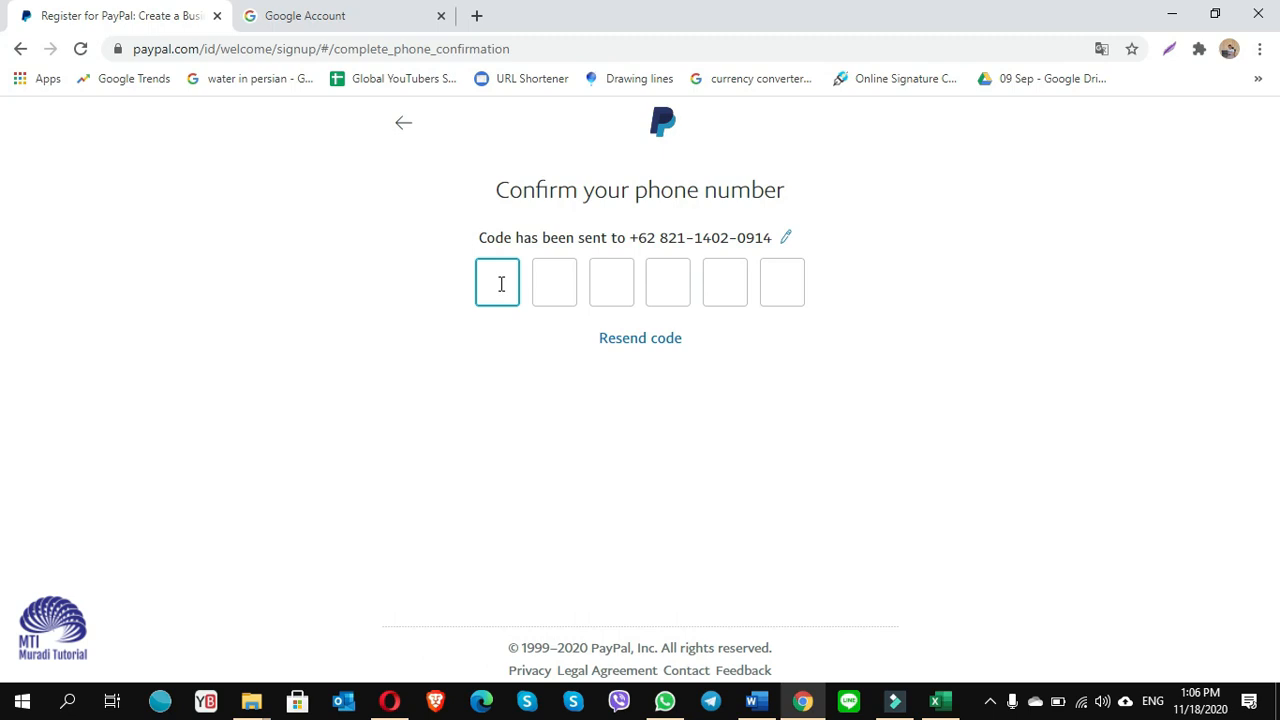
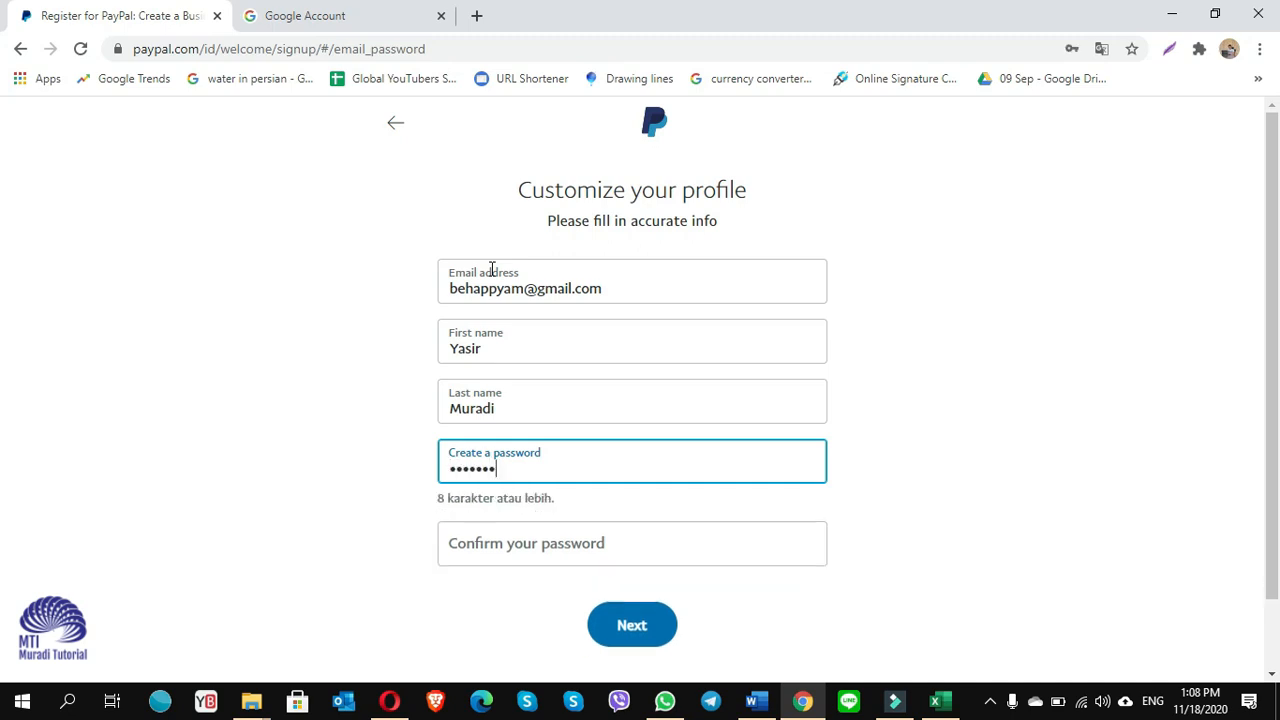
{"action": "left_click", "coordinate": [632, 520]}
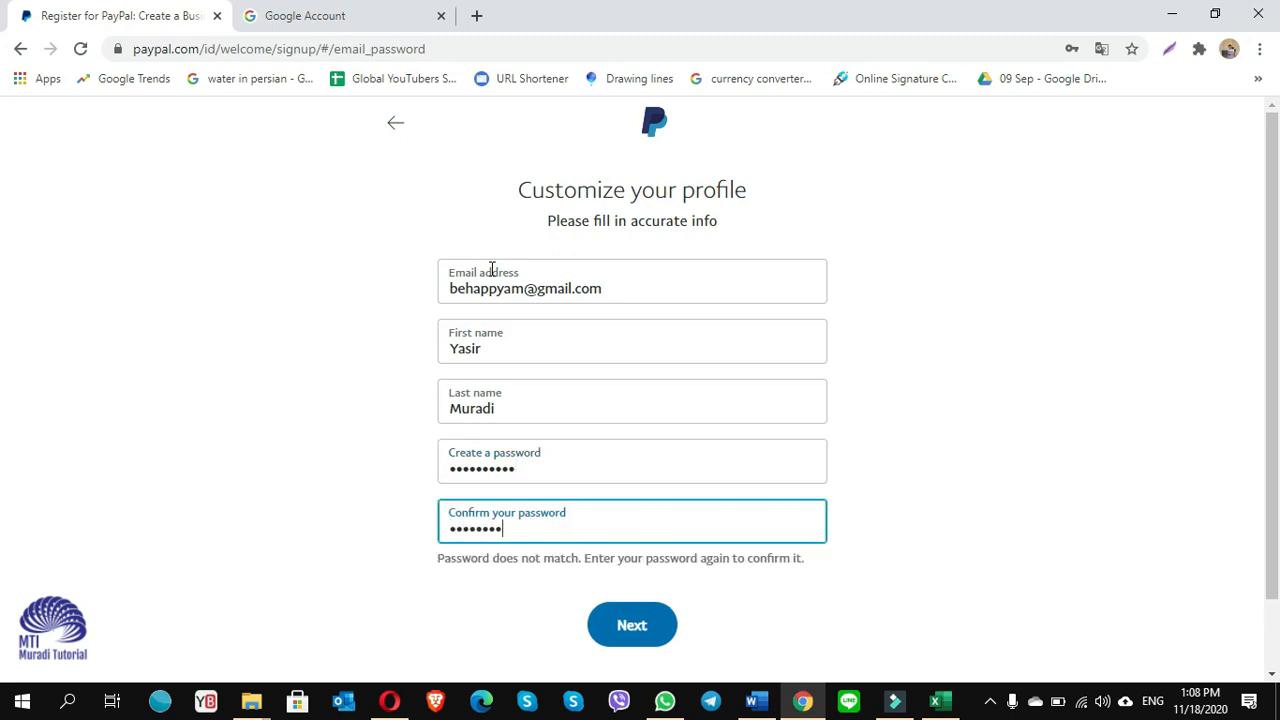
{"action": "left_click", "coordinate": [632, 624]}
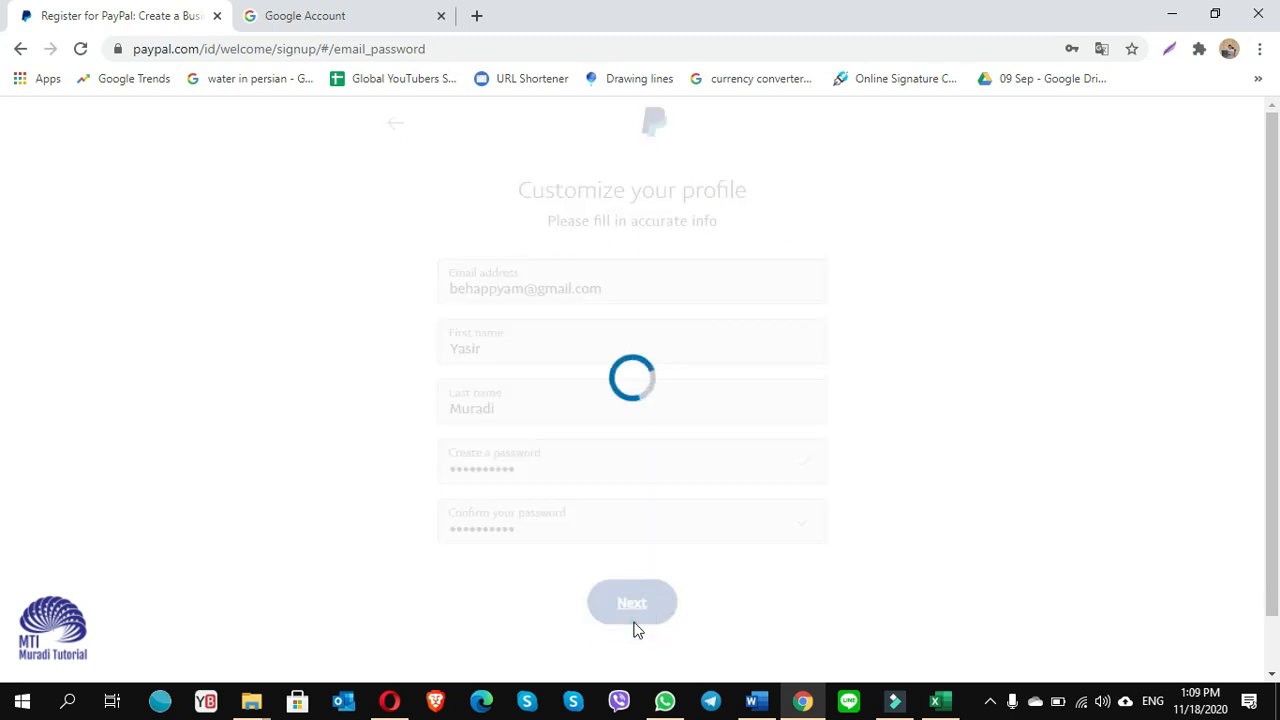
Pass the security challenge by entering captcha code 3DE8X69 and continuing
{"action": "left_click", "coordinate": [632, 602]}
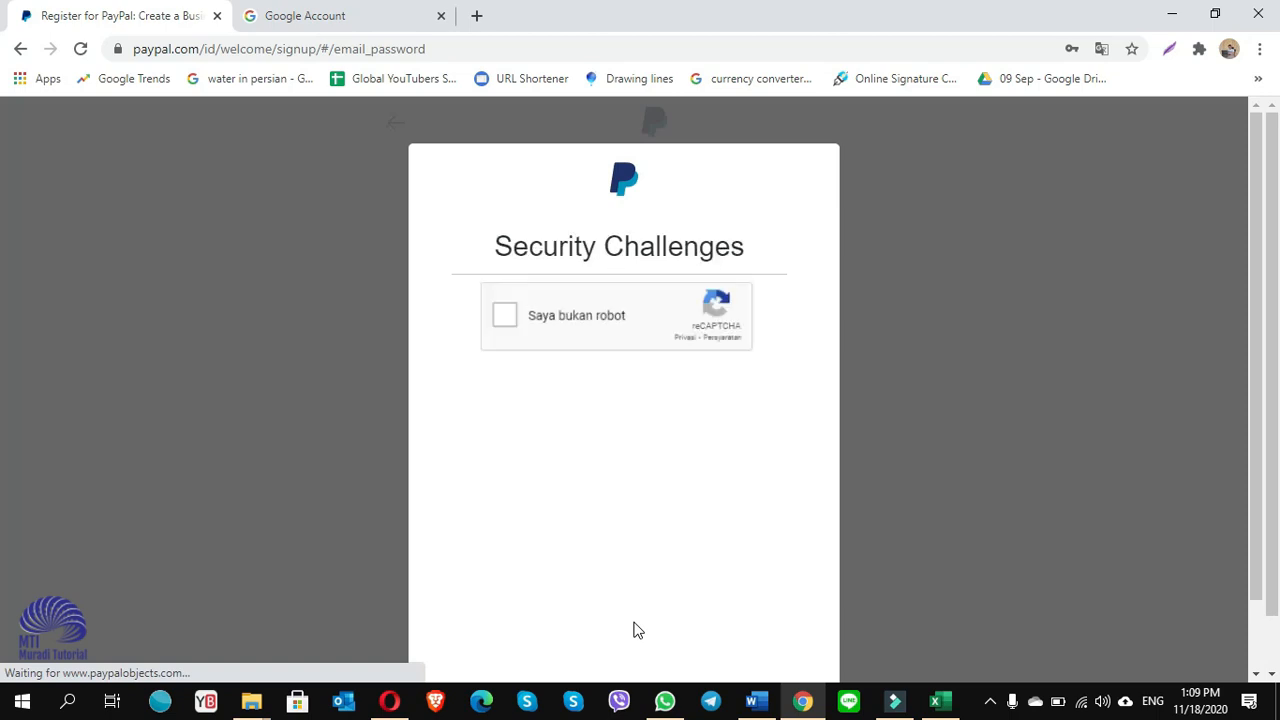
{"action": "mouse_move", "coordinate": [680, 256]}
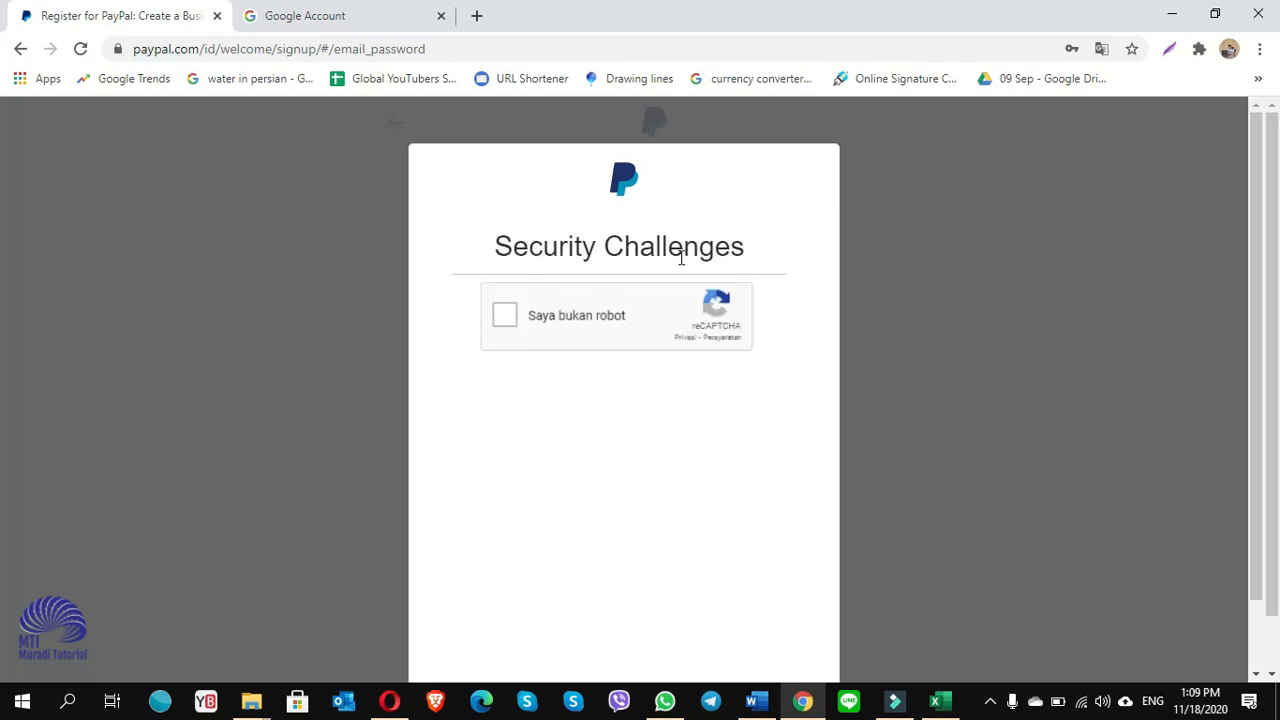
{"action": "left_click", "coordinate": [504, 316]}
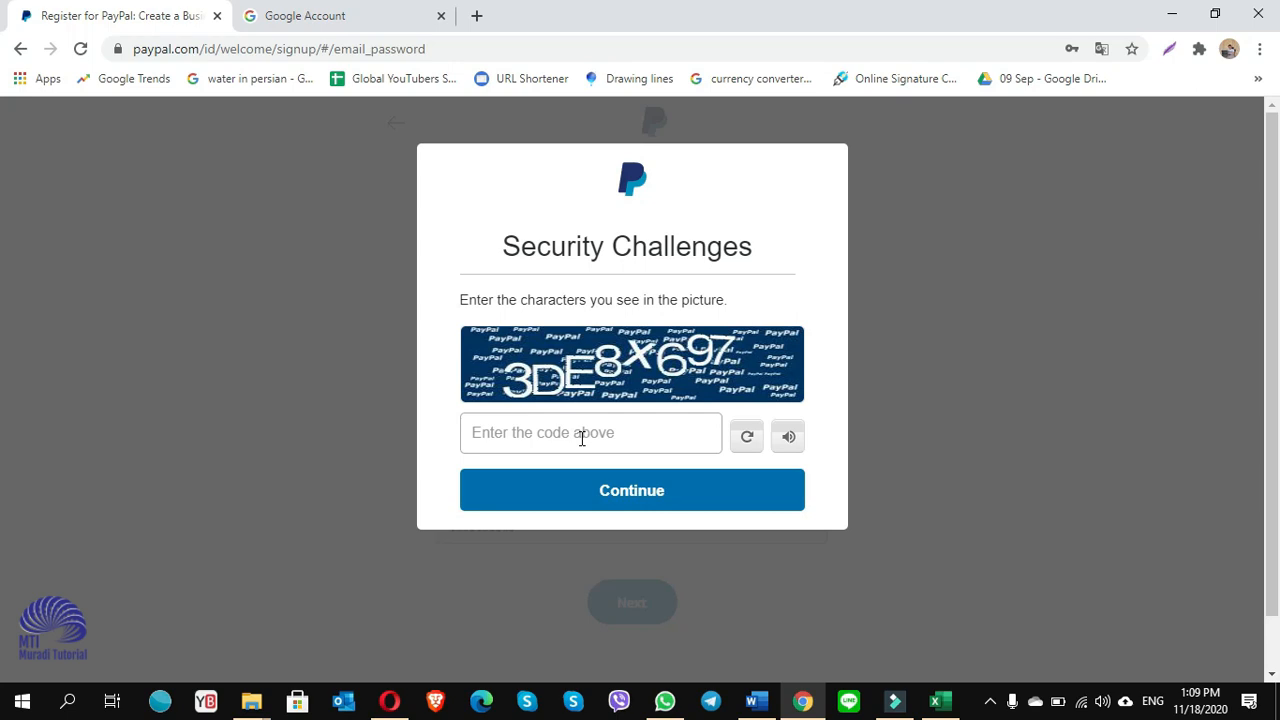
{"action": "left_click", "coordinate": [590, 432]}
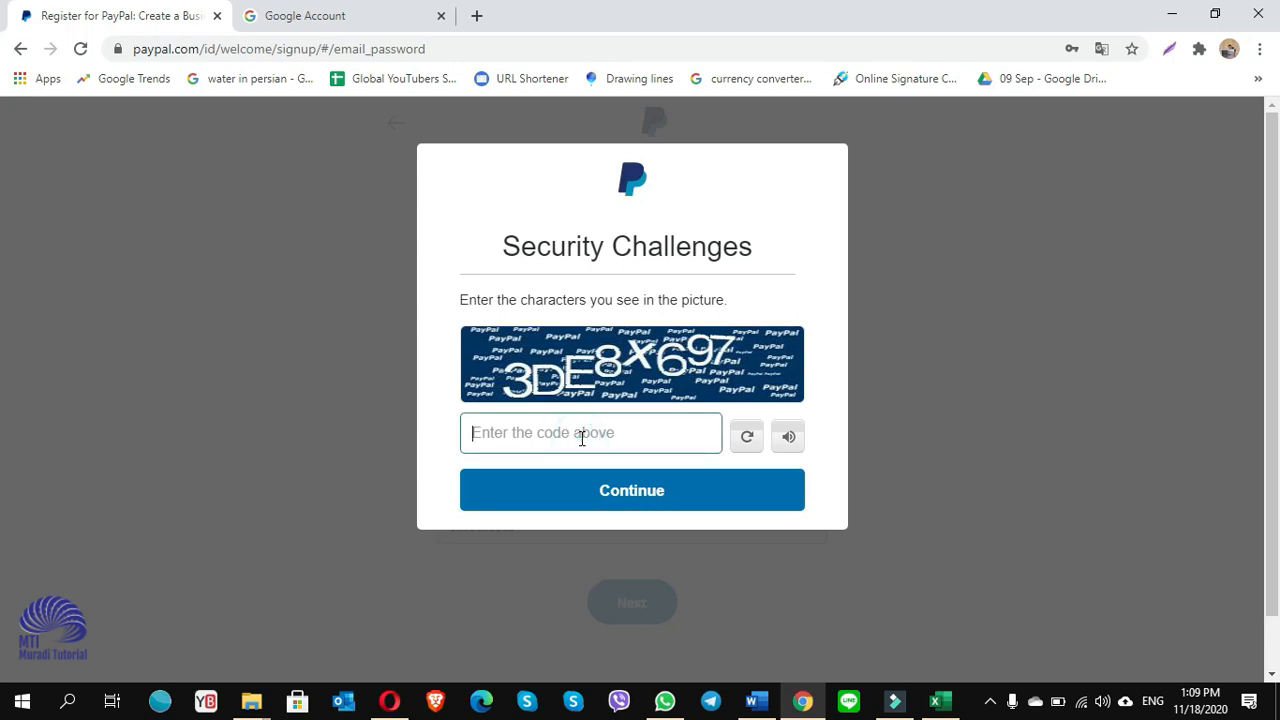
{"action": "type", "text": "3DE"}
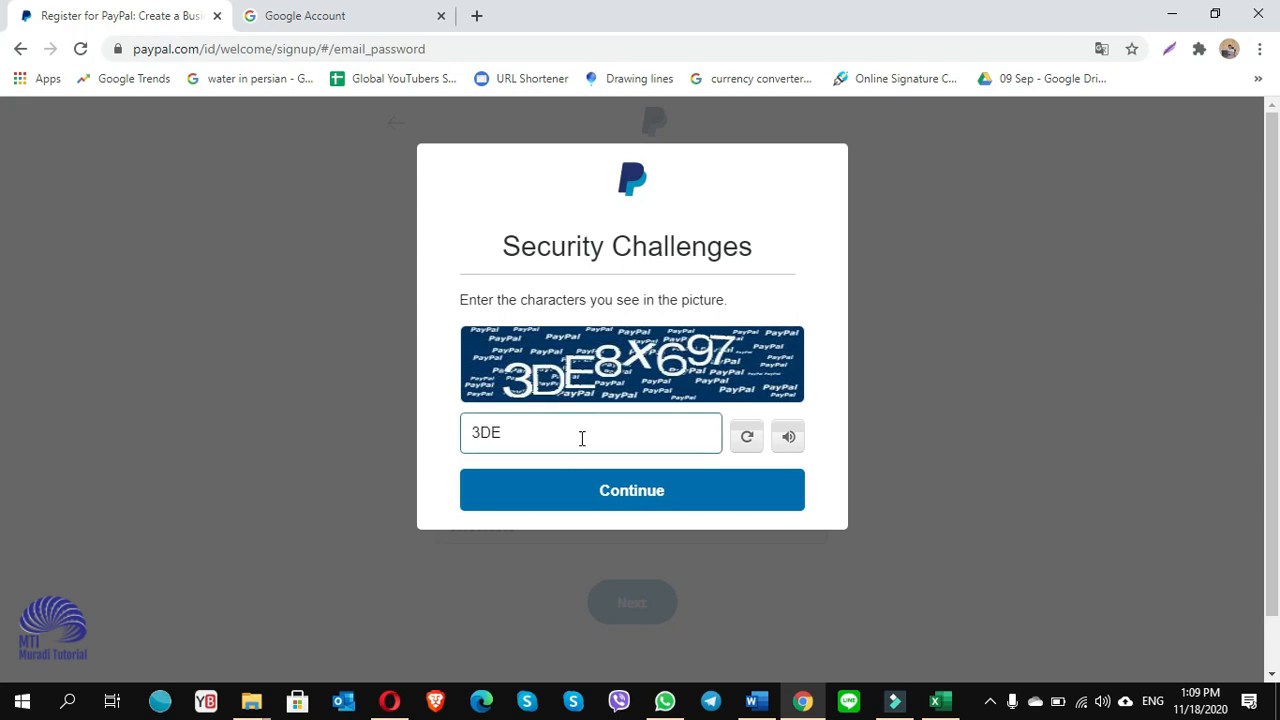
{"action": "type", "text": "8"}
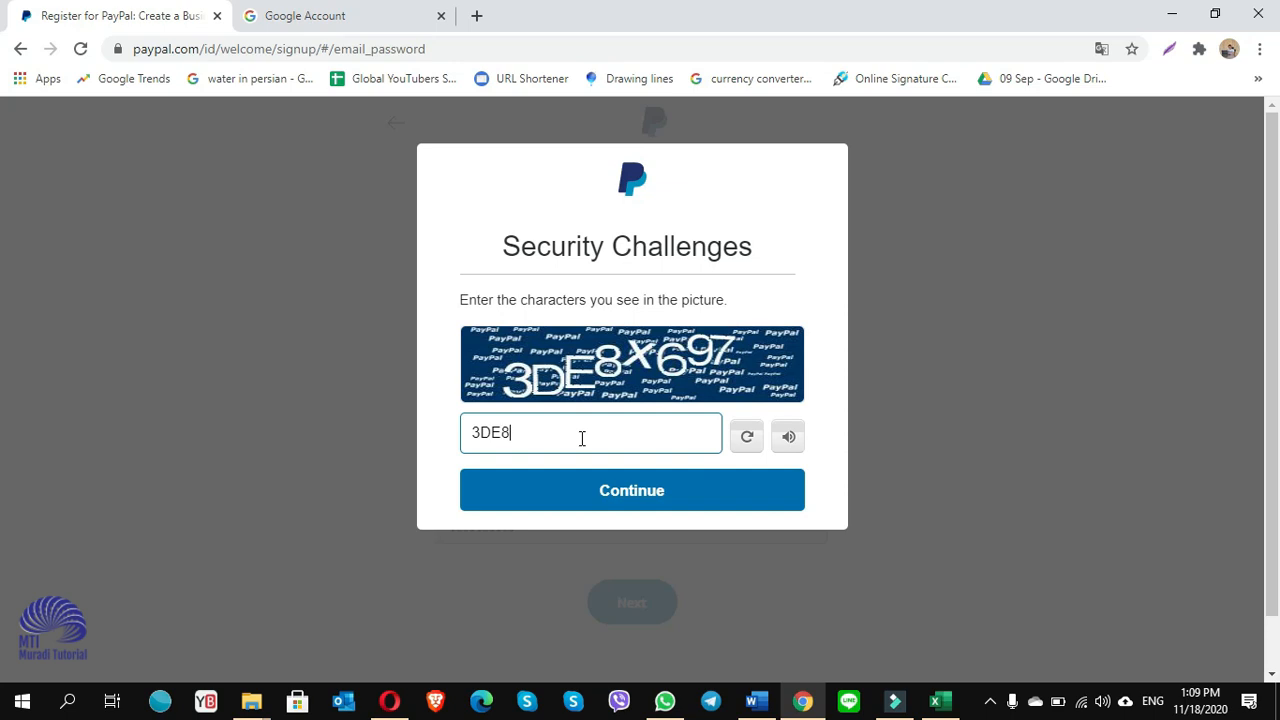
{"action": "type", "text": "X69"}
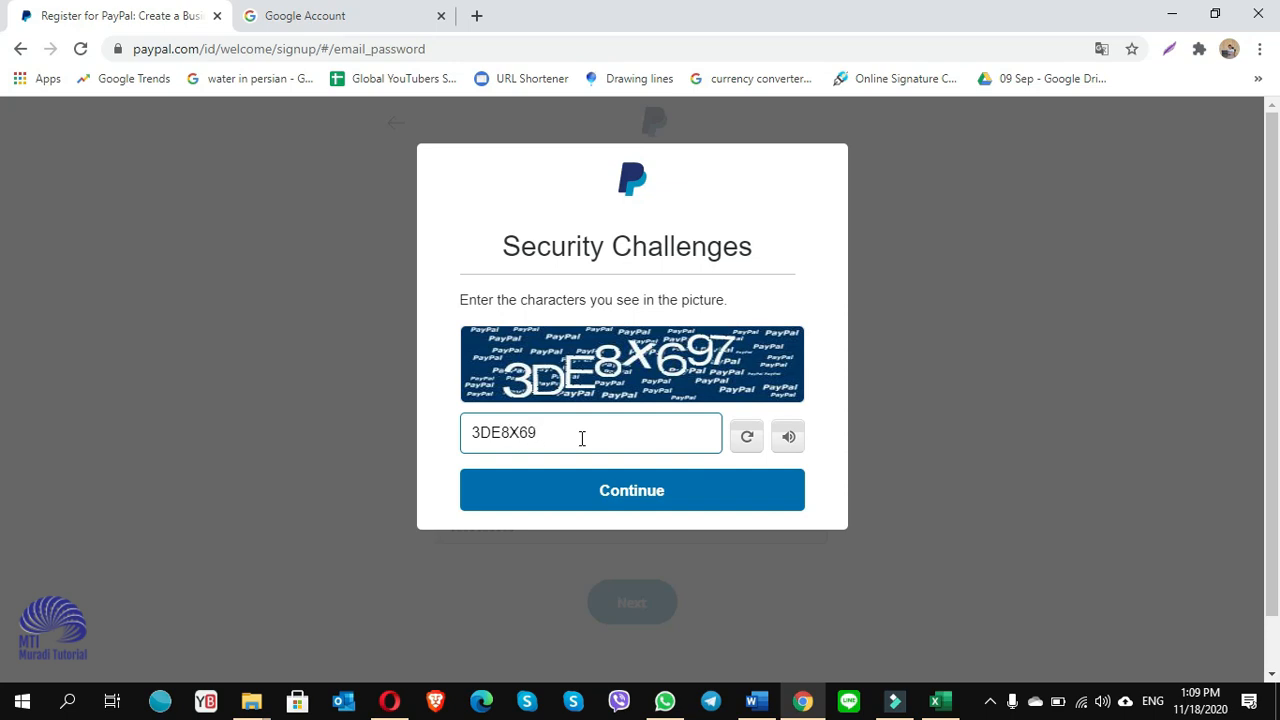
{"action": "left_click", "coordinate": [632, 490]}
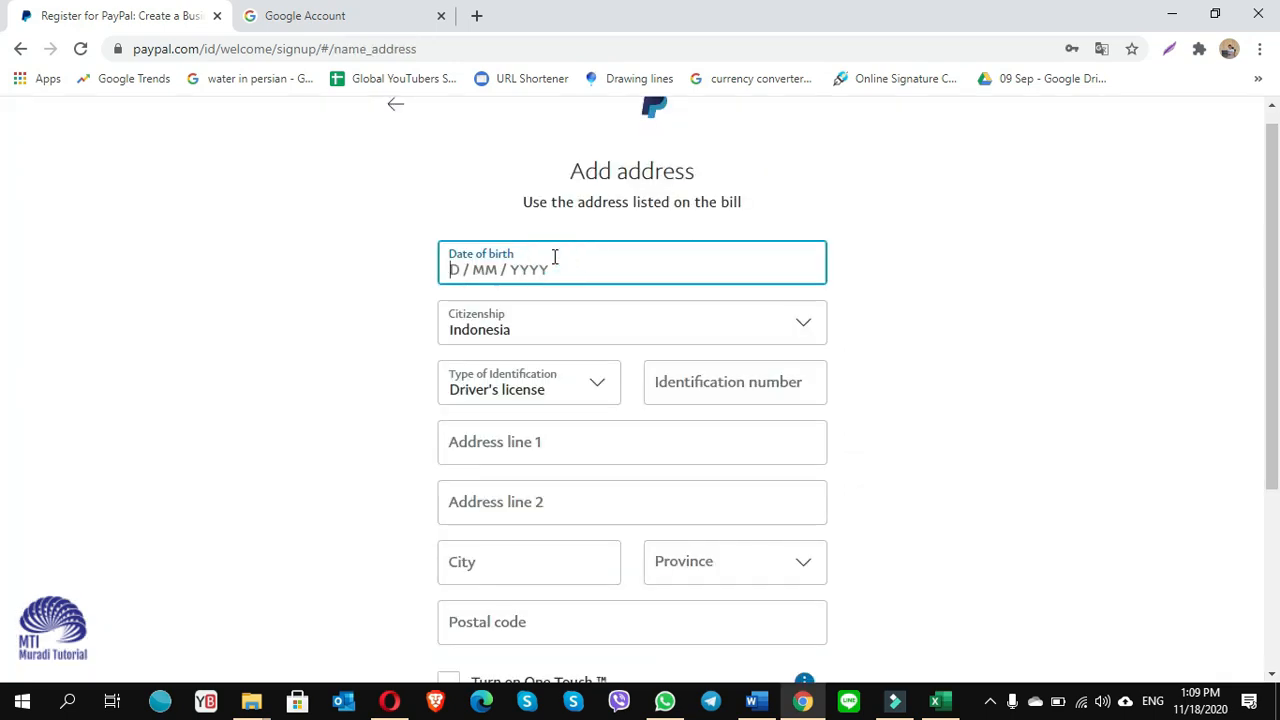
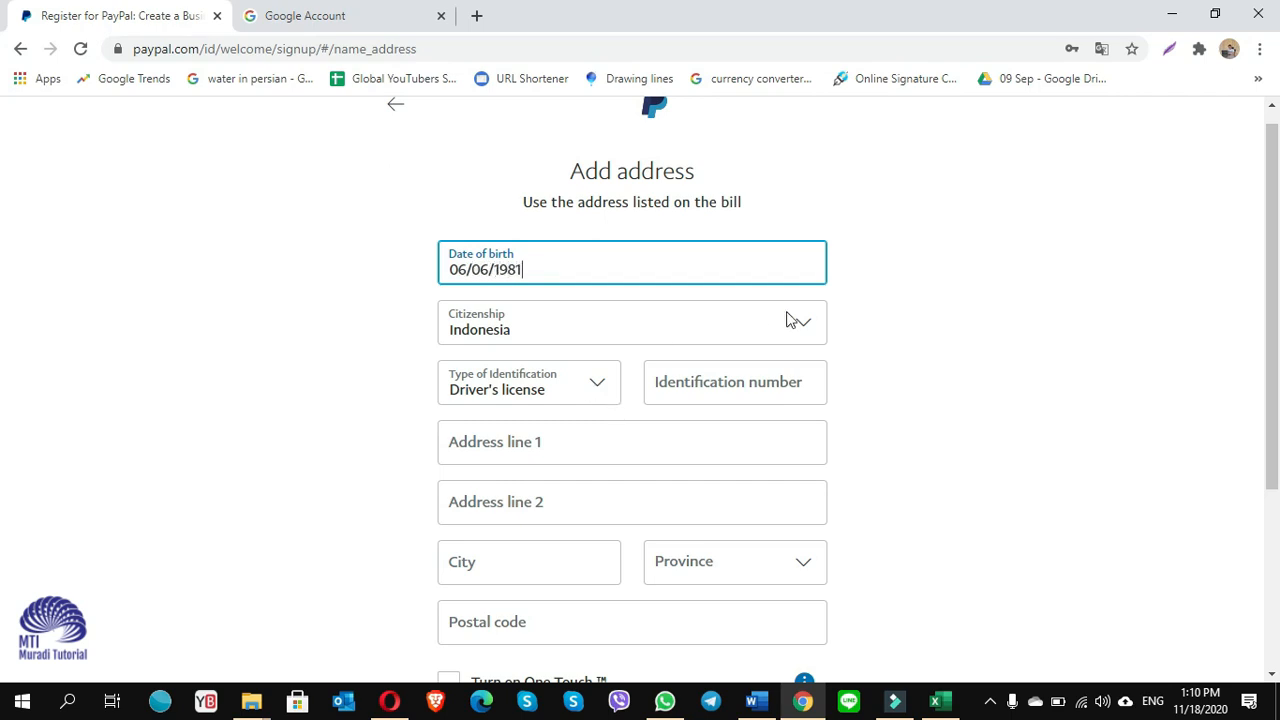
Enter birth date 06/06/19, choose ID card and enter ID number 123456789
{"action": "left_click", "coordinate": [596, 384]}
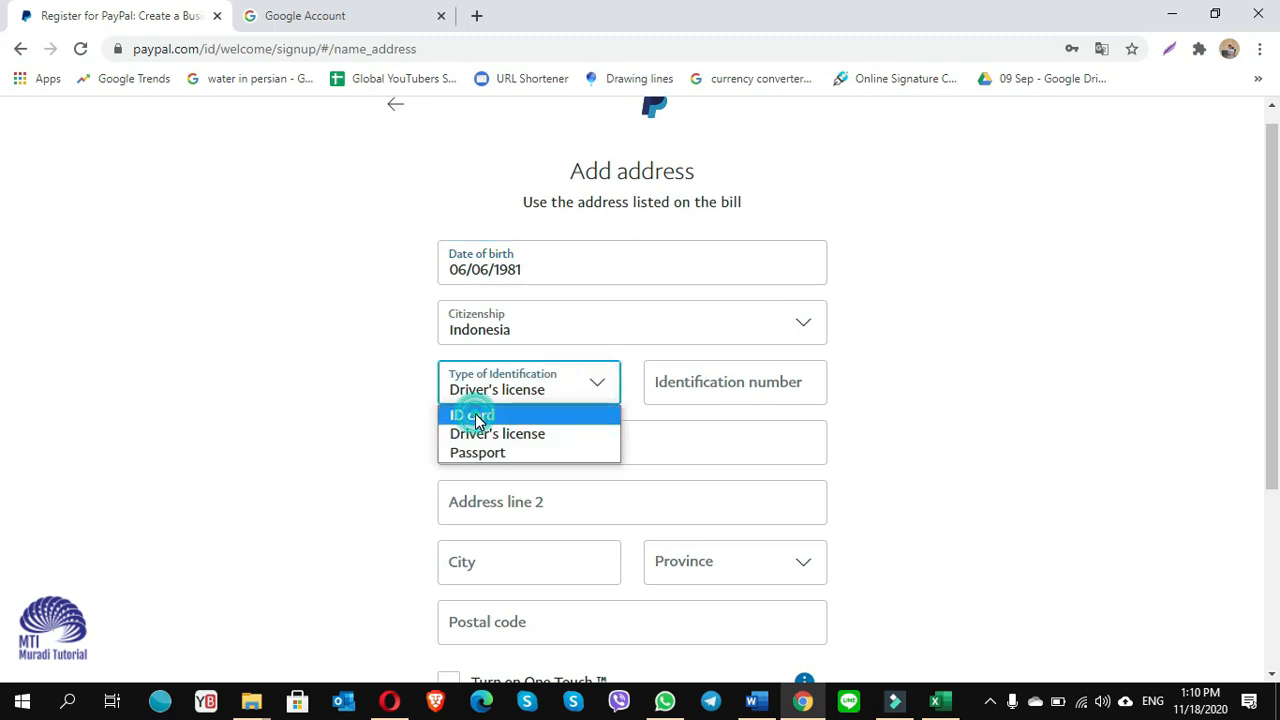
{"action": "left_click", "coordinate": [472, 414]}
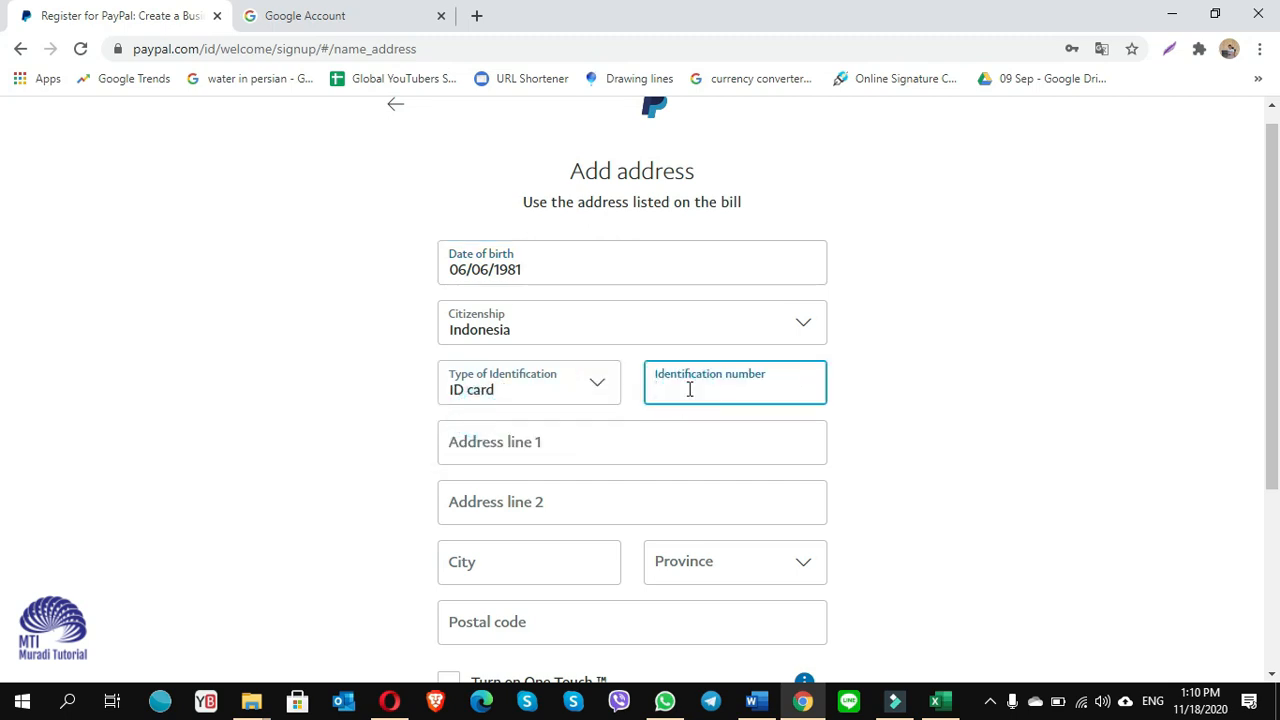
{"action": "type", "text": "12345"}
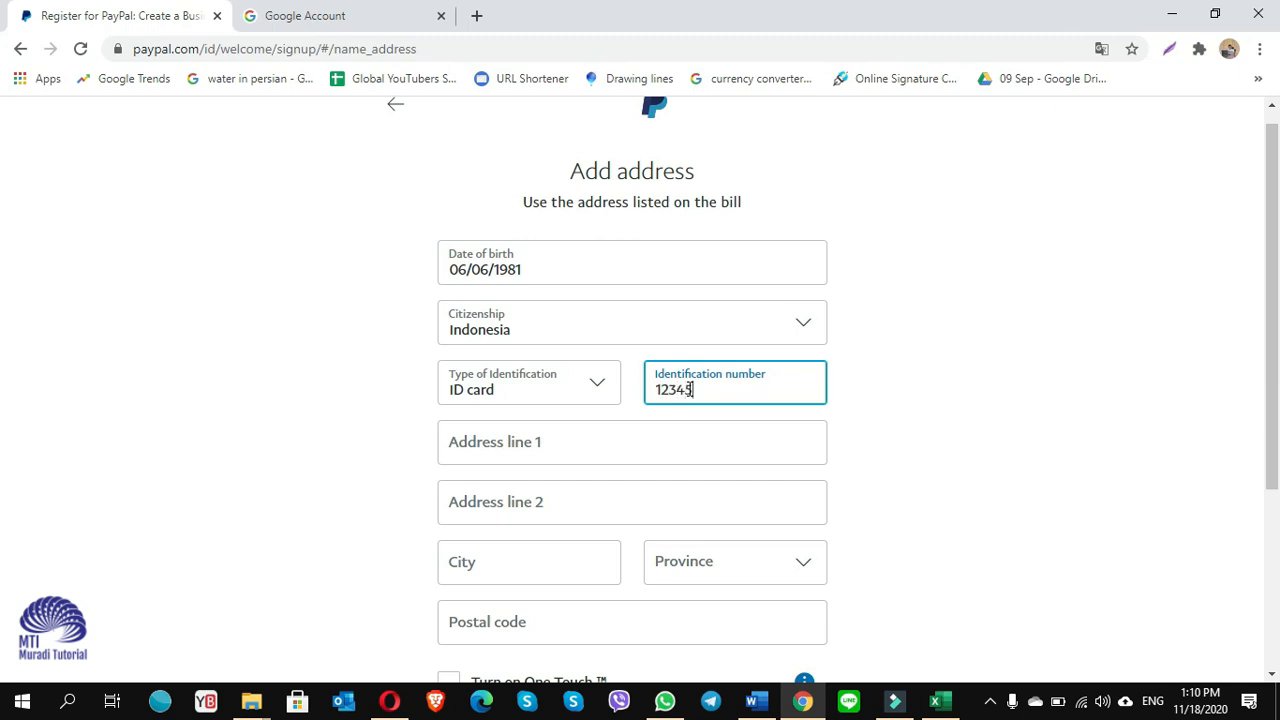
{"action": "type", "text": "6789"}
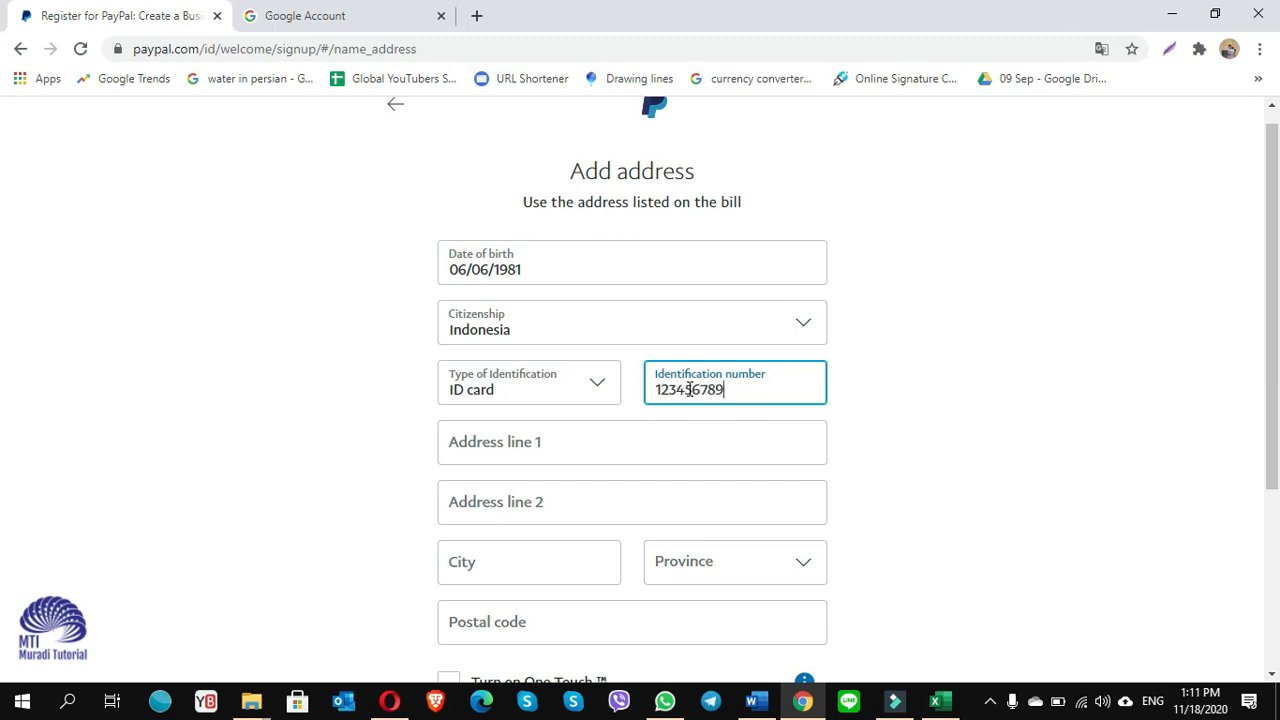
Fill the address lines and autofill city, province and postal code from the Bogor suggestion
{"action": "left_click", "coordinate": [632, 442]}
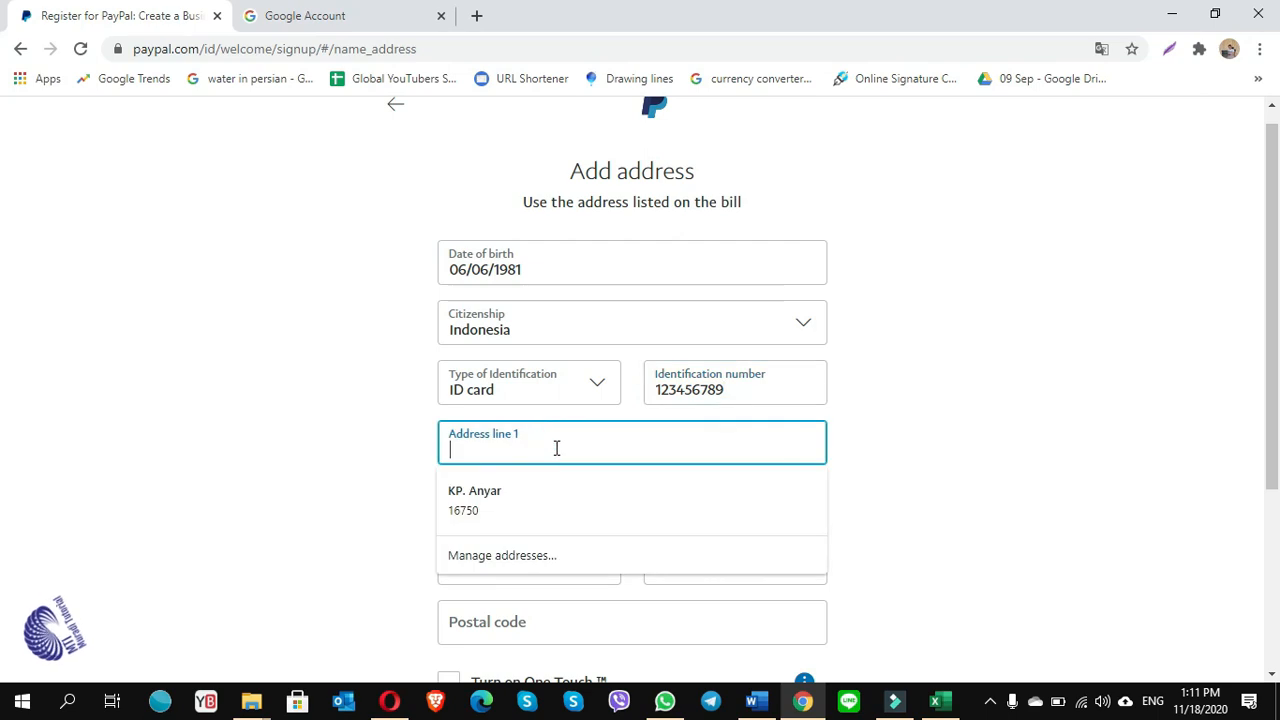
{"action": "left_click", "coordinate": [474, 500]}
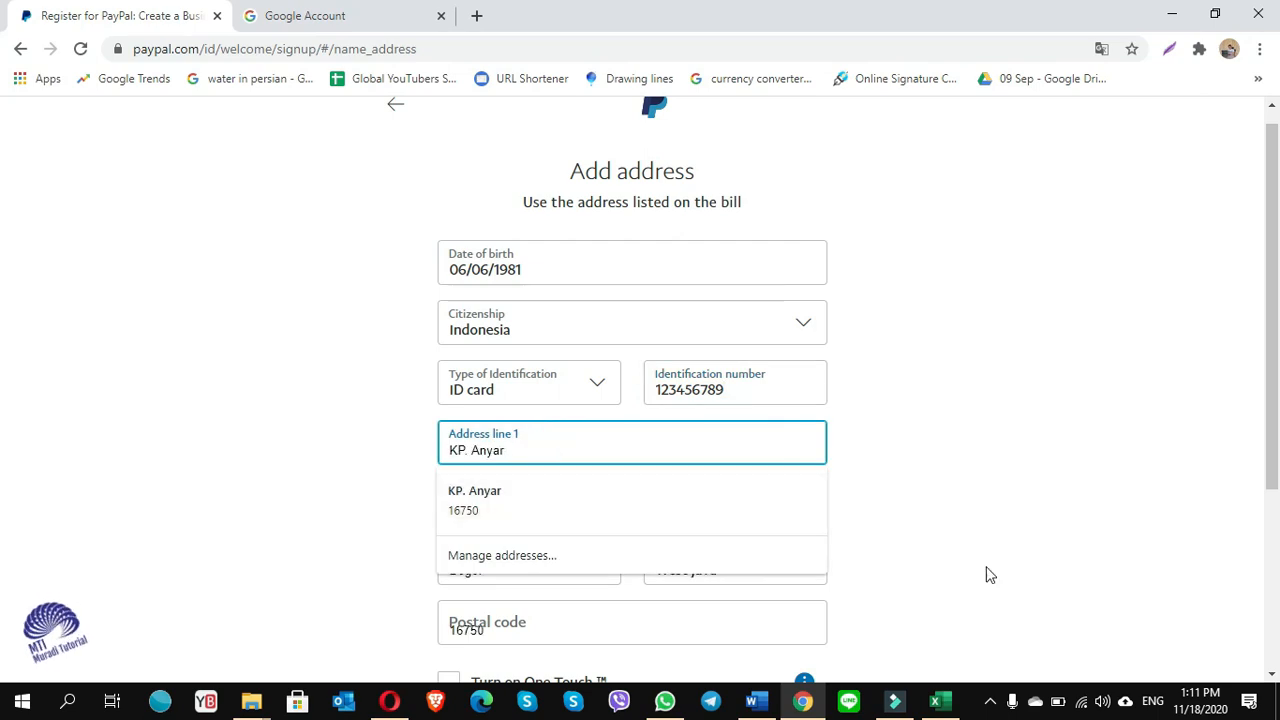
{"action": "left_click", "coordinate": [474, 490]}
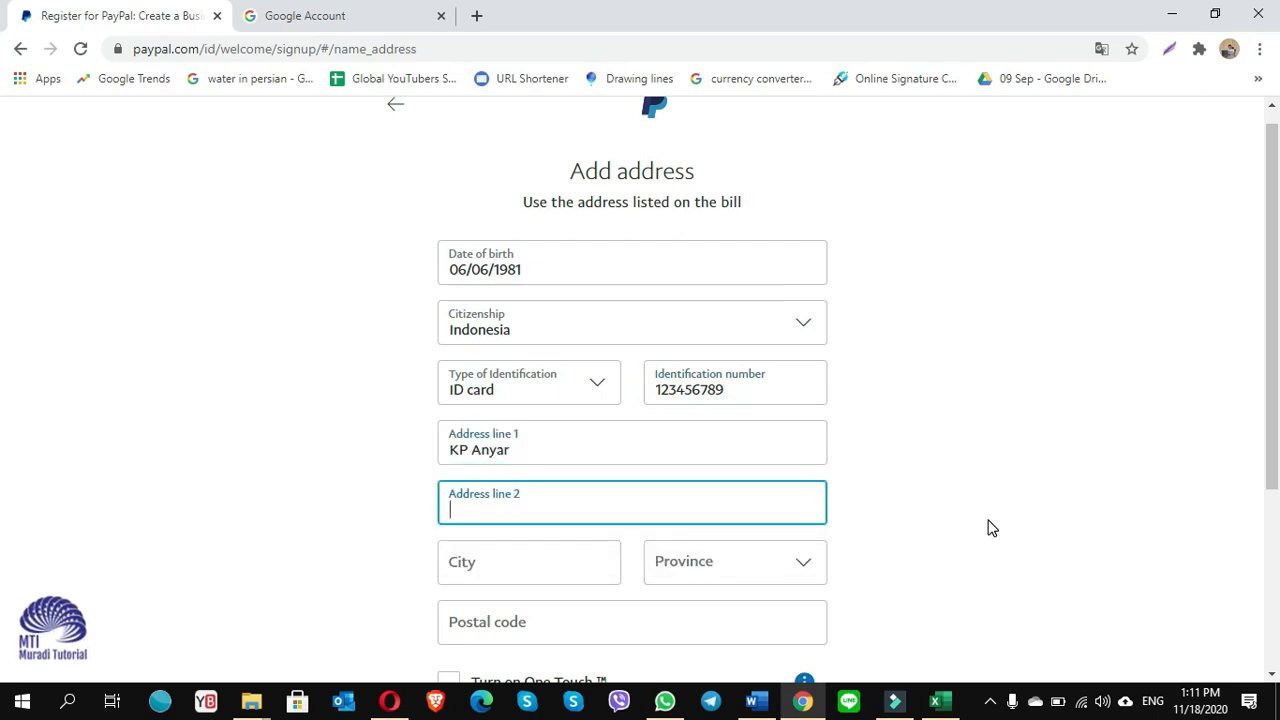
{"action": "scroll", "scroll_direction": "down", "scroll_amount": 3}
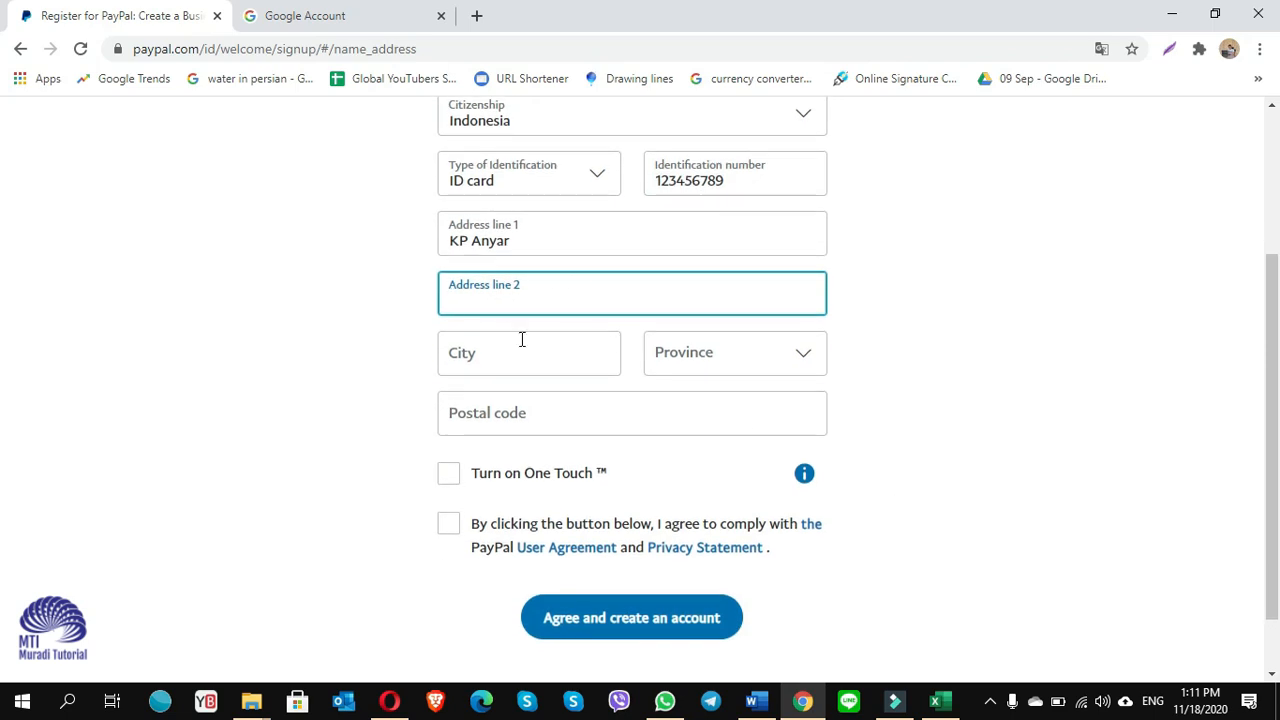
{"action": "type", "text": "Bogor"}
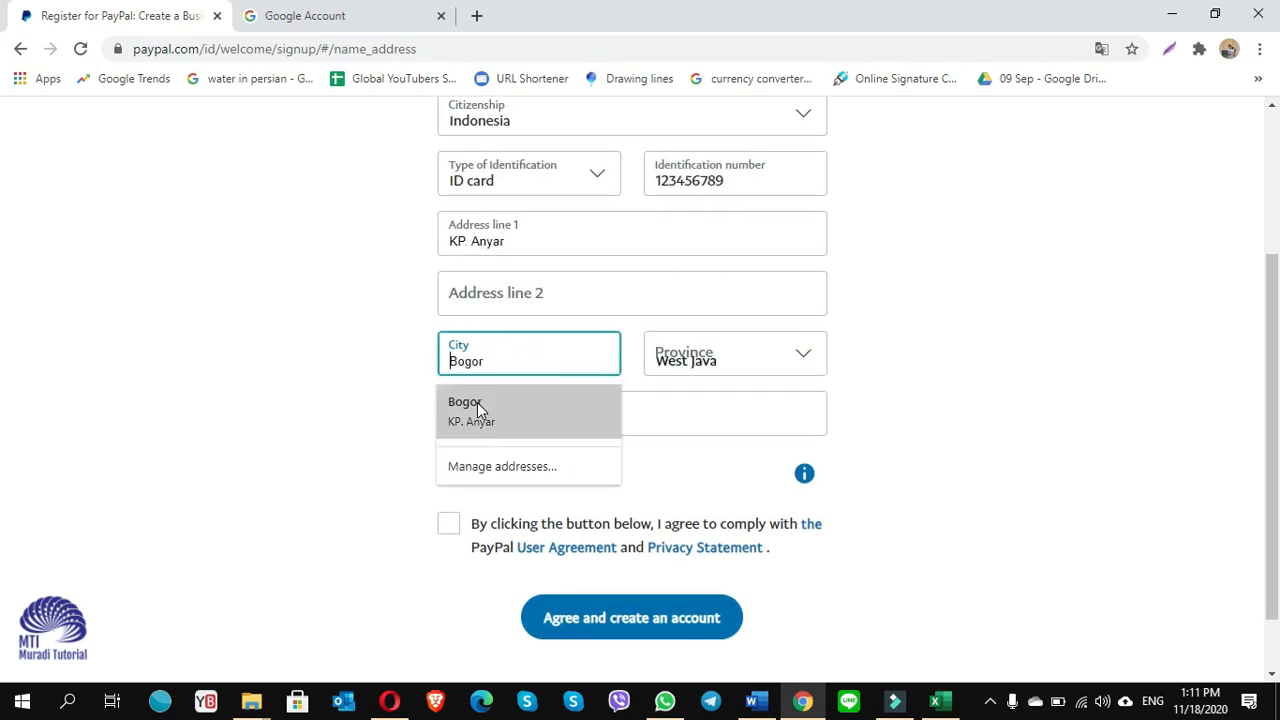
{"action": "left_click", "coordinate": [734, 352]}
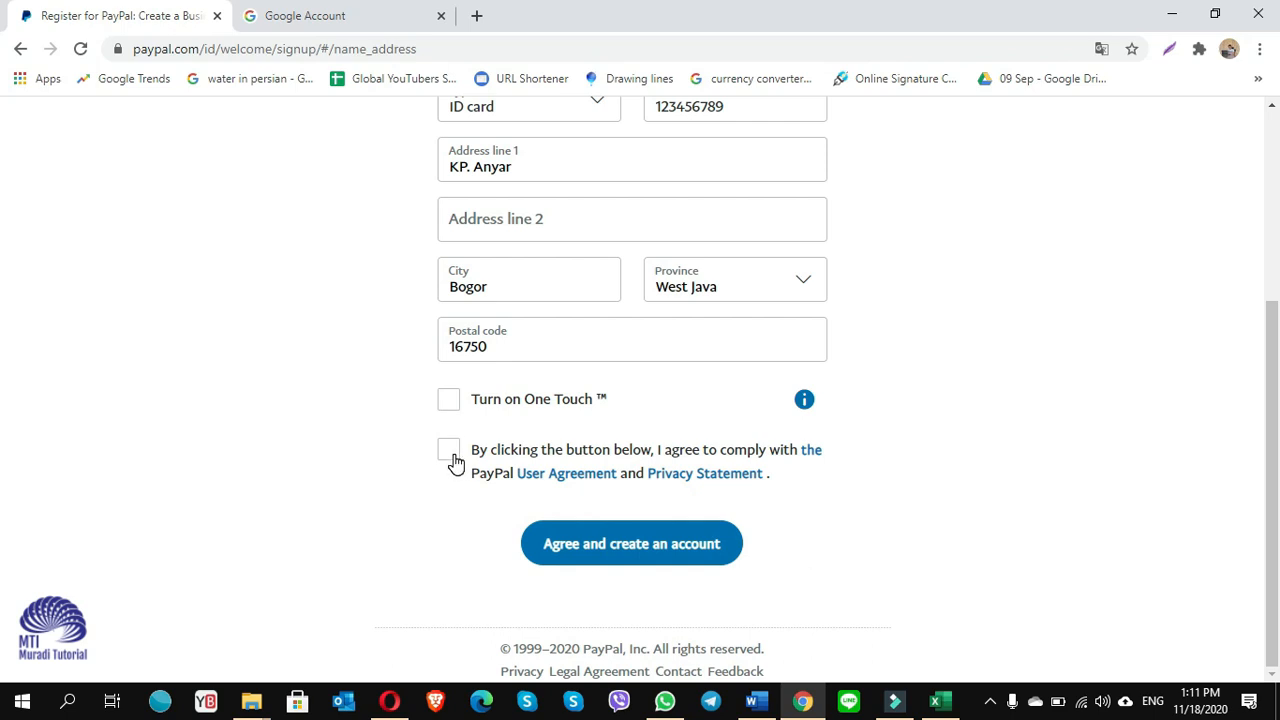
Accept the PayPal User Agreement and create the account
{"action": "left_click", "coordinate": [448, 448]}
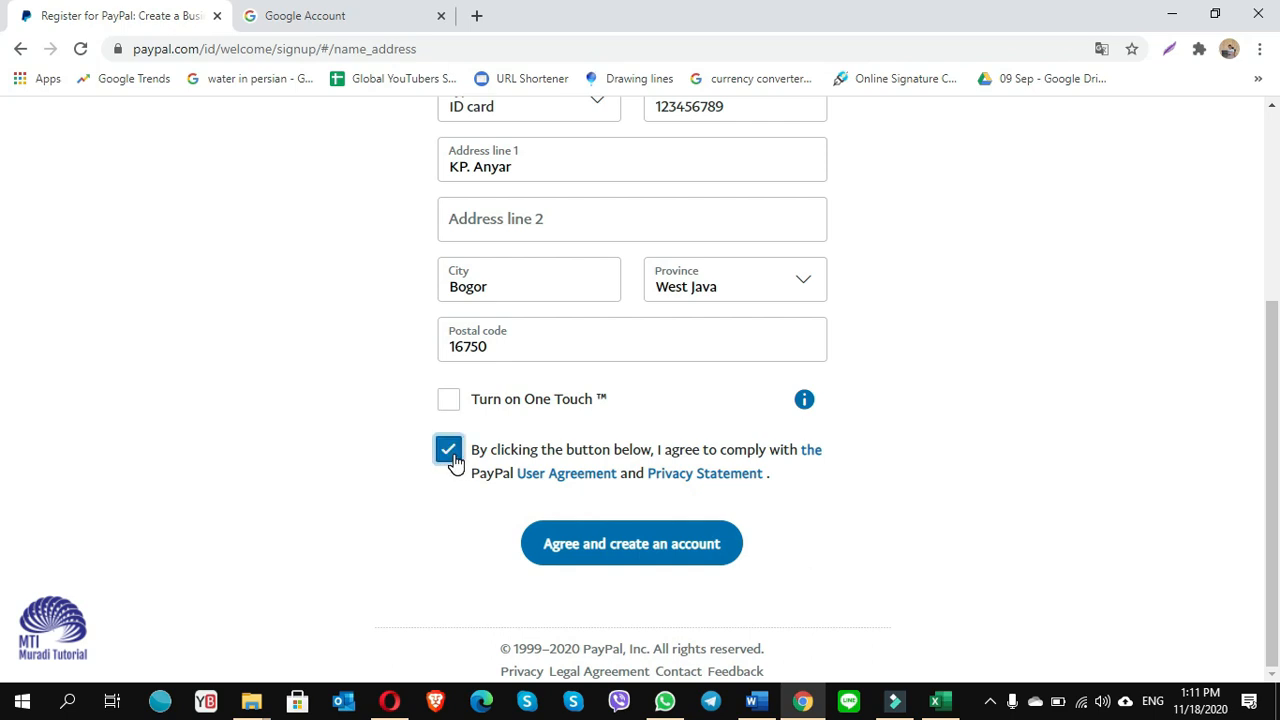
{"action": "mouse_move", "coordinate": [830, 468]}
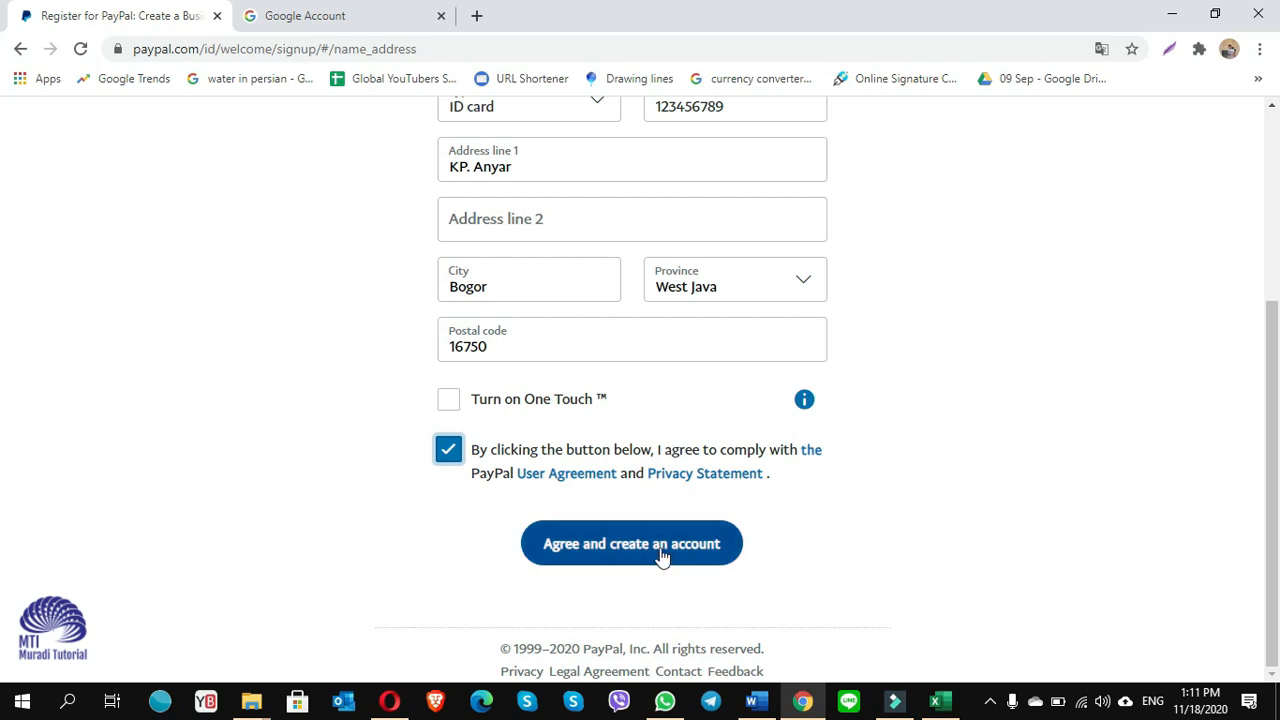
{"action": "left_click", "coordinate": [632, 544]}
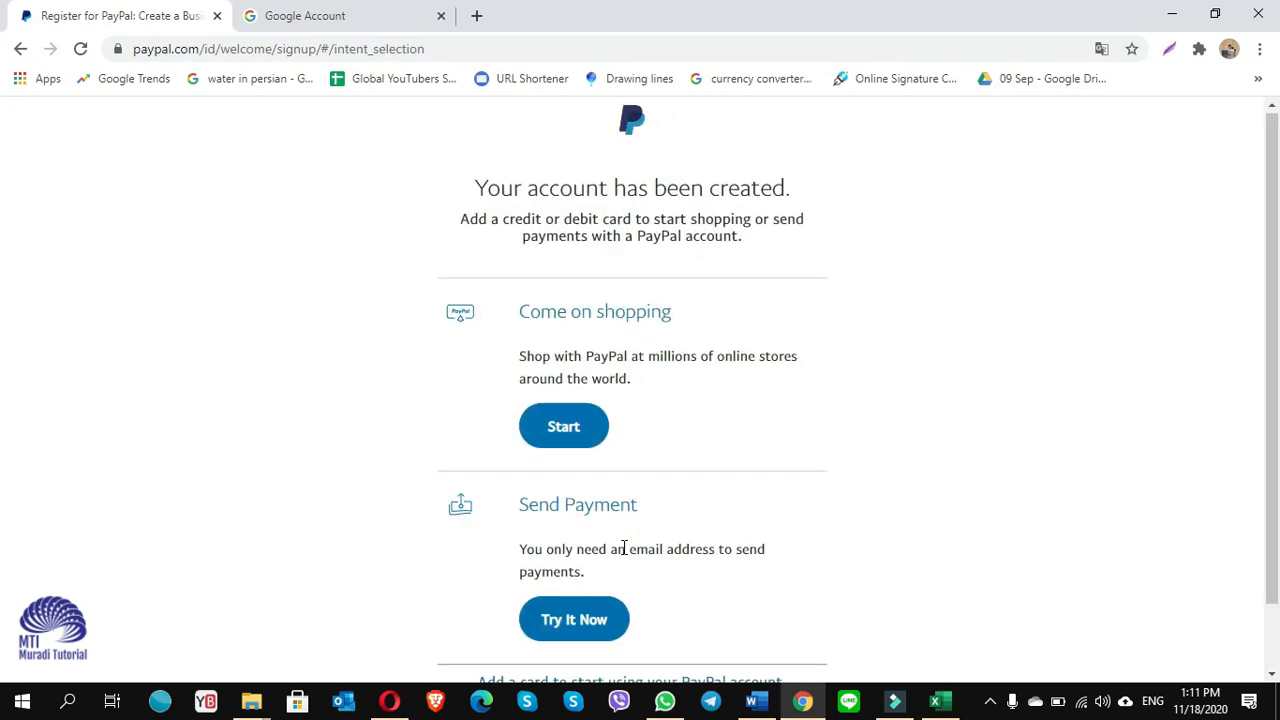
Start the shopping setup from the account-created page, reaching the Connect Card page
{"action": "left_click", "coordinate": [564, 424]}
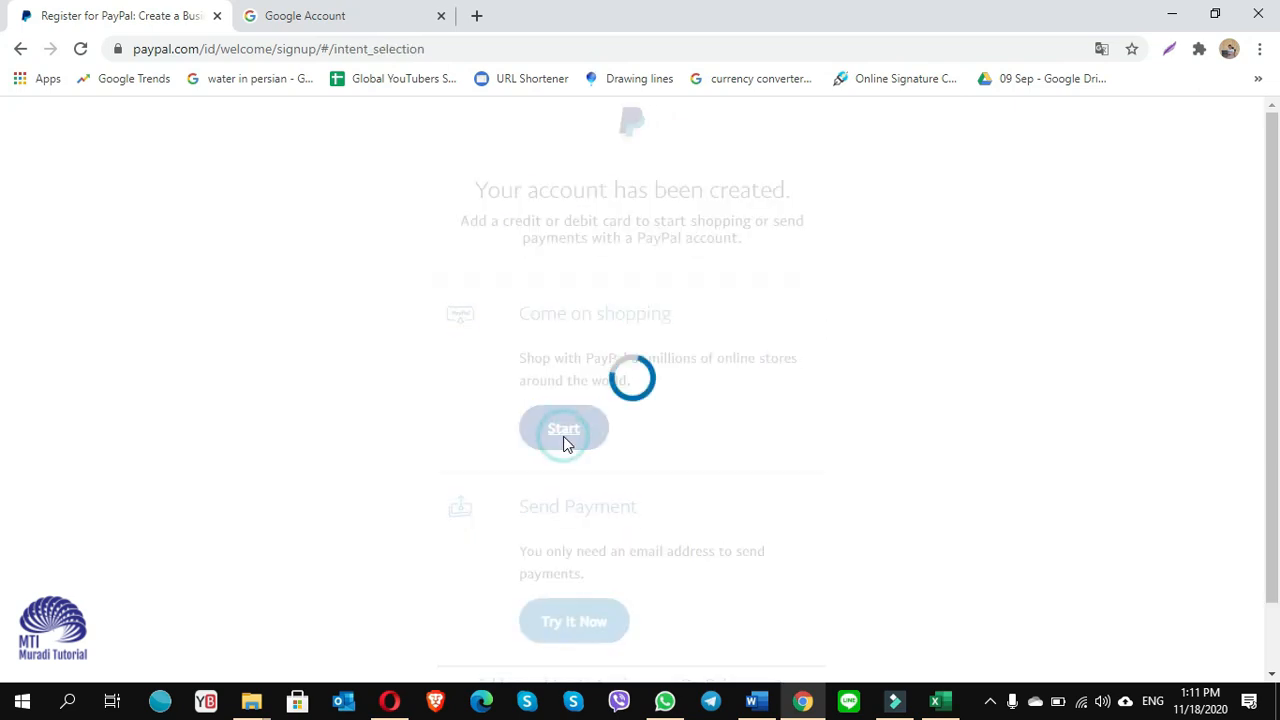
{"action": "left_click", "coordinate": [564, 428]}
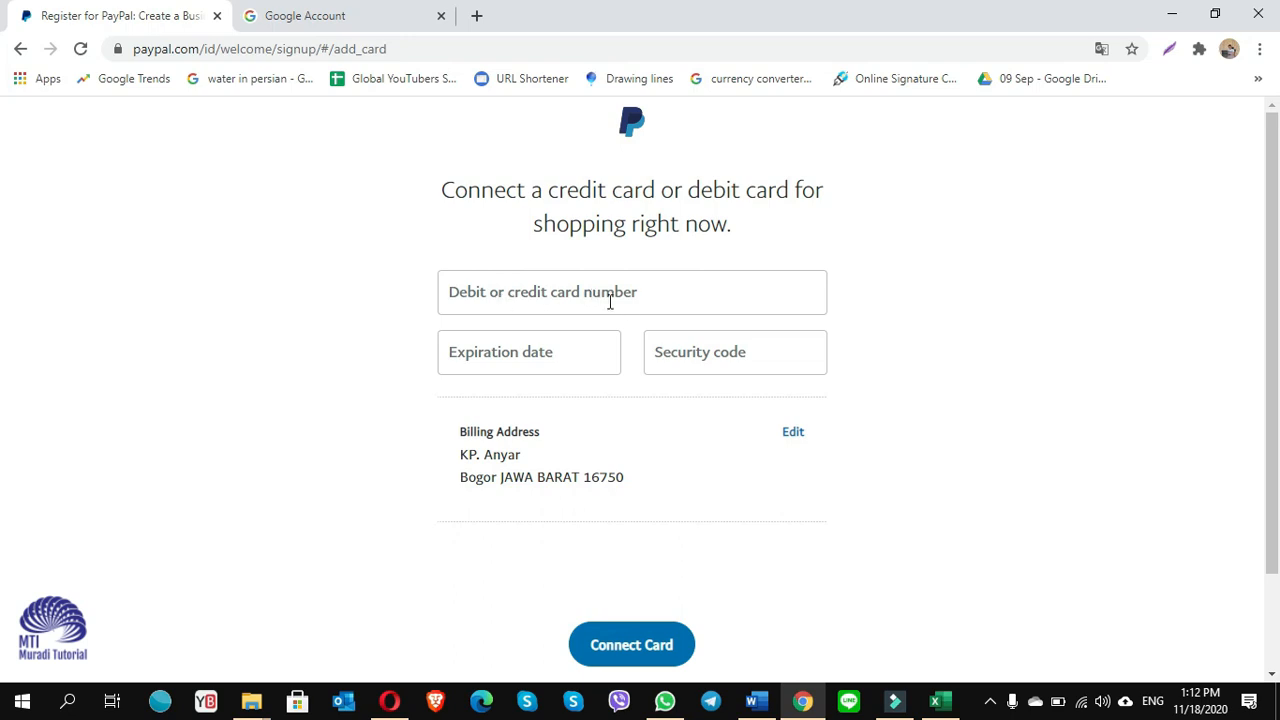
{"action": "mouse_move", "coordinate": [844, 348]}
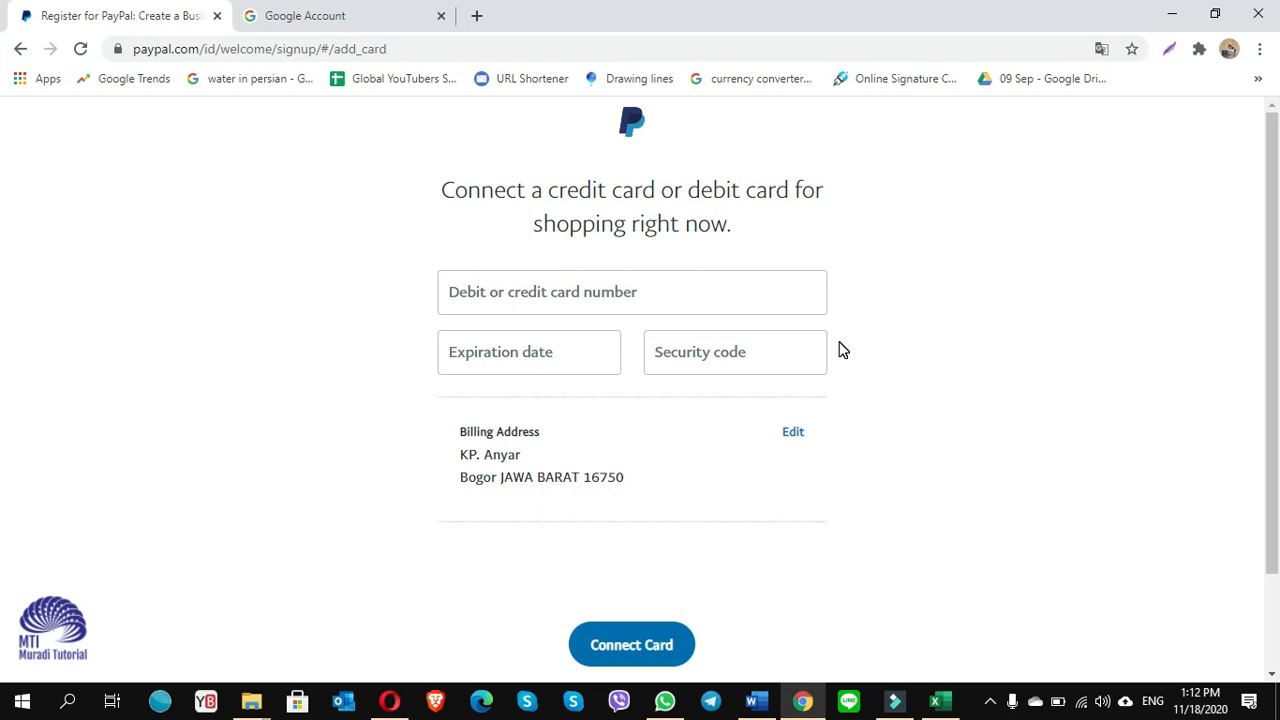
{"action": "mouse_move", "coordinate": [520, 78]}
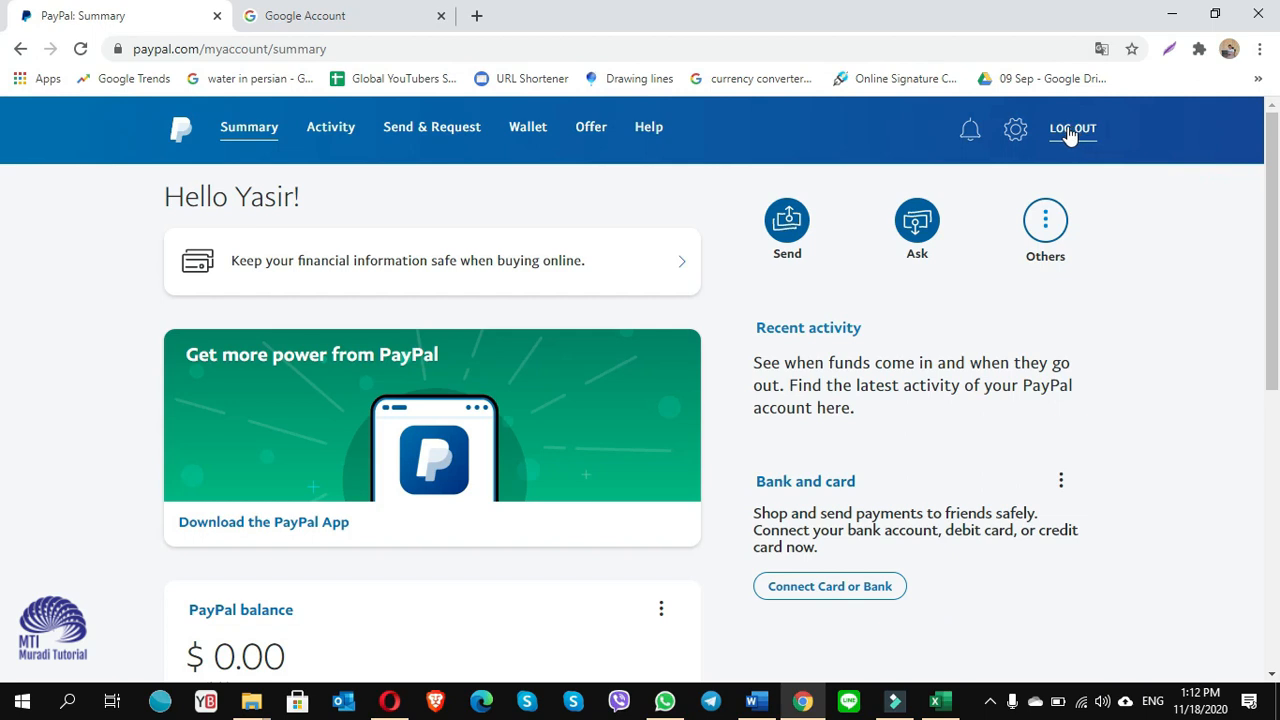
{"action": "mouse_move", "coordinate": [1016, 128]}
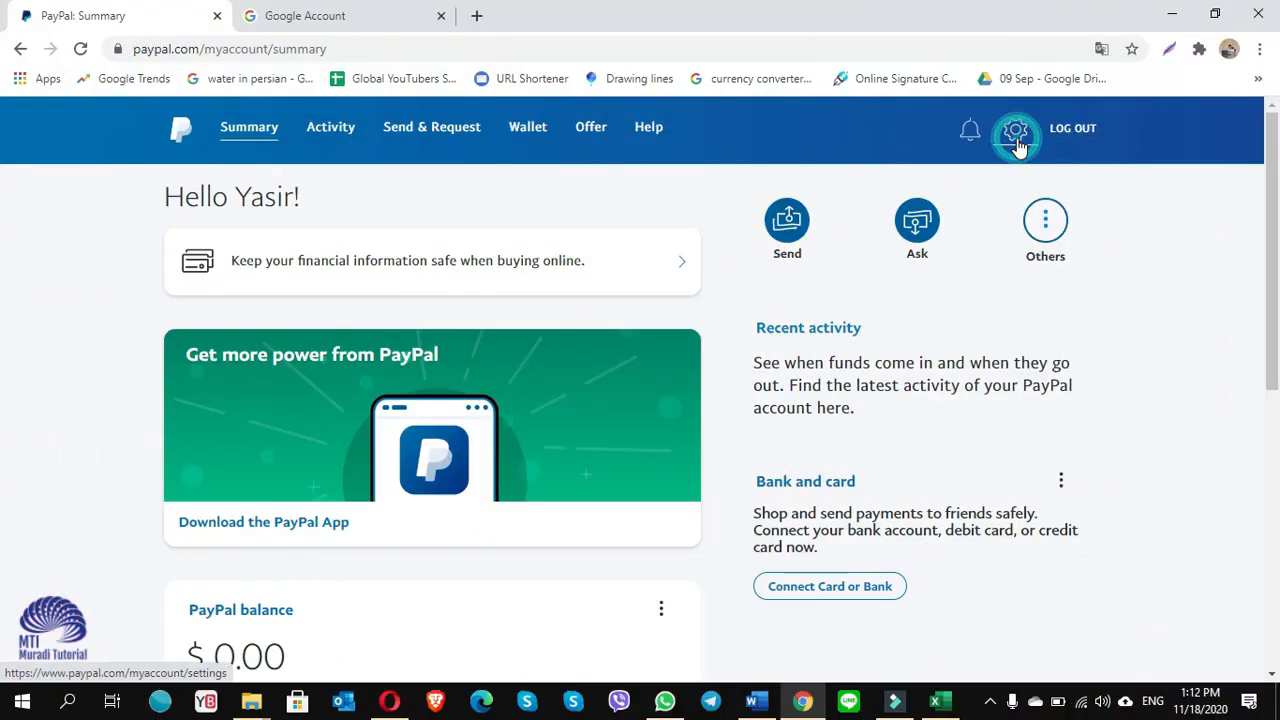
Request confirmation of the primary email from account settings, then switch to the Gmail inbox
{"action": "left_click", "coordinate": [1016, 128]}
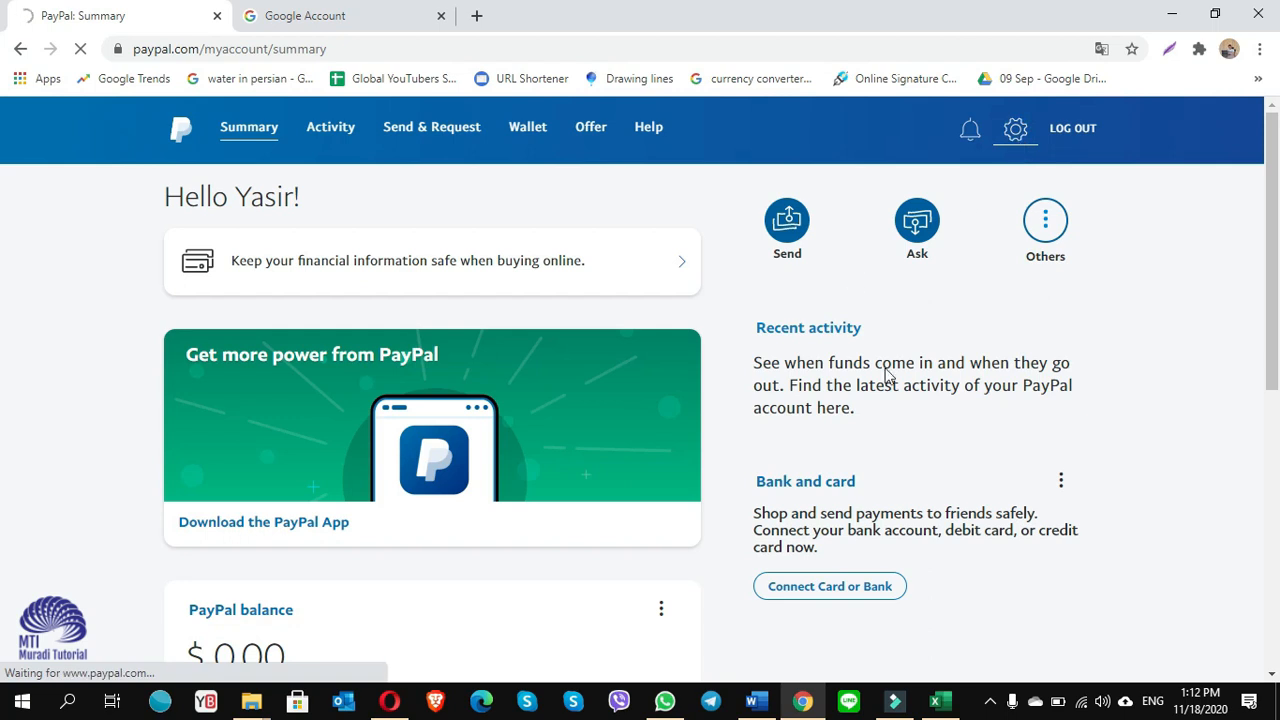
{"action": "left_click", "coordinate": [1016, 128]}
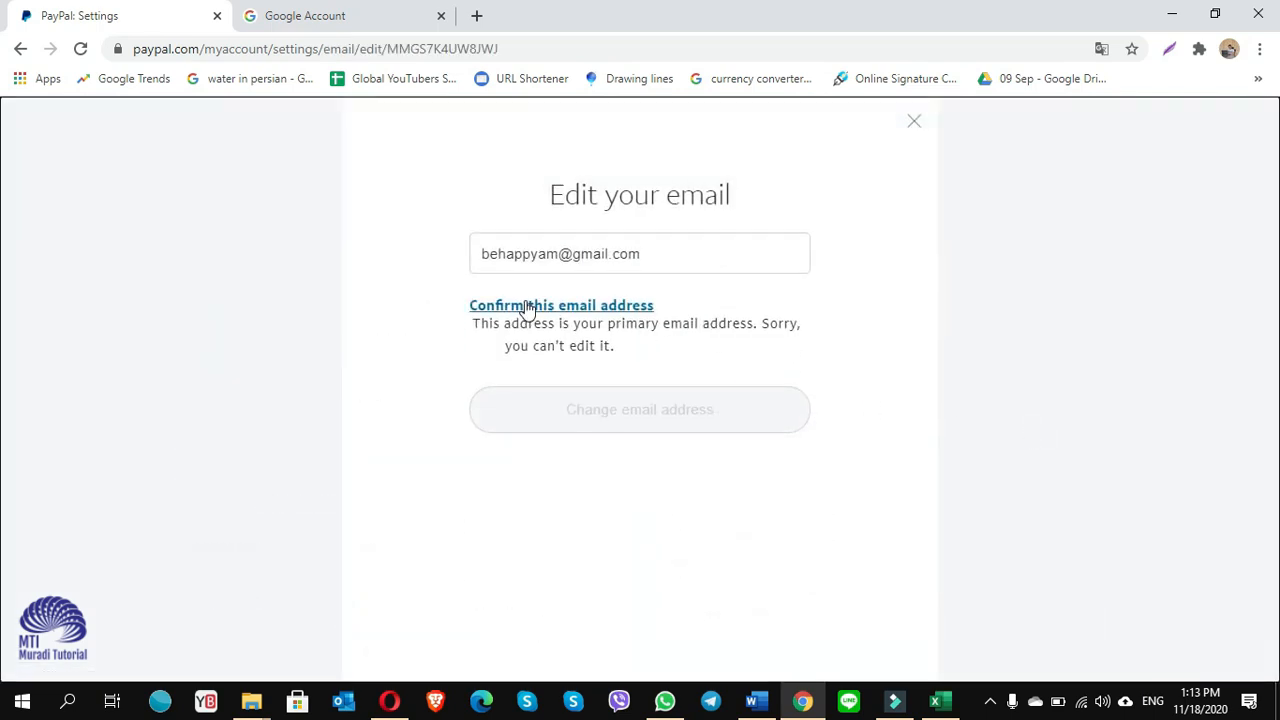
{"action": "mouse_move", "coordinate": [558, 316]}
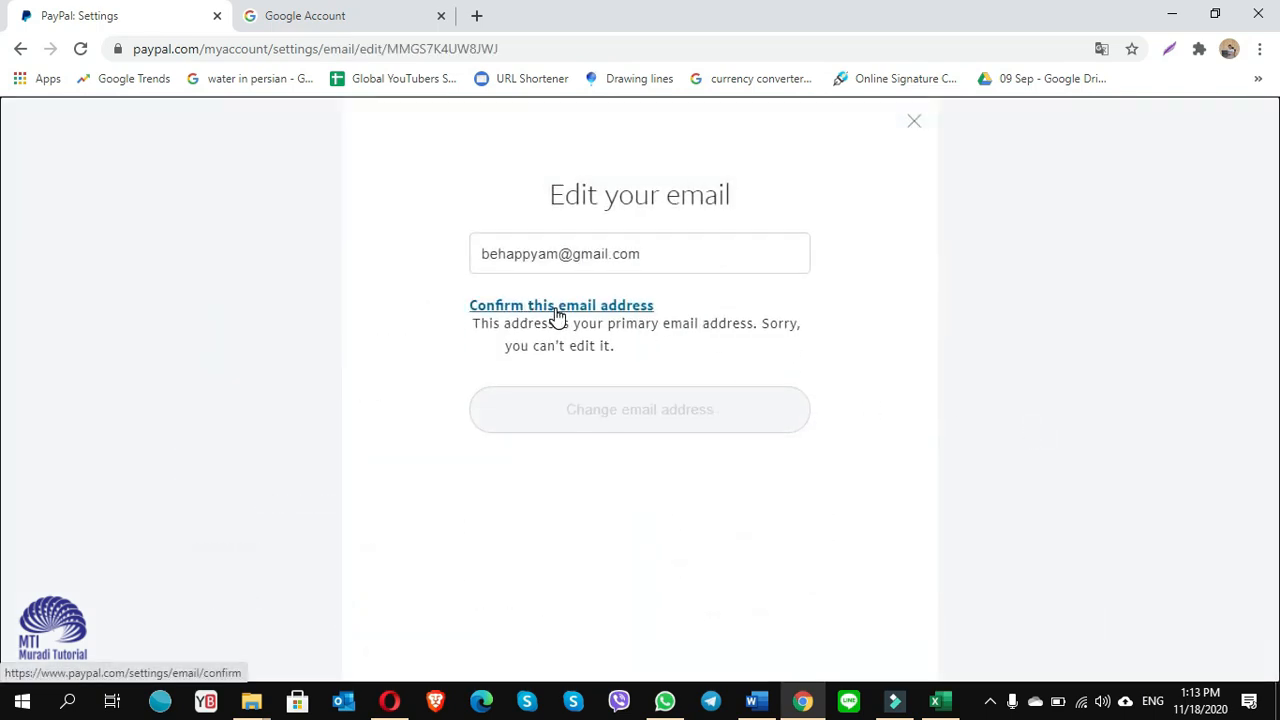
{"action": "left_click", "coordinate": [560, 304]}
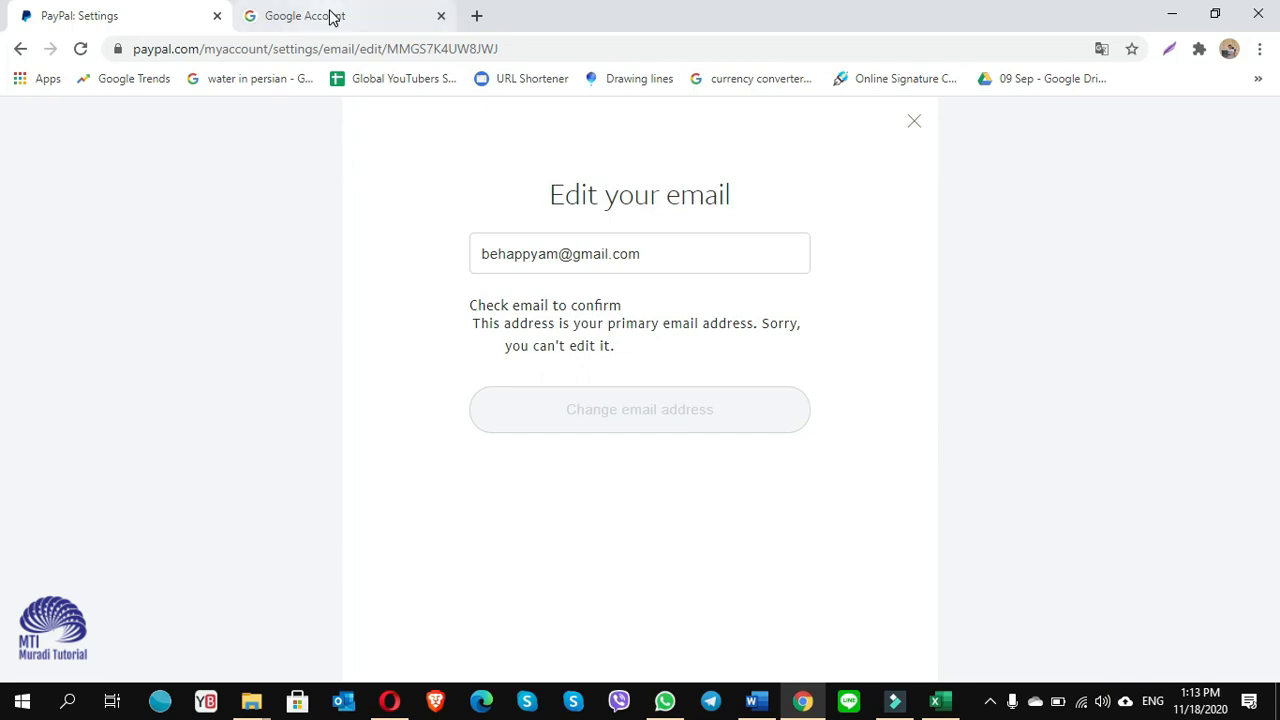
{"action": "left_click", "coordinate": [340, 16]}
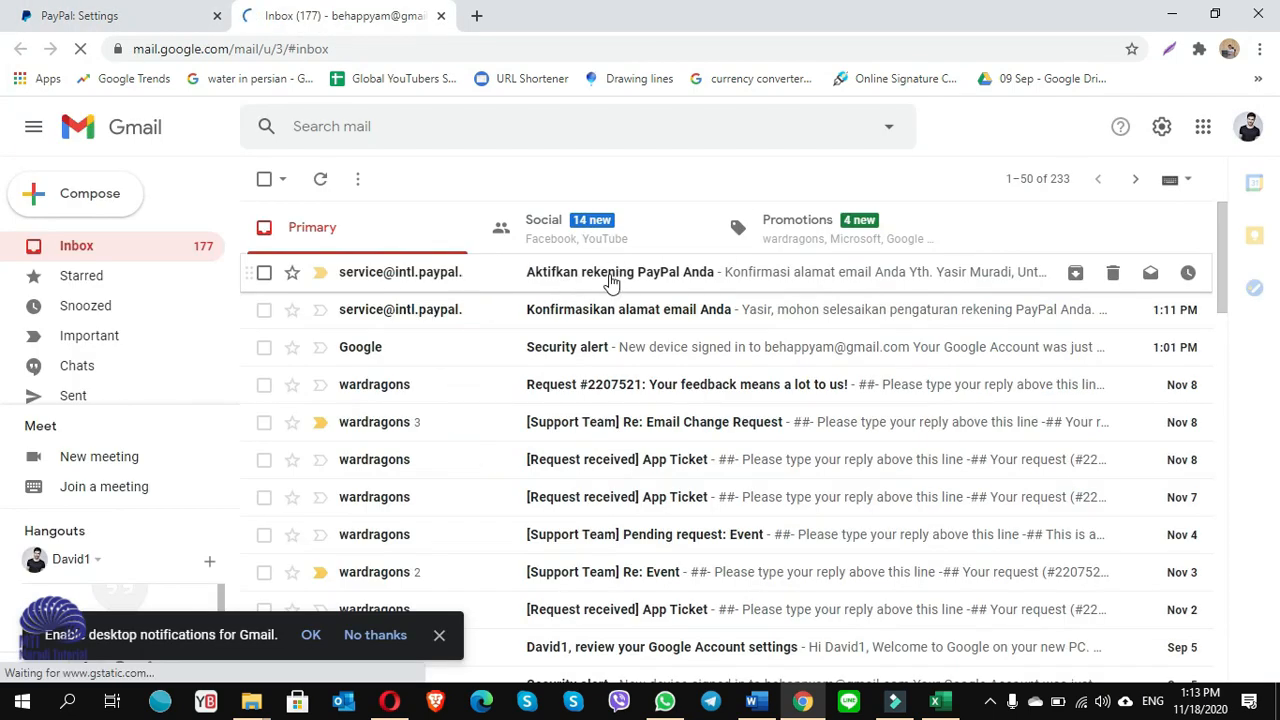
Open the 'Aktifkan rekening PayPal Anda' email and follow its account activation link
{"action": "left_click", "coordinate": [620, 272]}
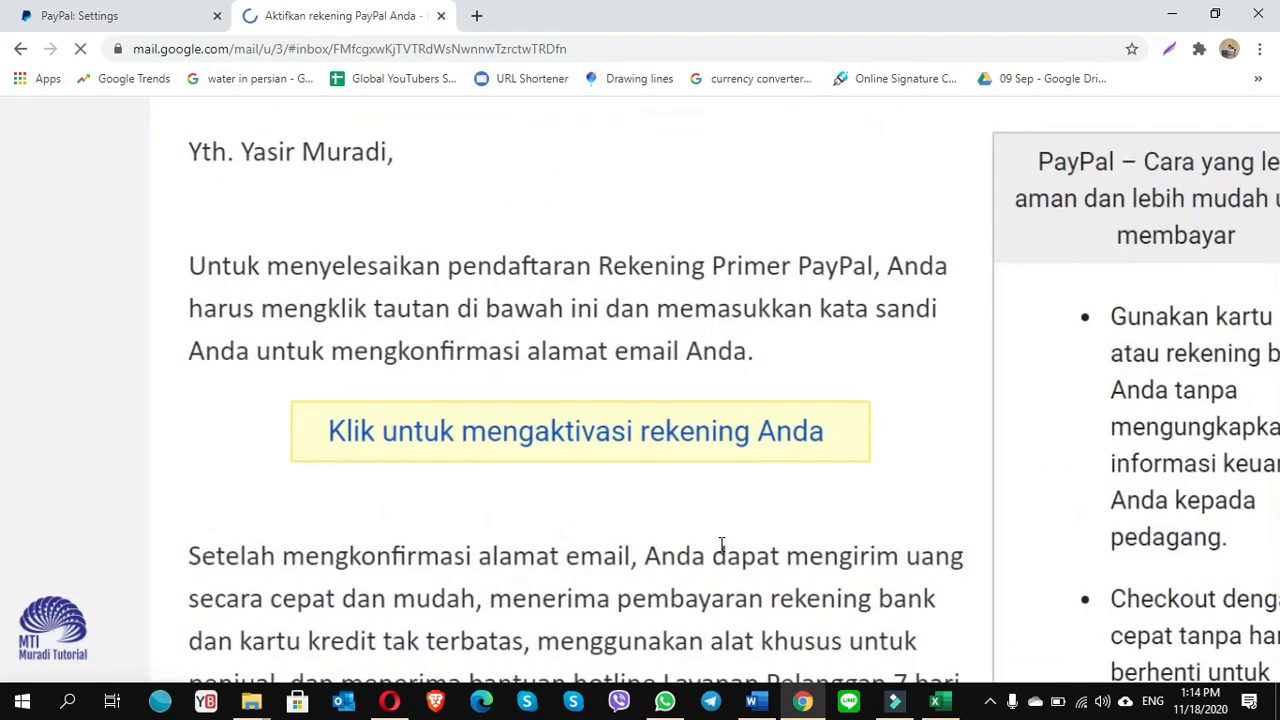
{"action": "left_click", "coordinate": [576, 432]}
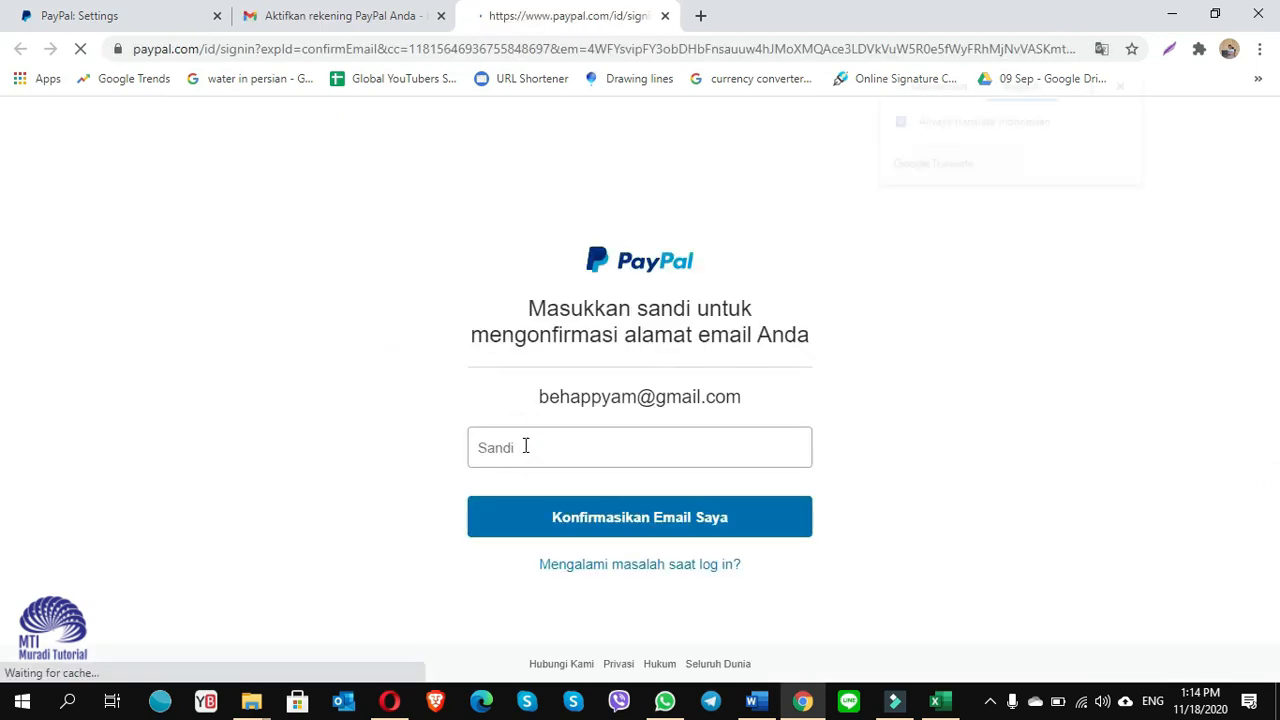
Enter the account password on the timed-out login page and log in, reaching a security challenge
{"action": "left_click", "coordinate": [1100, 48]}
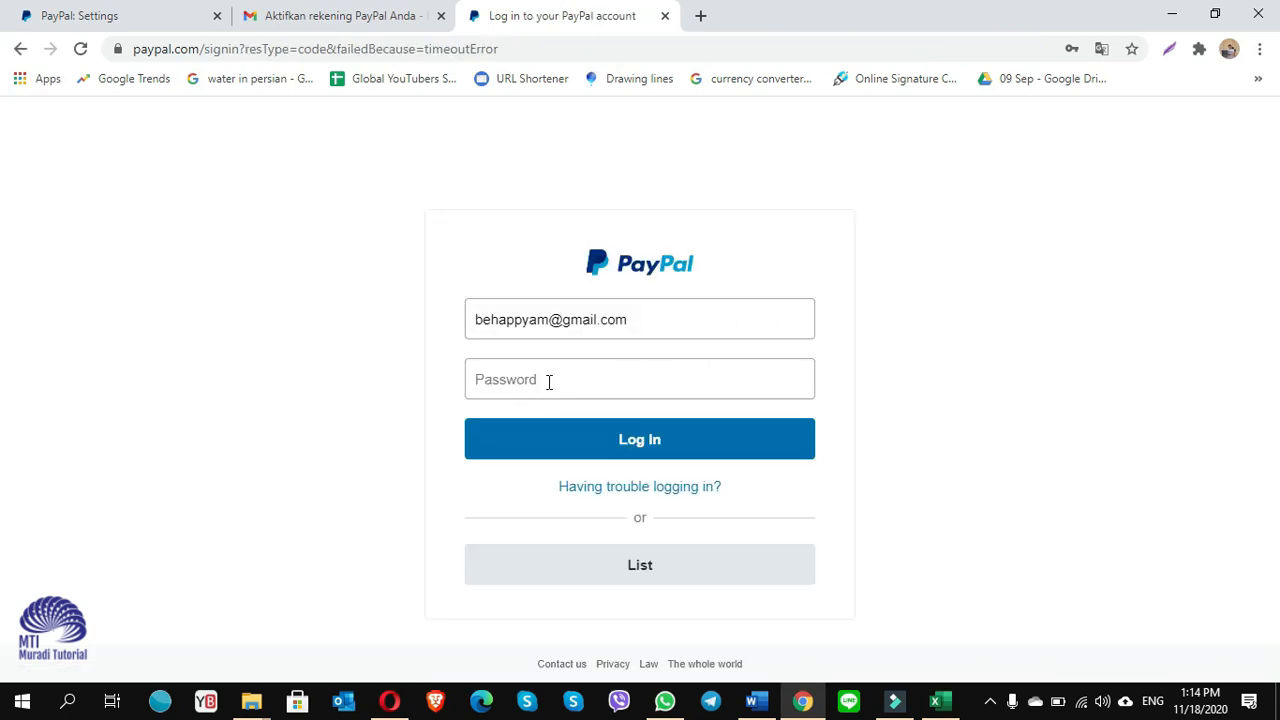
{"action": "left_click", "coordinate": [640, 380]}
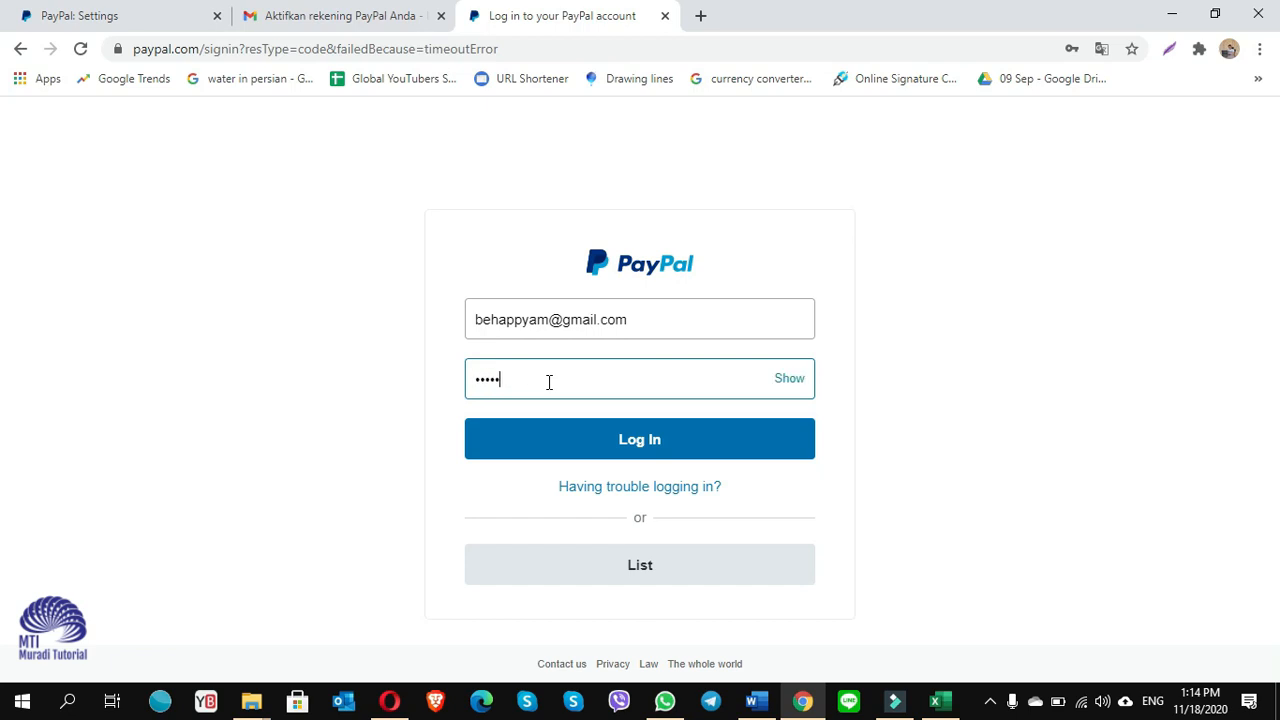
{"action": "type", "text": "•"}
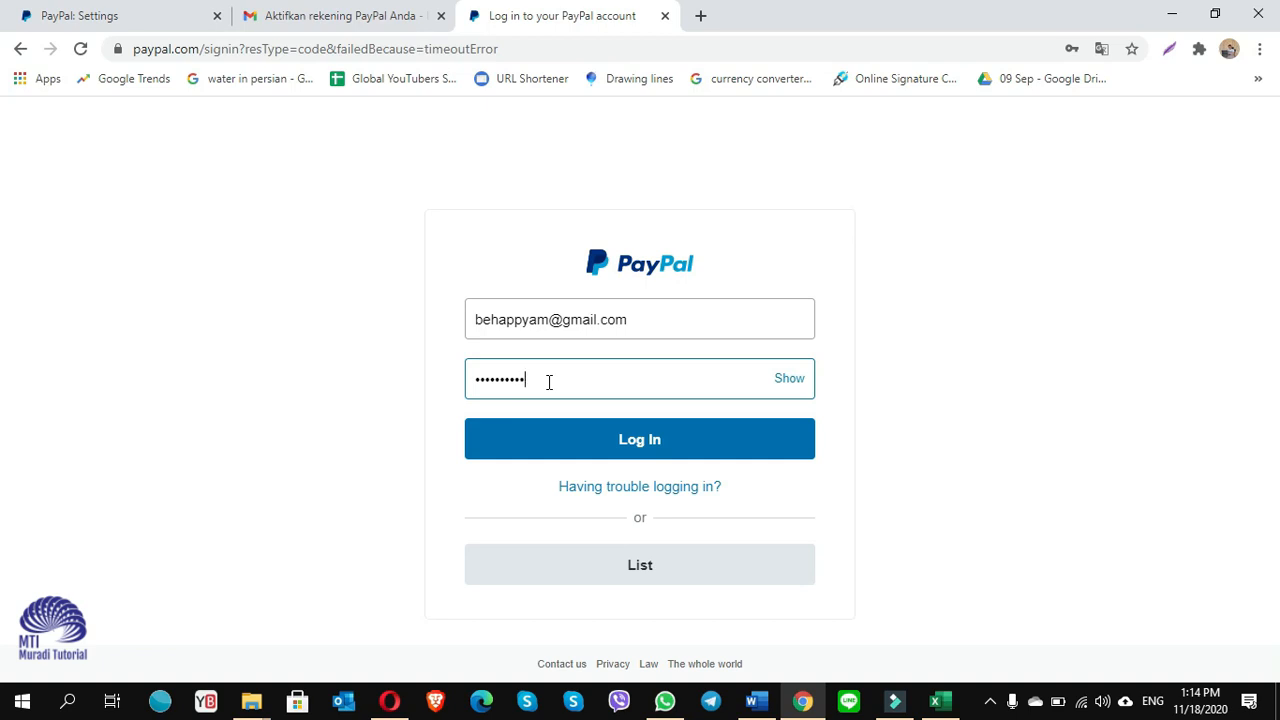
{"action": "left_click", "coordinate": [640, 440]}
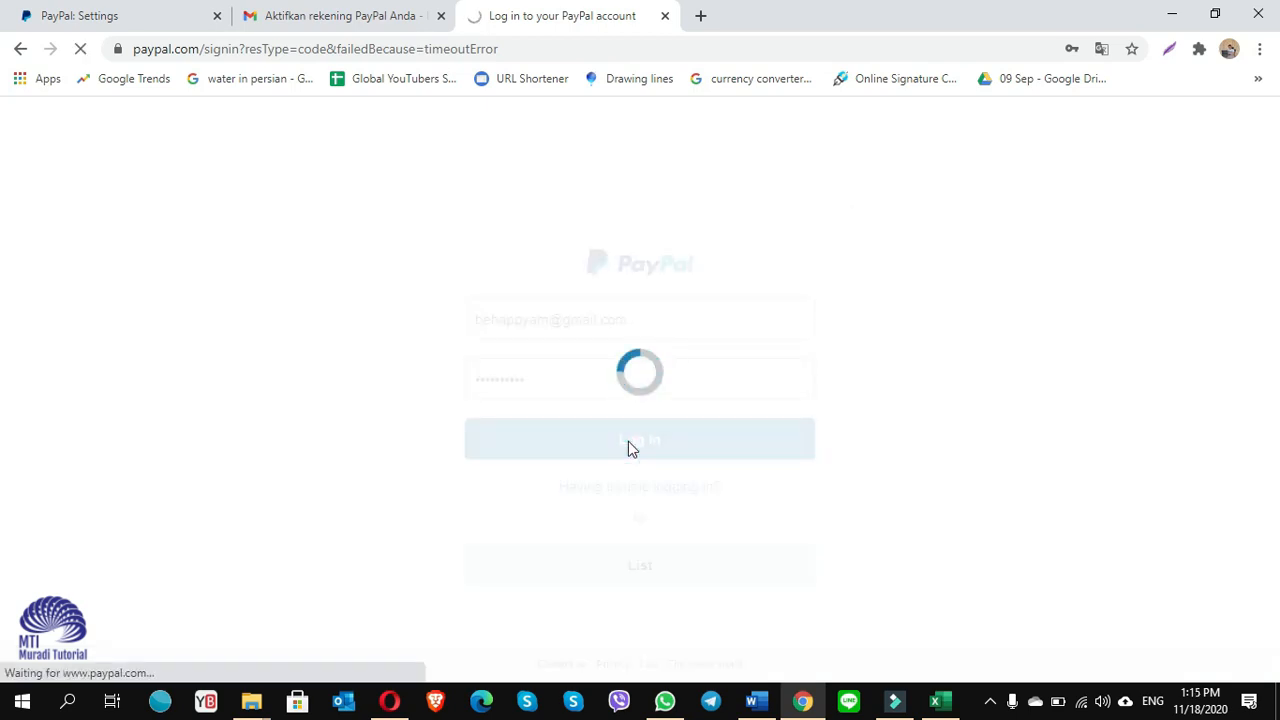
{"action": "left_click", "coordinate": [640, 438]}
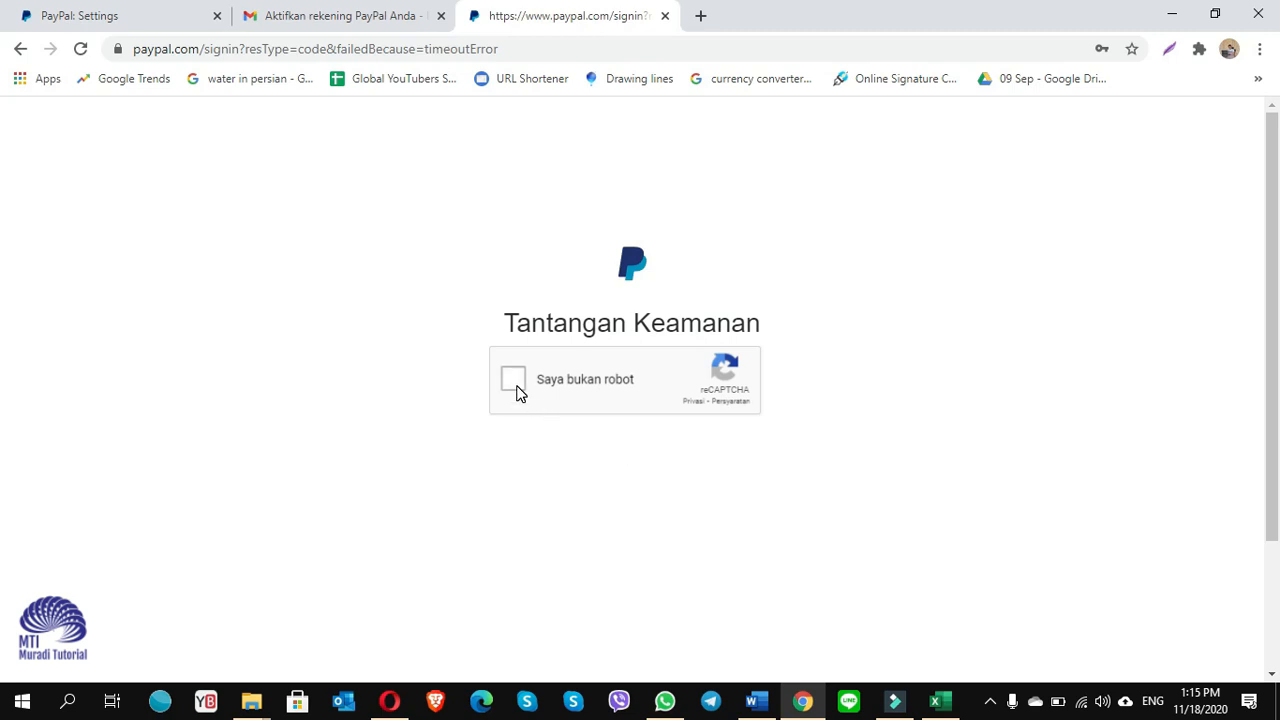
Tick 'Saya bukan robot', enter captcha code 3V25eaR4 and continue with Lanjutkan
{"action": "left_click", "coordinate": [512, 380]}
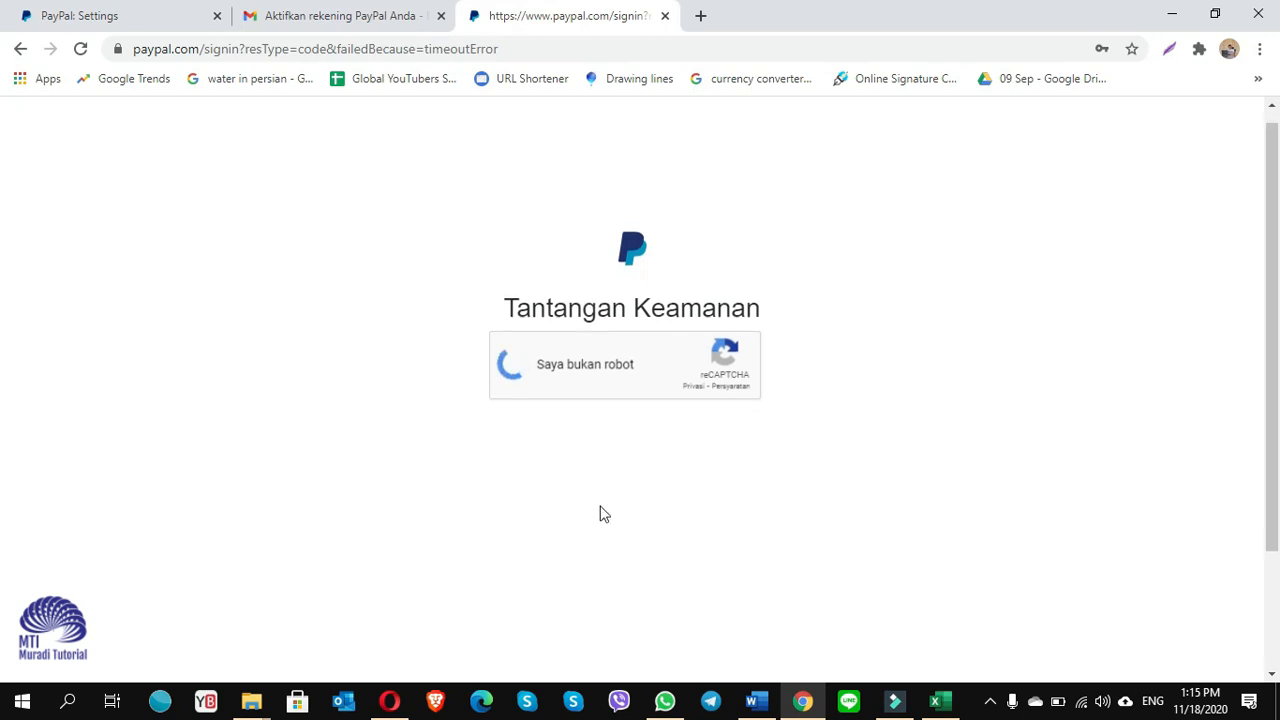
{"action": "left_click", "coordinate": [516, 364]}
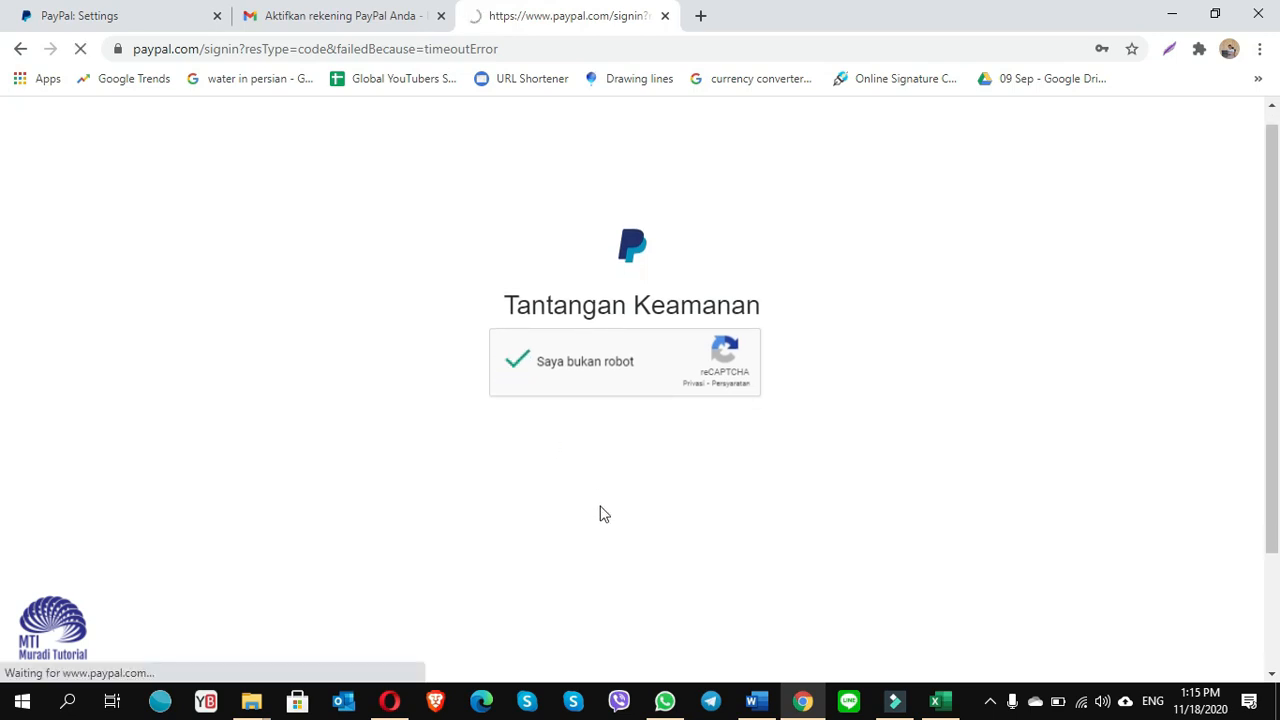
{"action": "left_click", "coordinate": [516, 360]}
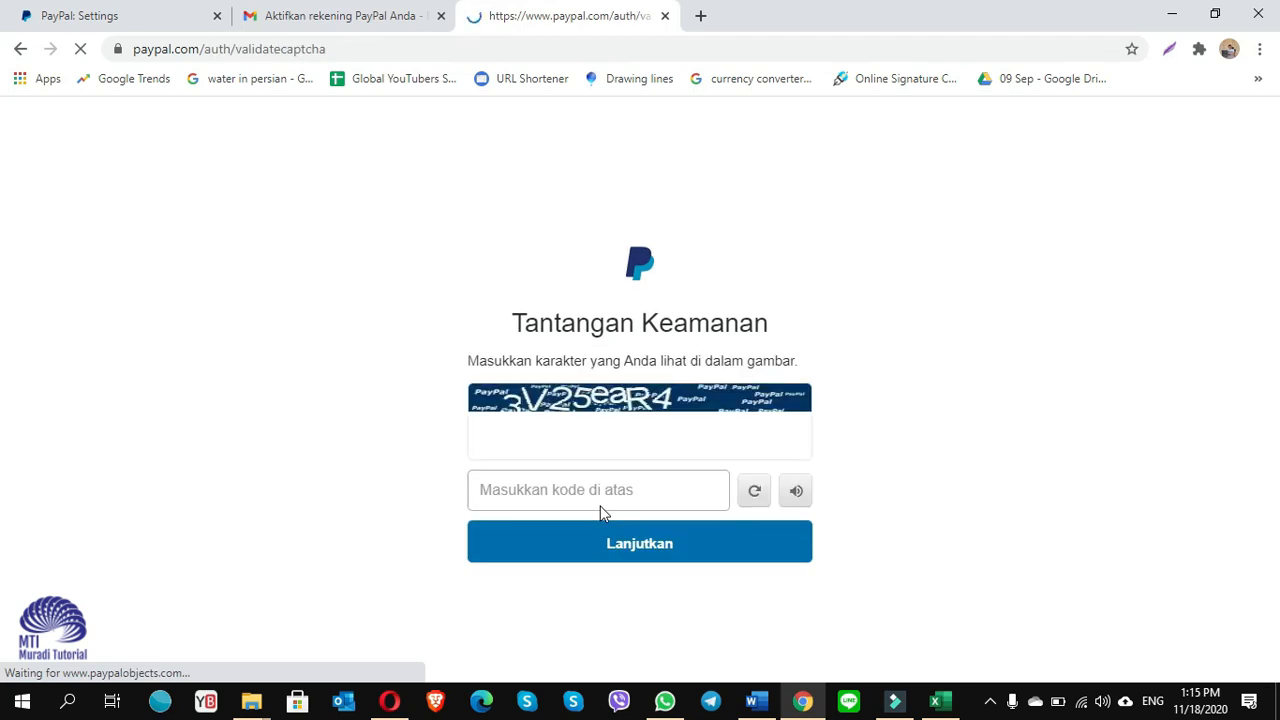
{"action": "left_click", "coordinate": [598, 488]}
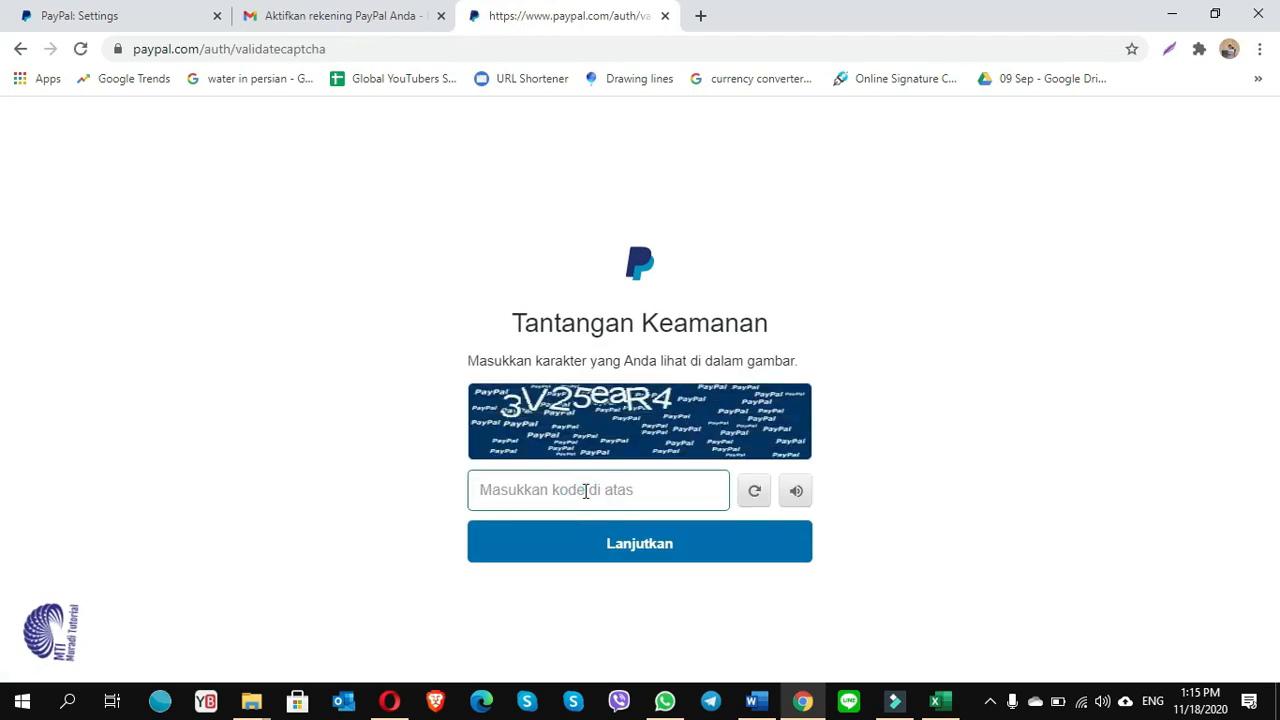
{"action": "type", "text": "3"}
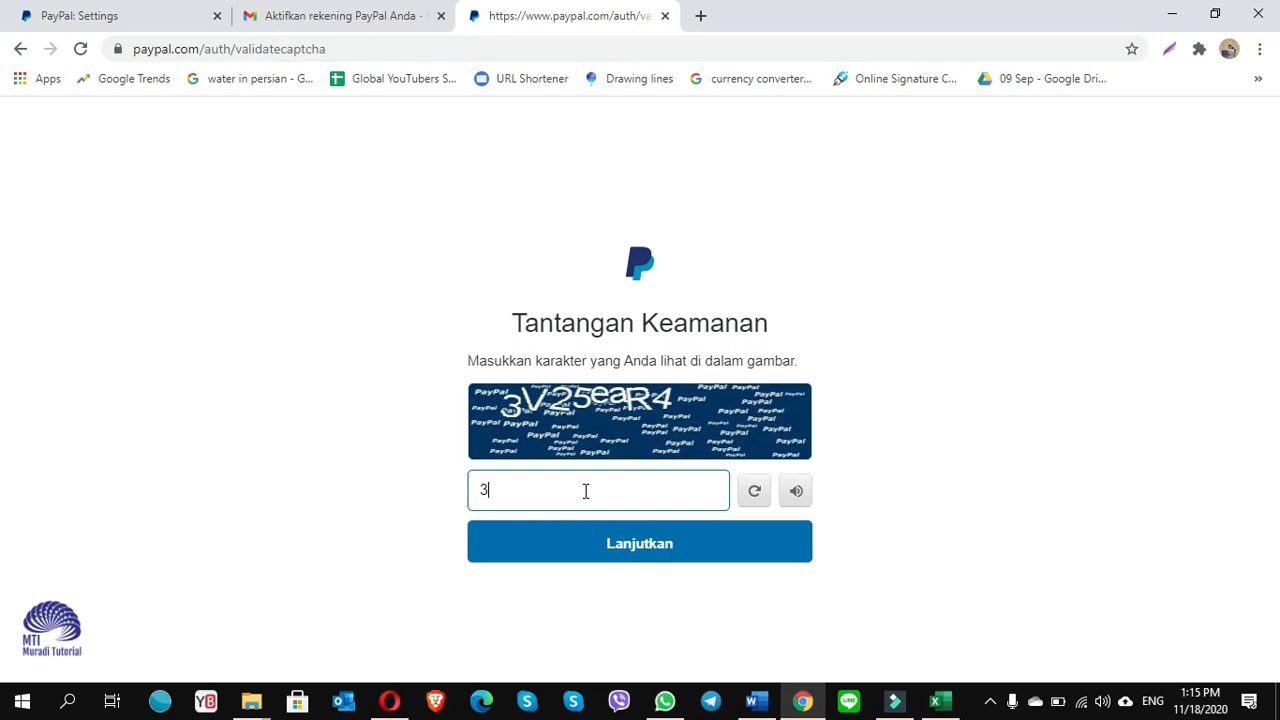
{"action": "type", "text": "V25eaR4"}
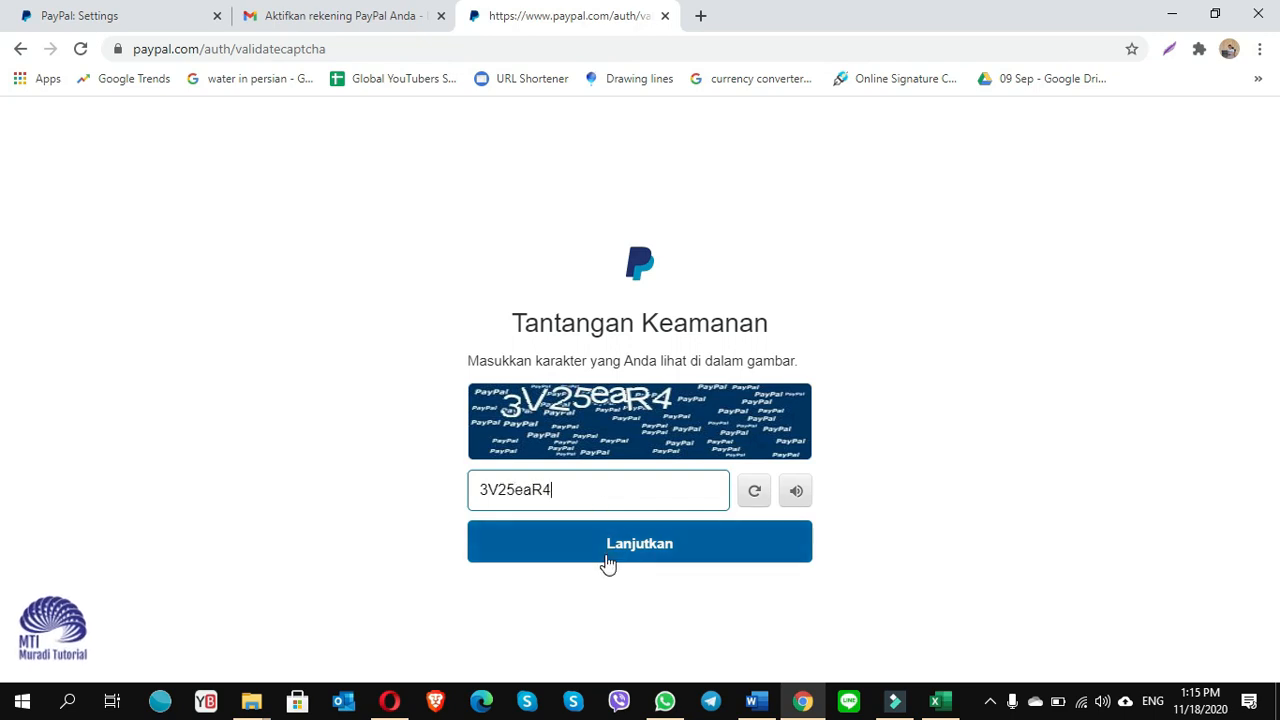
{"action": "left_click", "coordinate": [640, 544]}
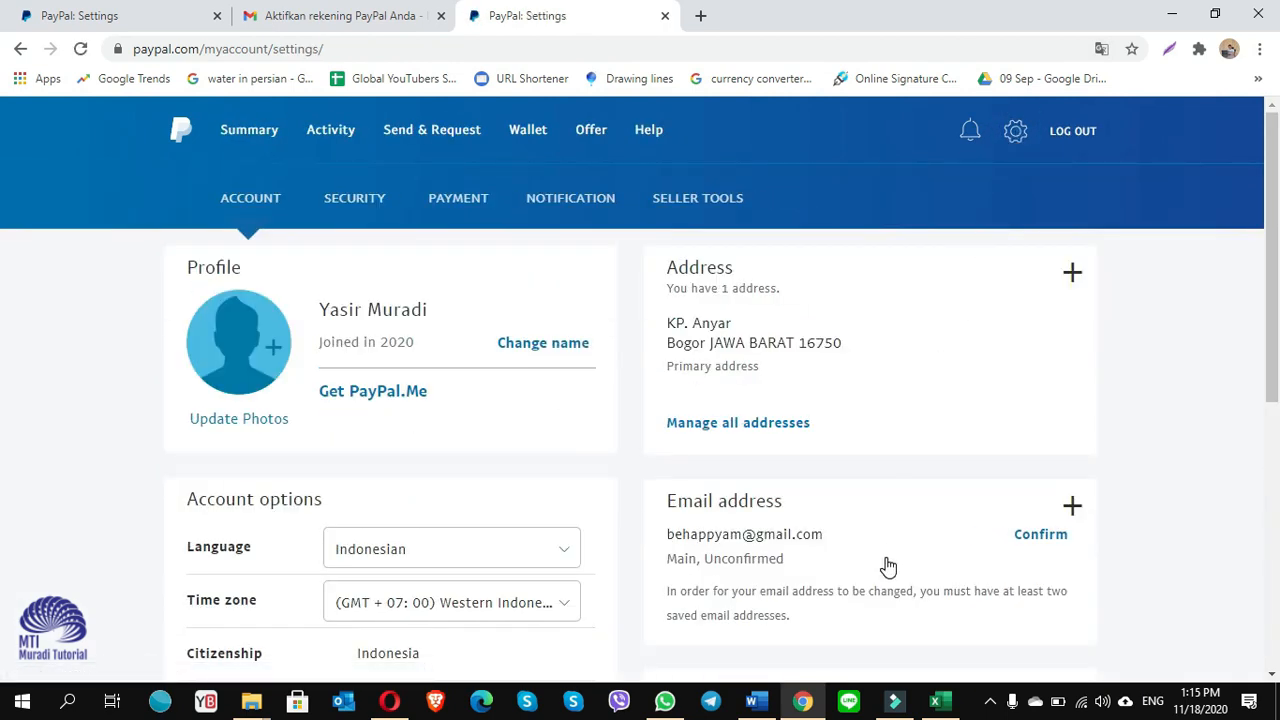
{"action": "mouse_move", "coordinate": [1040, 550]}
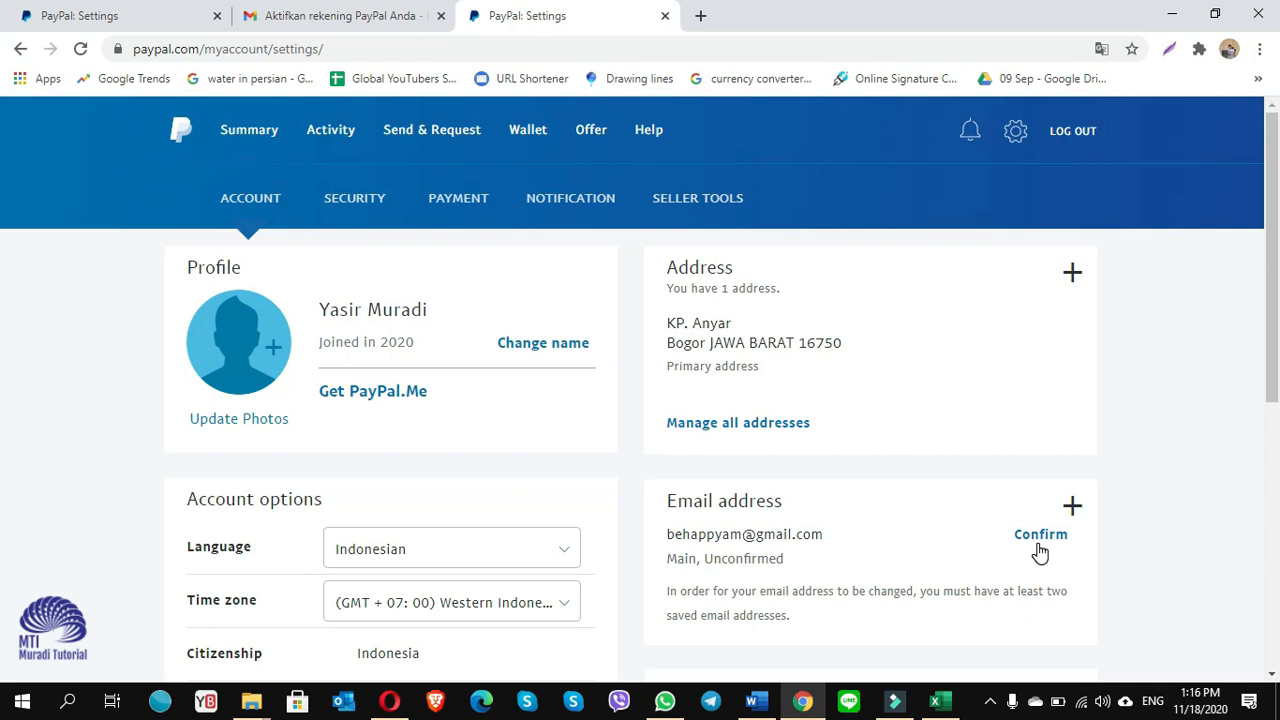
{"action": "mouse_move", "coordinate": [502, 216]}
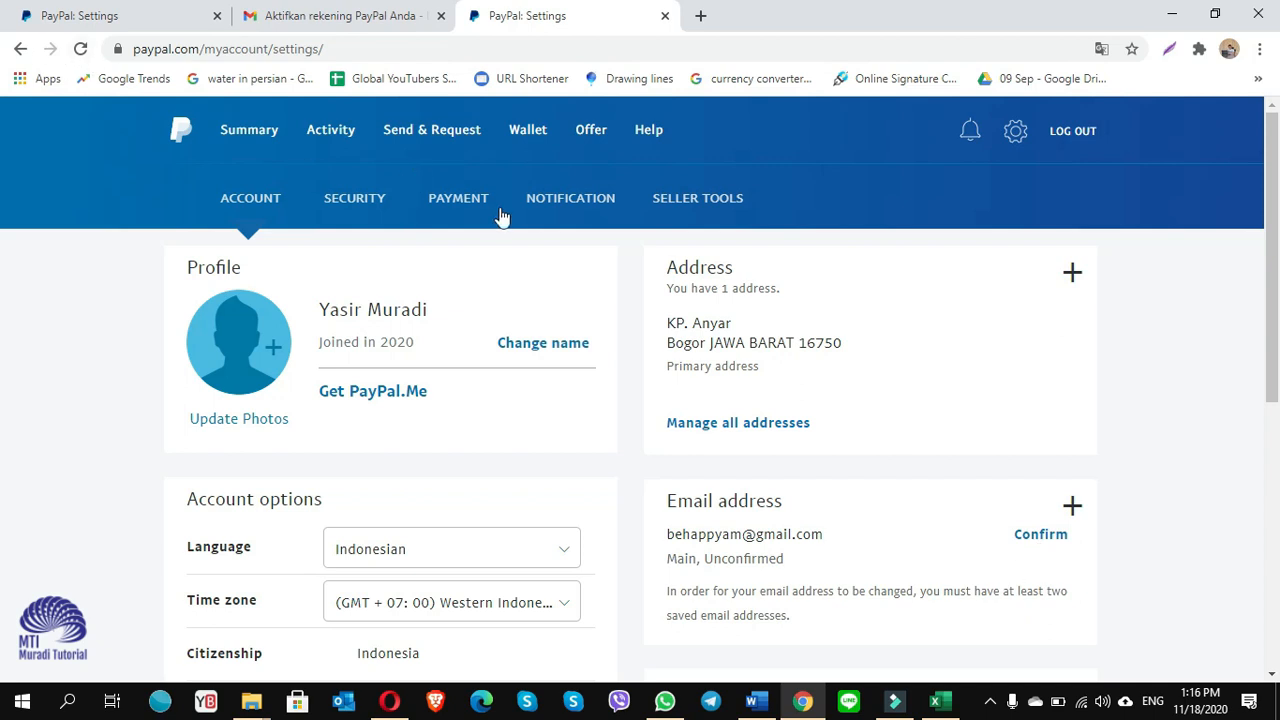
{"action": "left_click", "coordinate": [80, 48]}
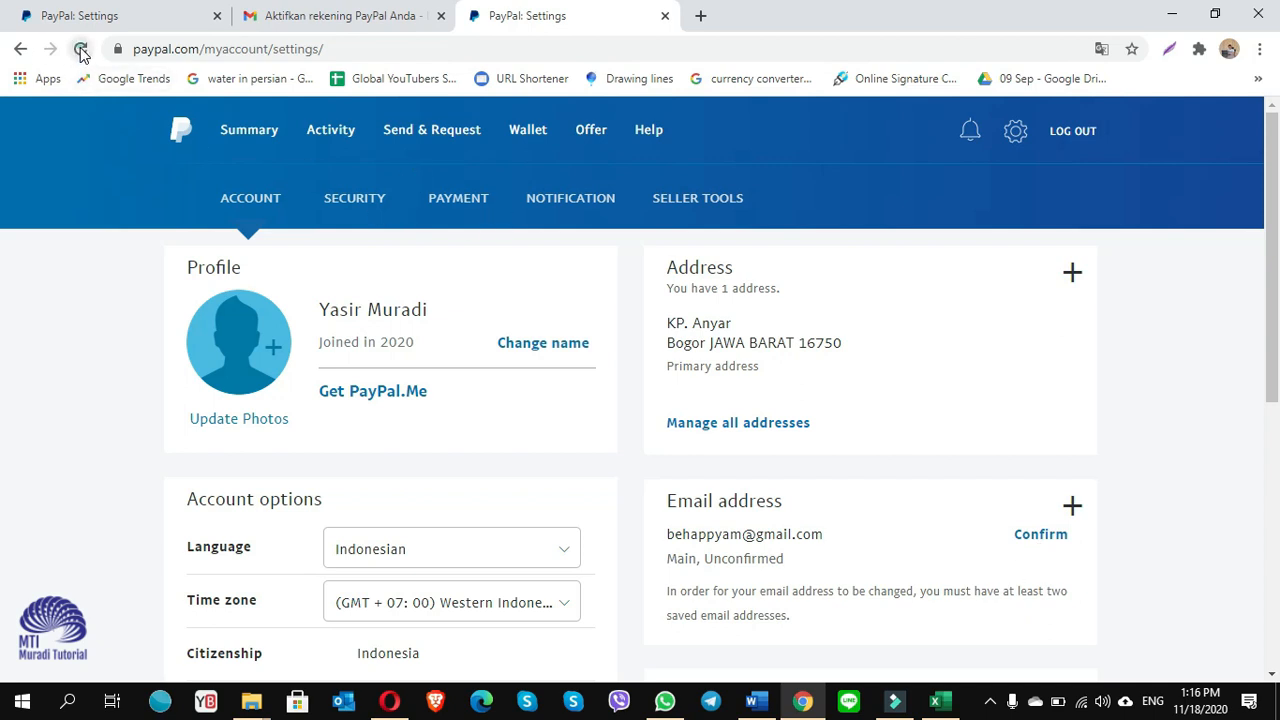
{"action": "left_click", "coordinate": [80, 48]}
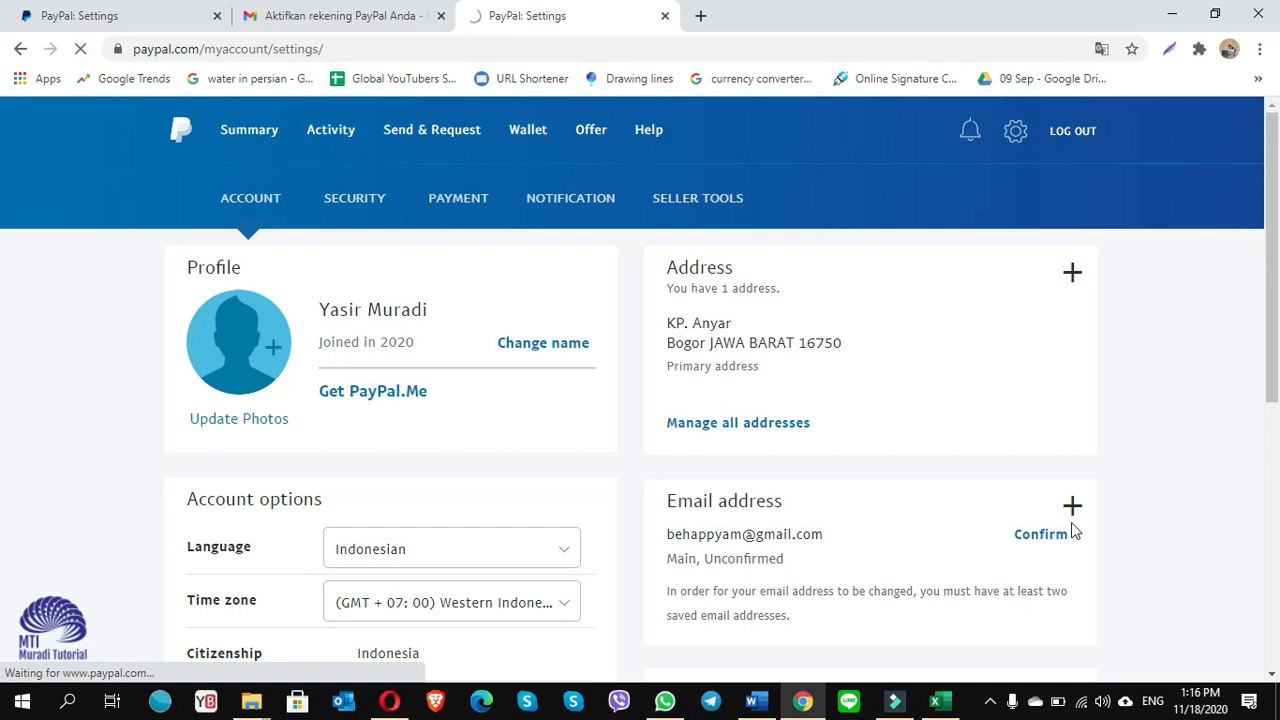
{"action": "left_click", "coordinate": [1100, 48]}
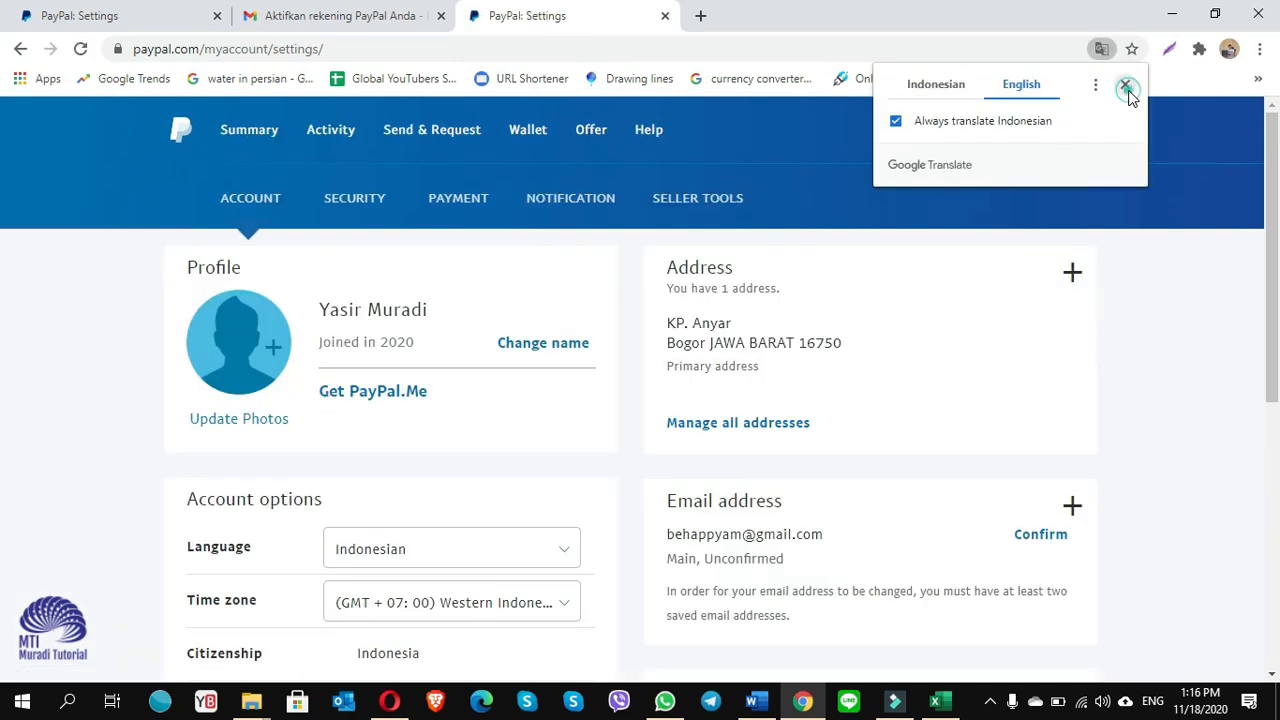
{"action": "left_click", "coordinate": [1128, 84]}
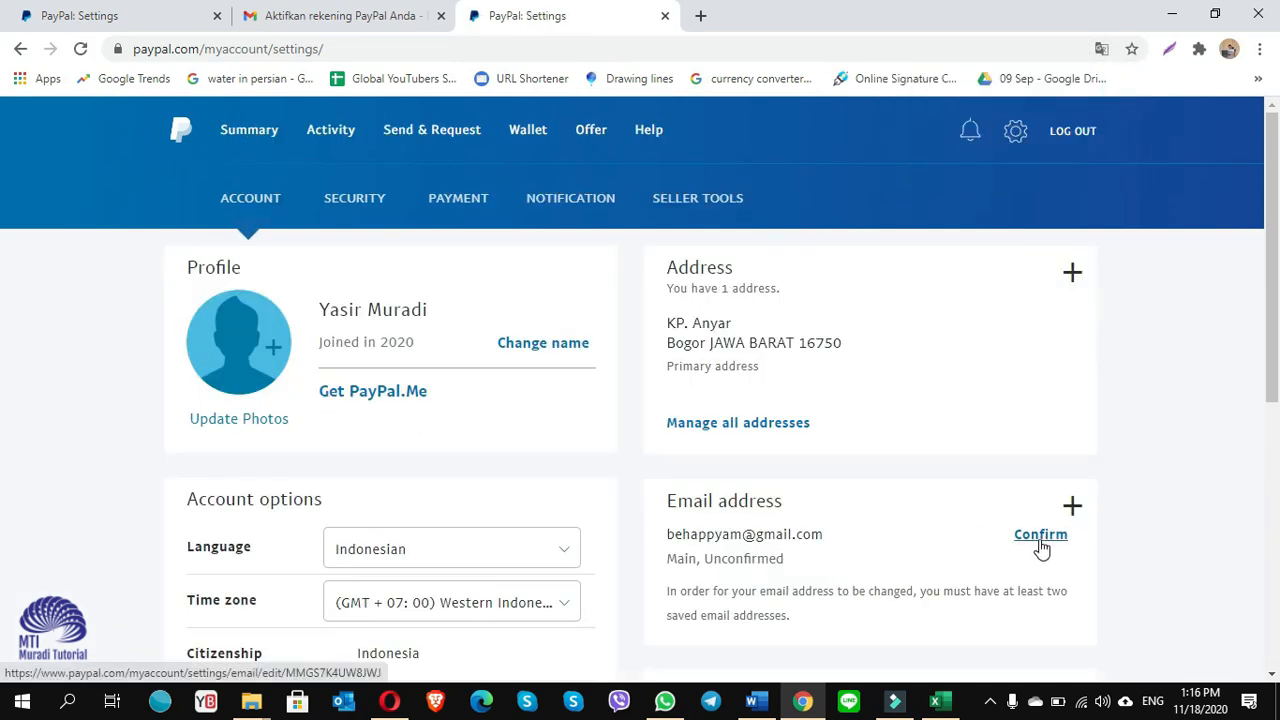
{"action": "mouse_move", "coordinate": [728, 572]}
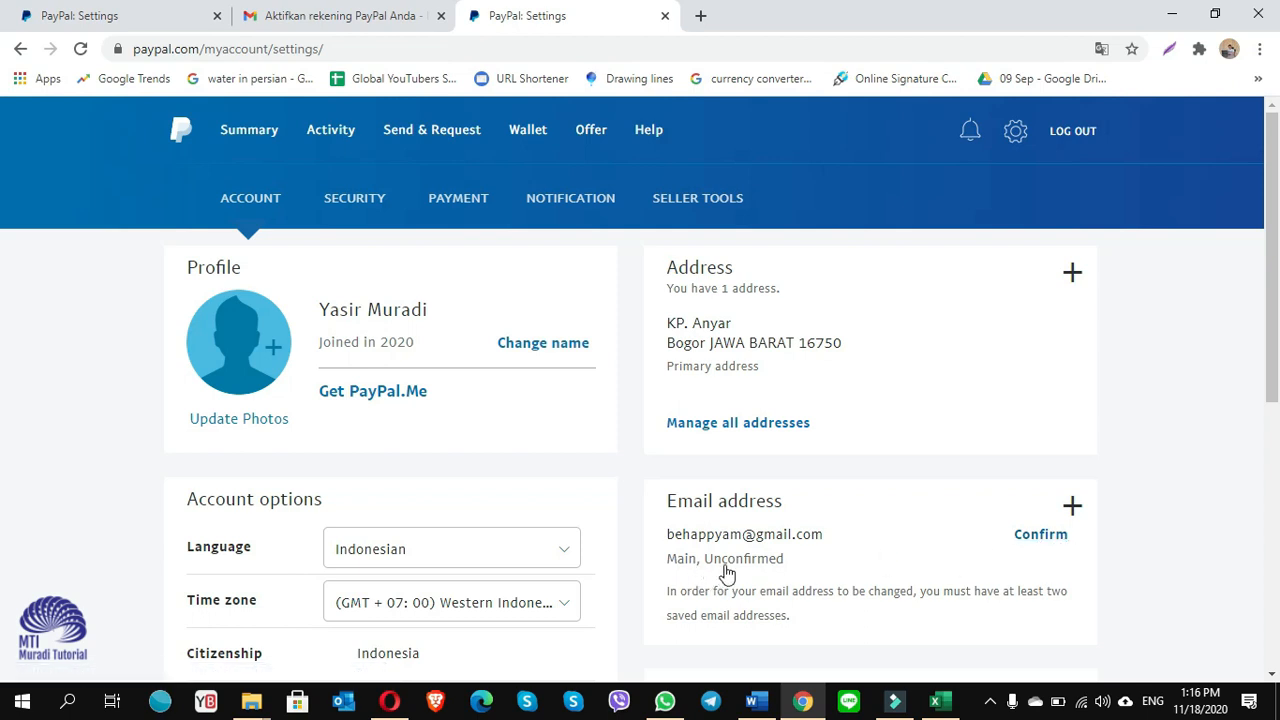
{"action": "mouse_move", "coordinate": [760, 576]}
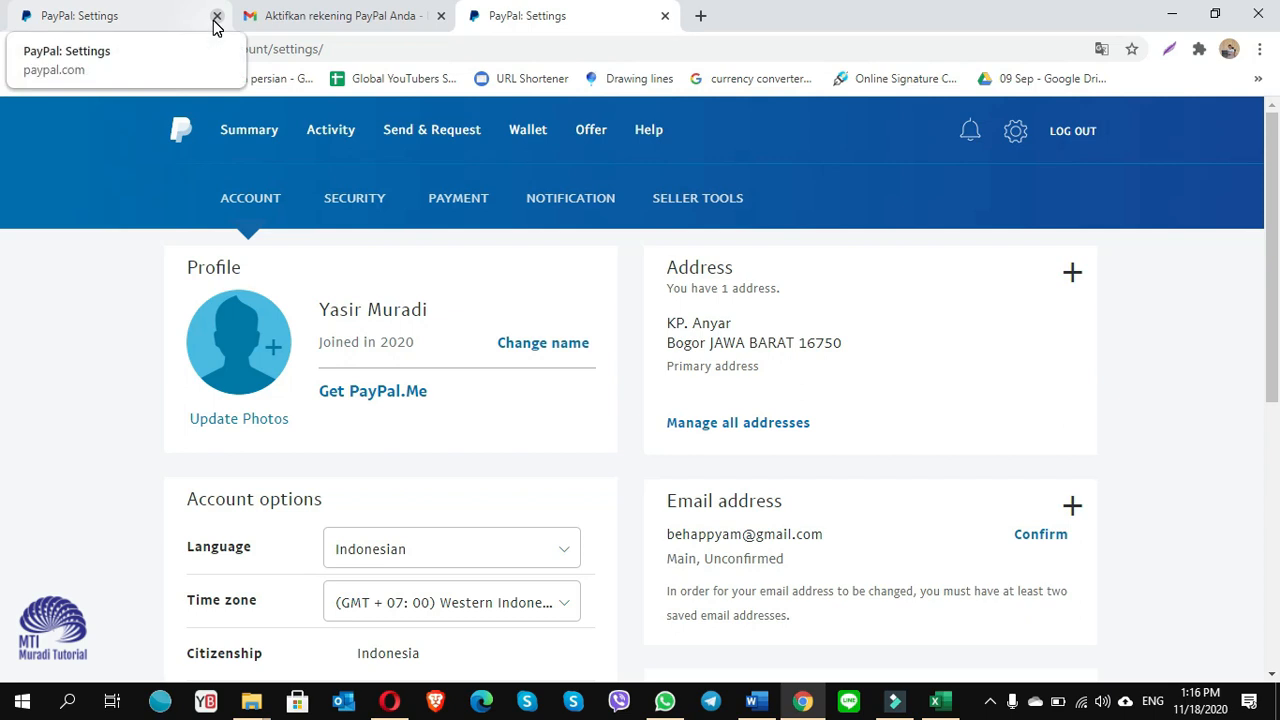
Close the older Settings tab, log out of PayPal and return to the sign-in page
{"action": "left_click", "coordinate": [344, 16]}
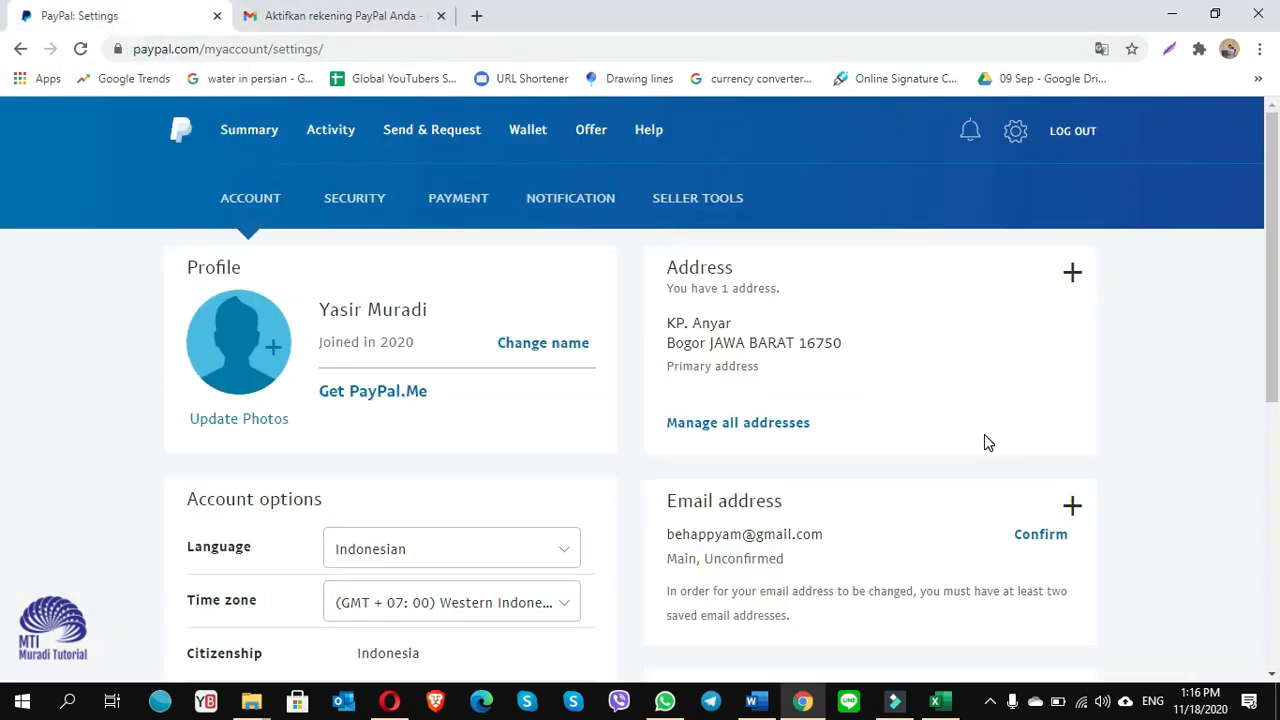
{"action": "mouse_move", "coordinate": [1072, 132]}
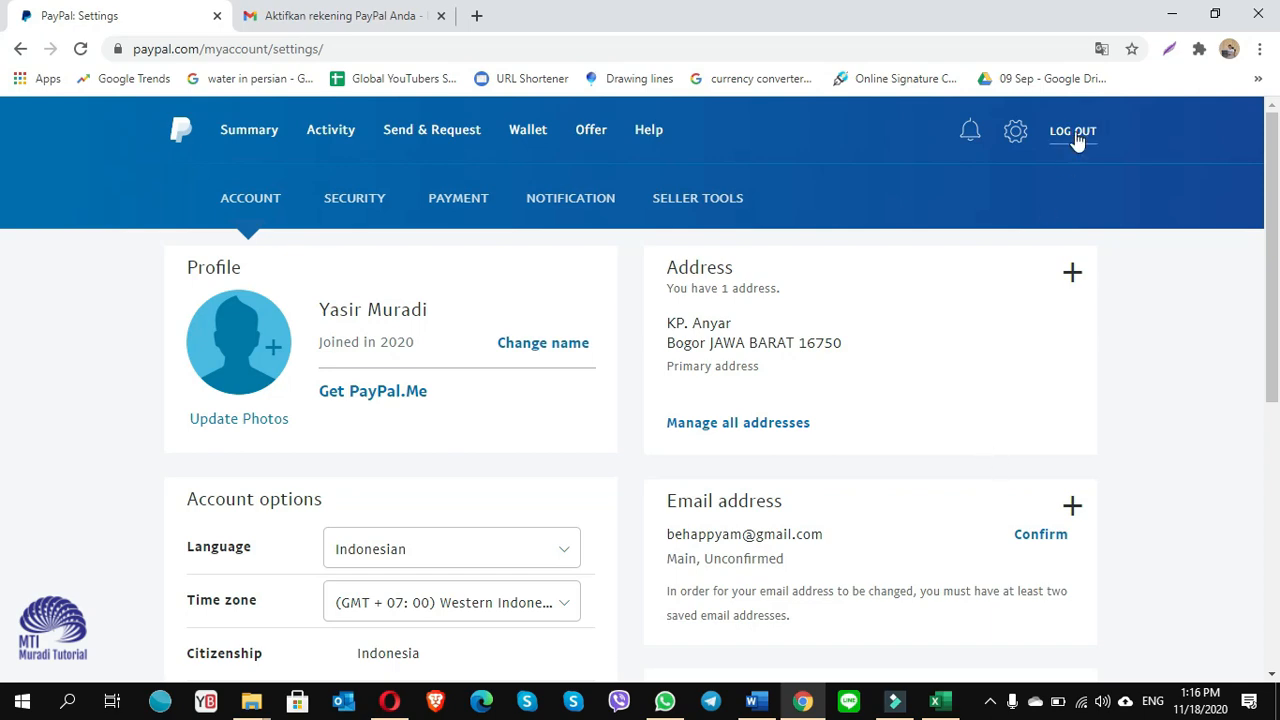
{"action": "mouse_move", "coordinate": [1072, 132]}
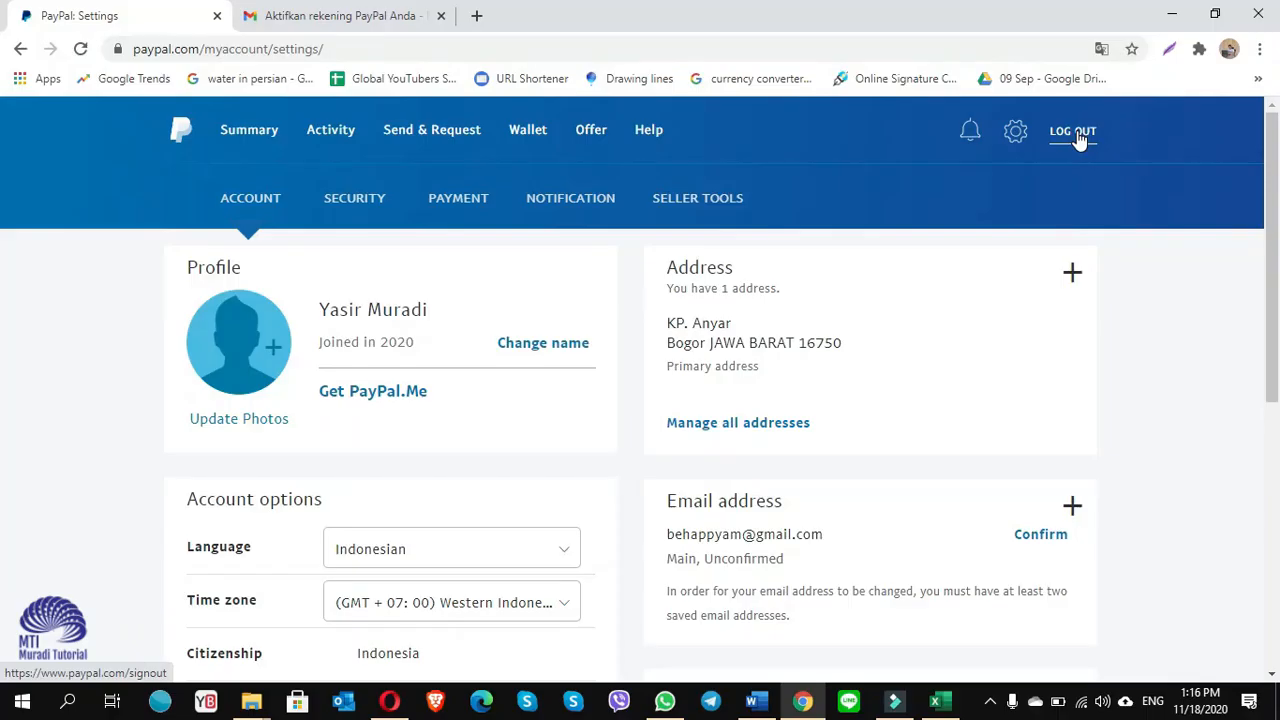
{"action": "left_click", "coordinate": [1072, 132]}
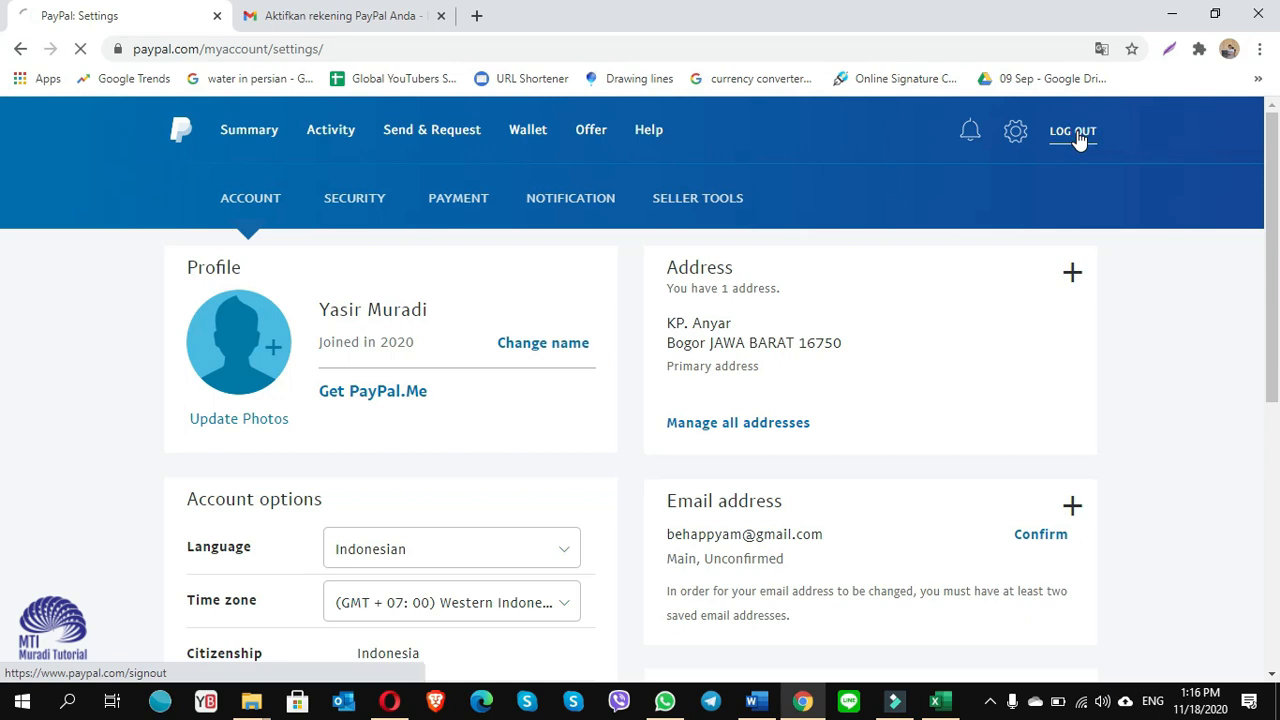
{"action": "left_click", "coordinate": [1072, 132]}
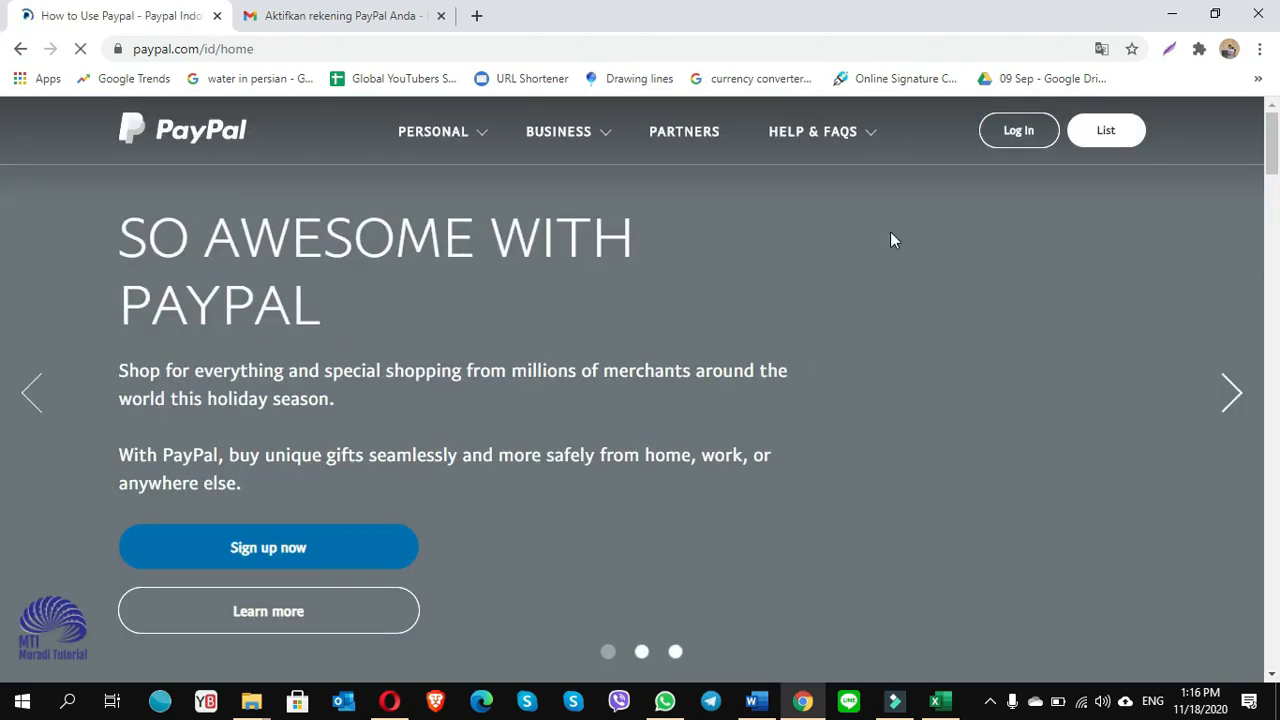
{"action": "left_click", "coordinate": [1018, 130]}
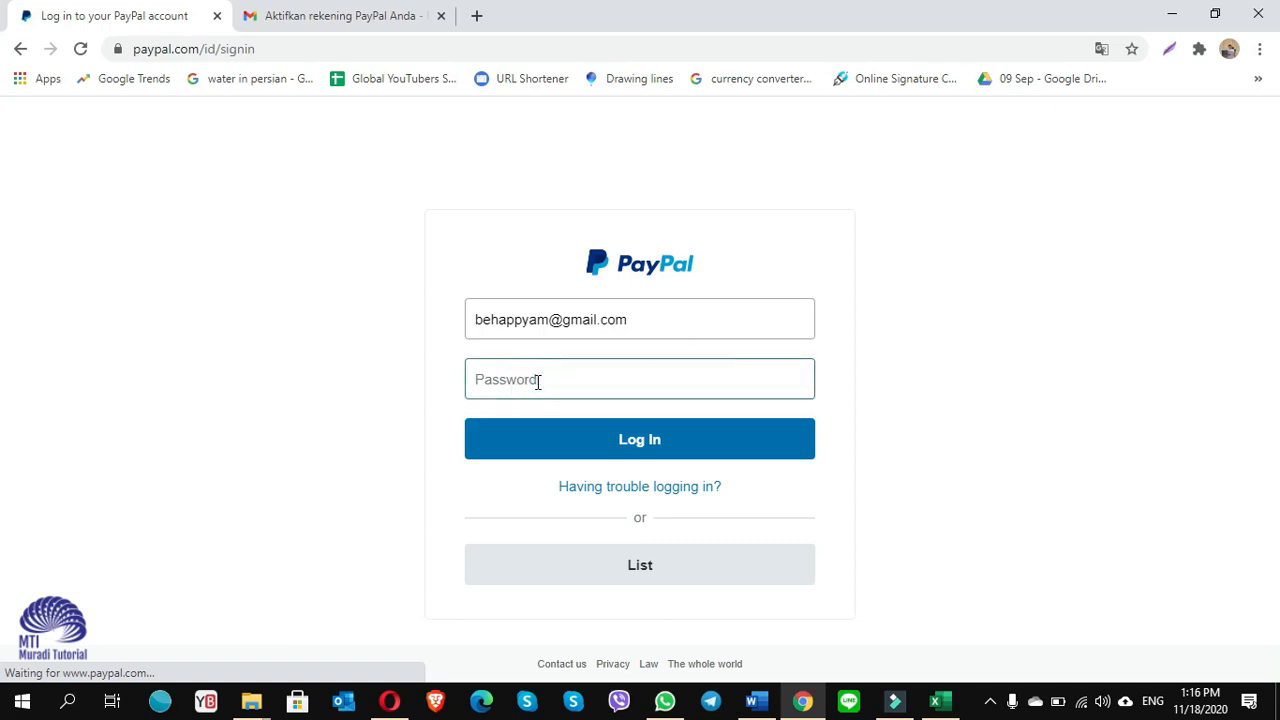
Enter the account password and log in, bringing up a picture-code challenge
{"action": "type", "text": "password"}
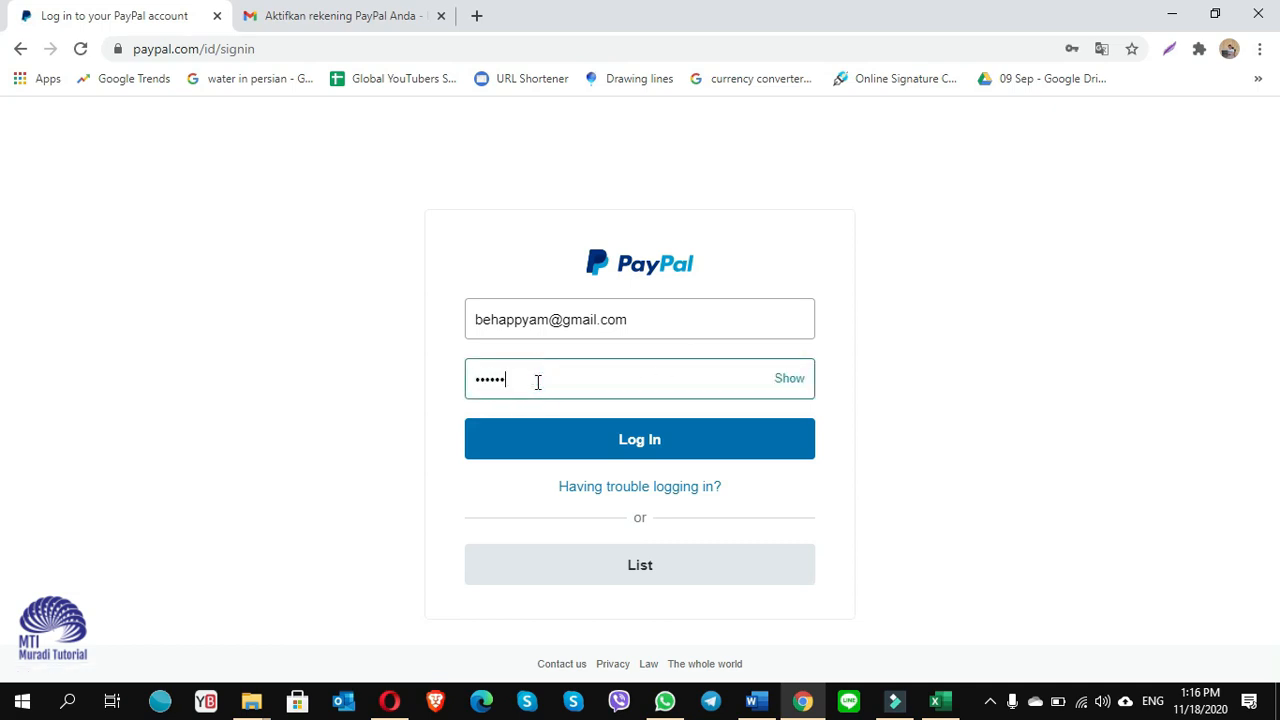
{"action": "left_click", "coordinate": [640, 438]}
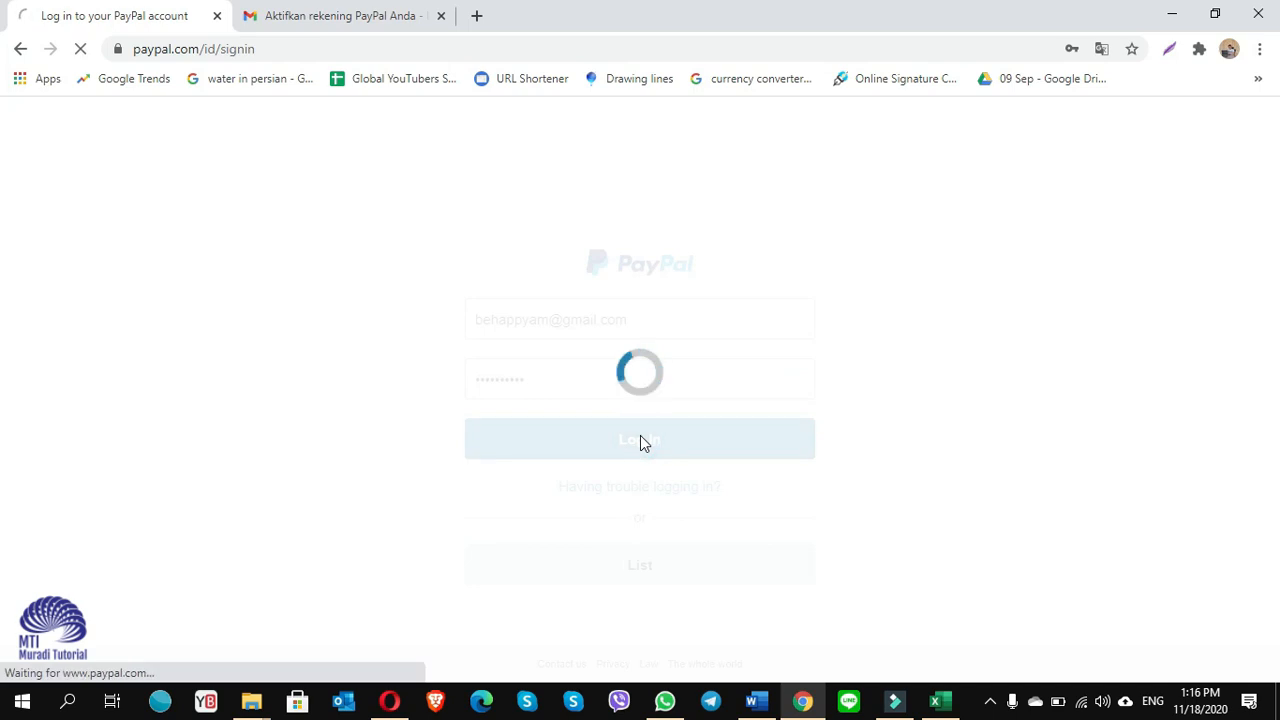
{"action": "left_click", "coordinate": [640, 438]}
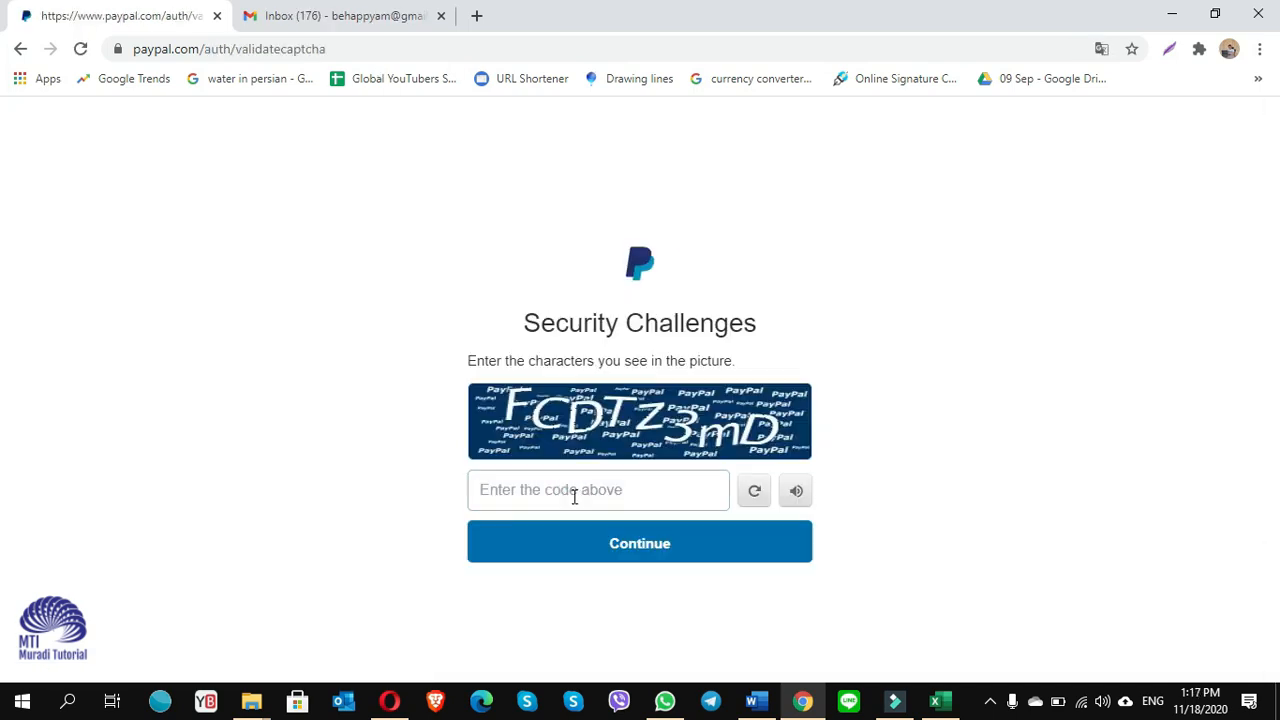
Enter captcha FCDTZ3mD, continue to the account summary and translate it into English
{"action": "type", "text": "FCDT"}
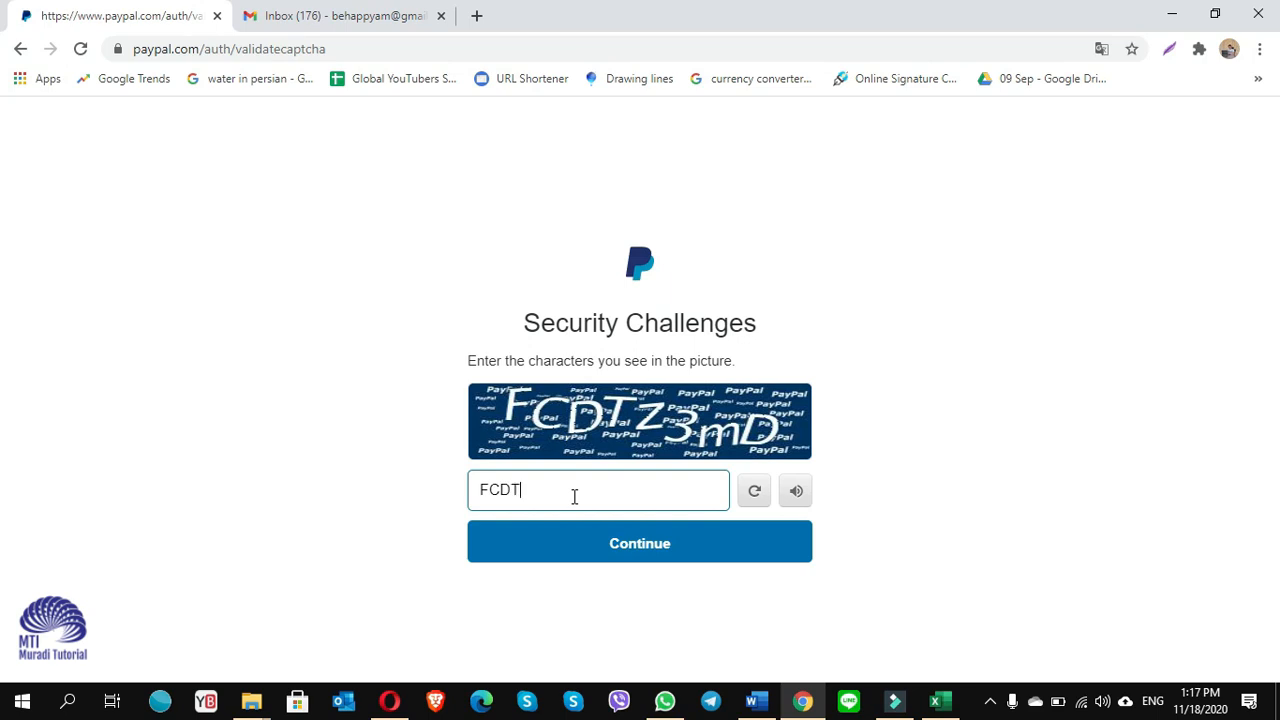
{"action": "type", "text": "Z3mD"}
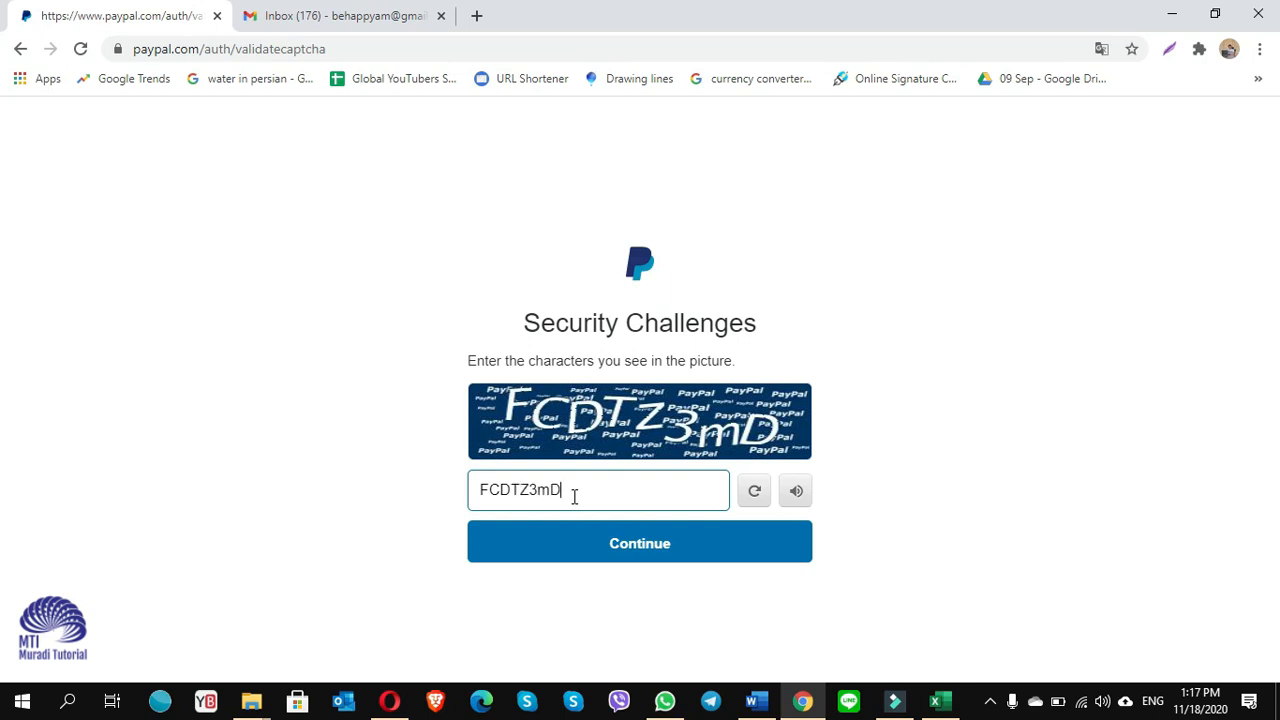
{"action": "left_click", "coordinate": [640, 544]}
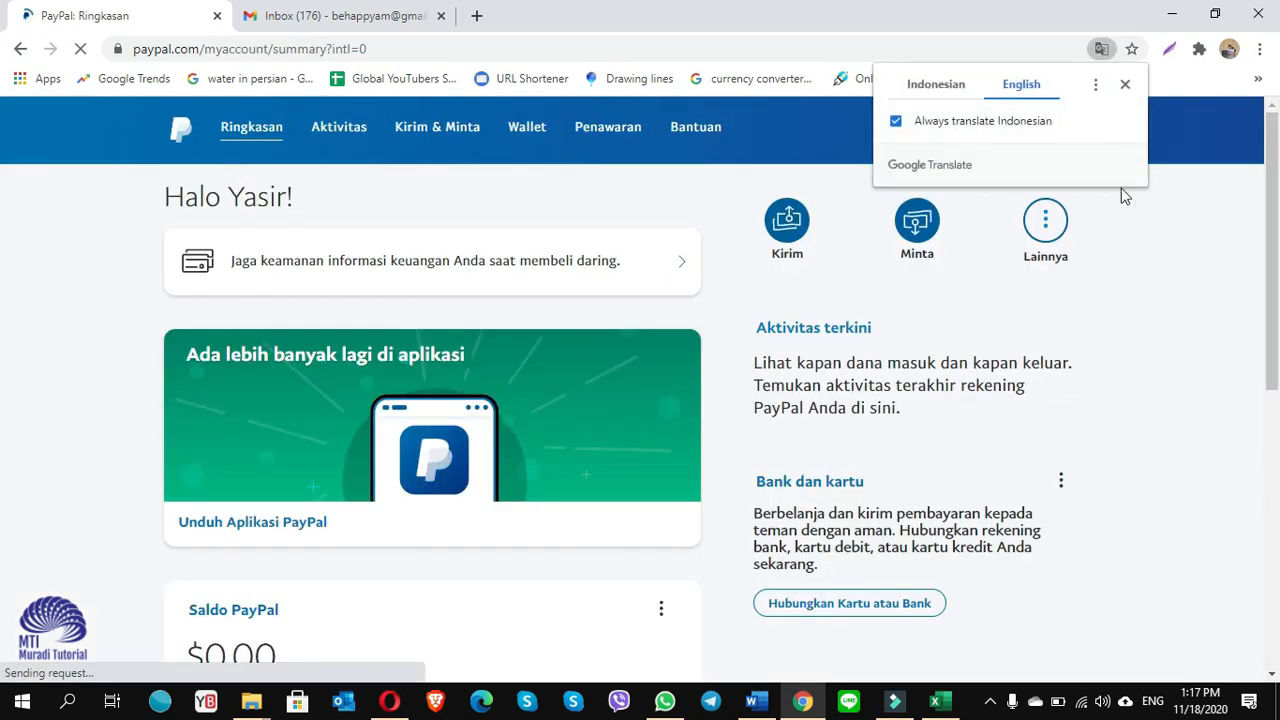
{"action": "left_click", "coordinate": [1020, 84]}
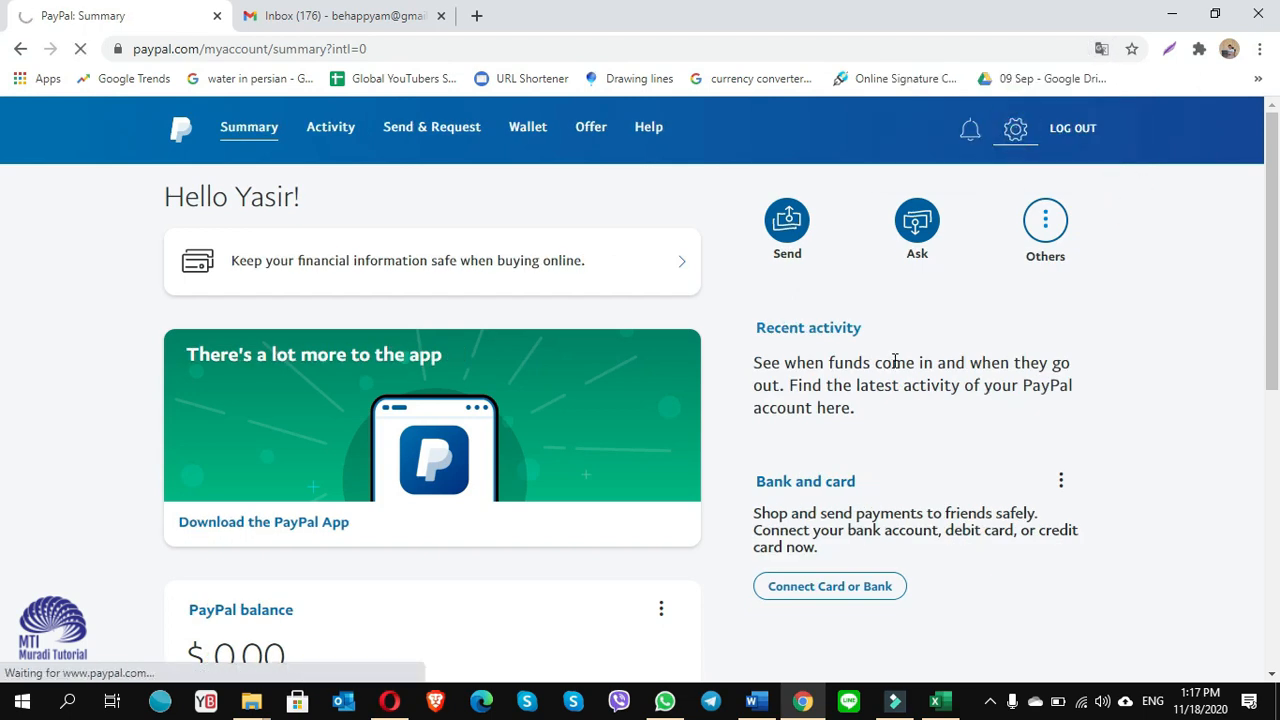
{"action": "left_click", "coordinate": [1016, 128]}
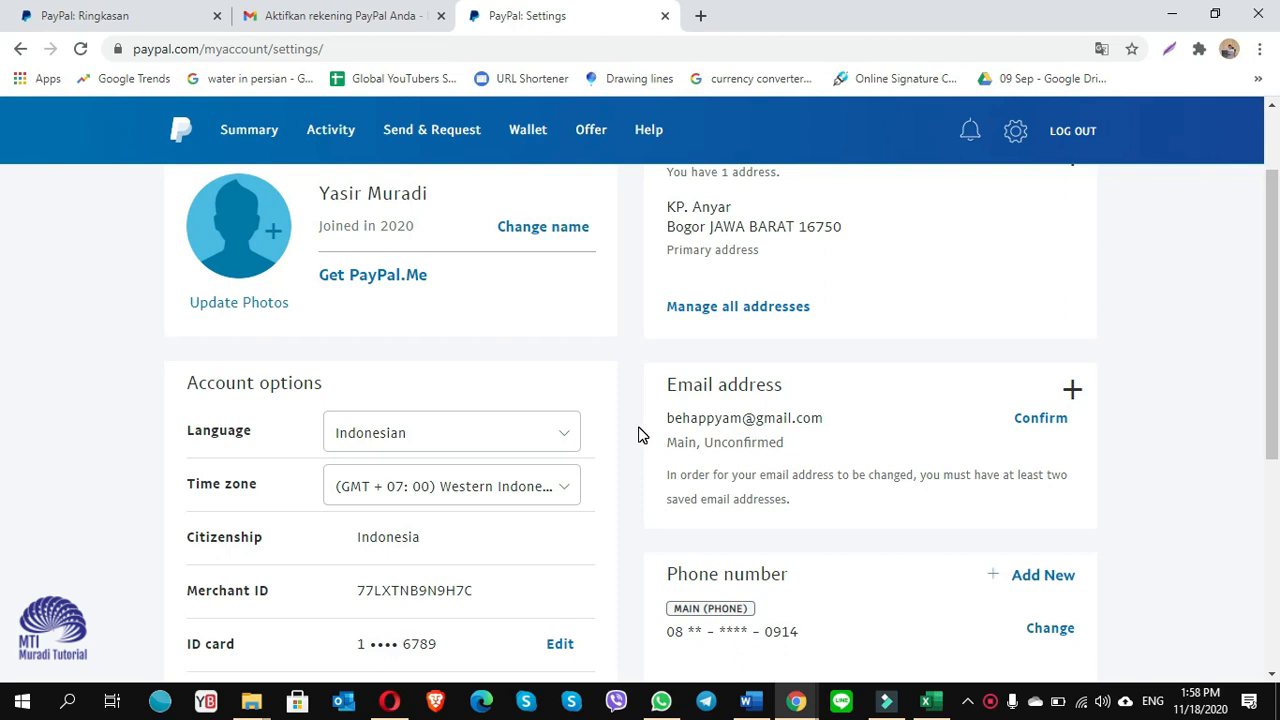
{"action": "mouse_move", "coordinate": [674, 548]}
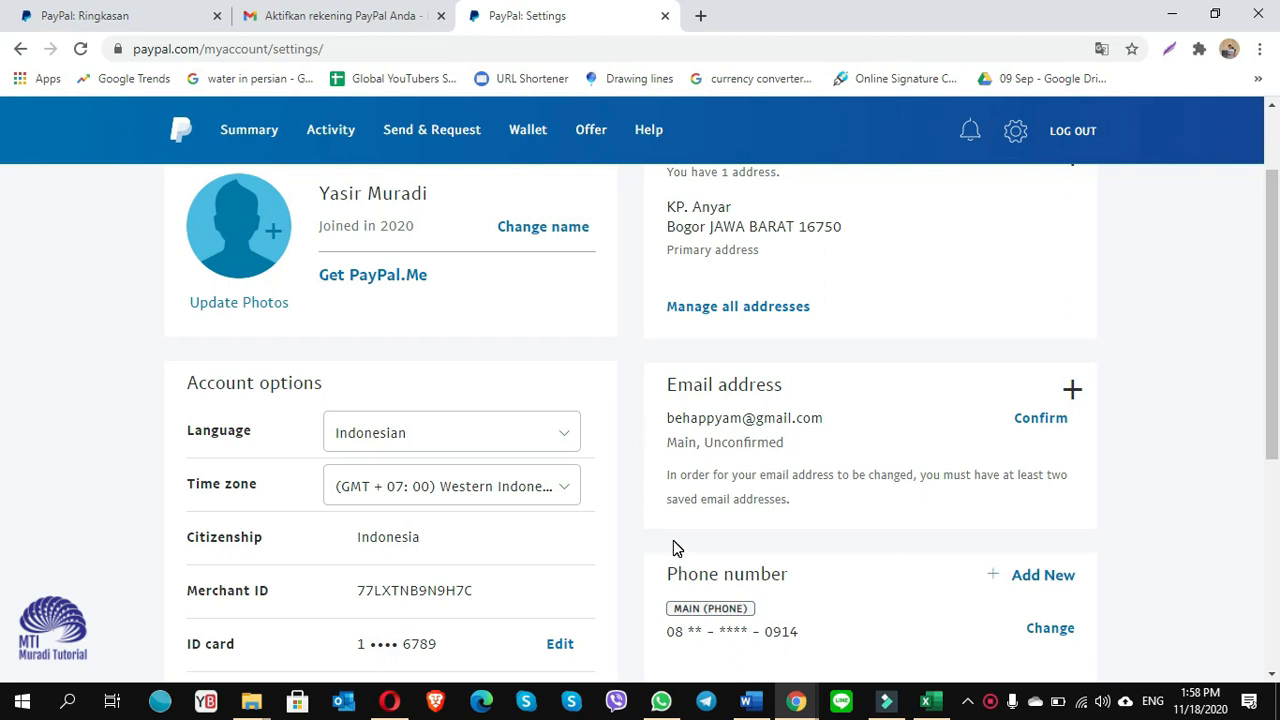
{"action": "mouse_move", "coordinate": [504, 644]}
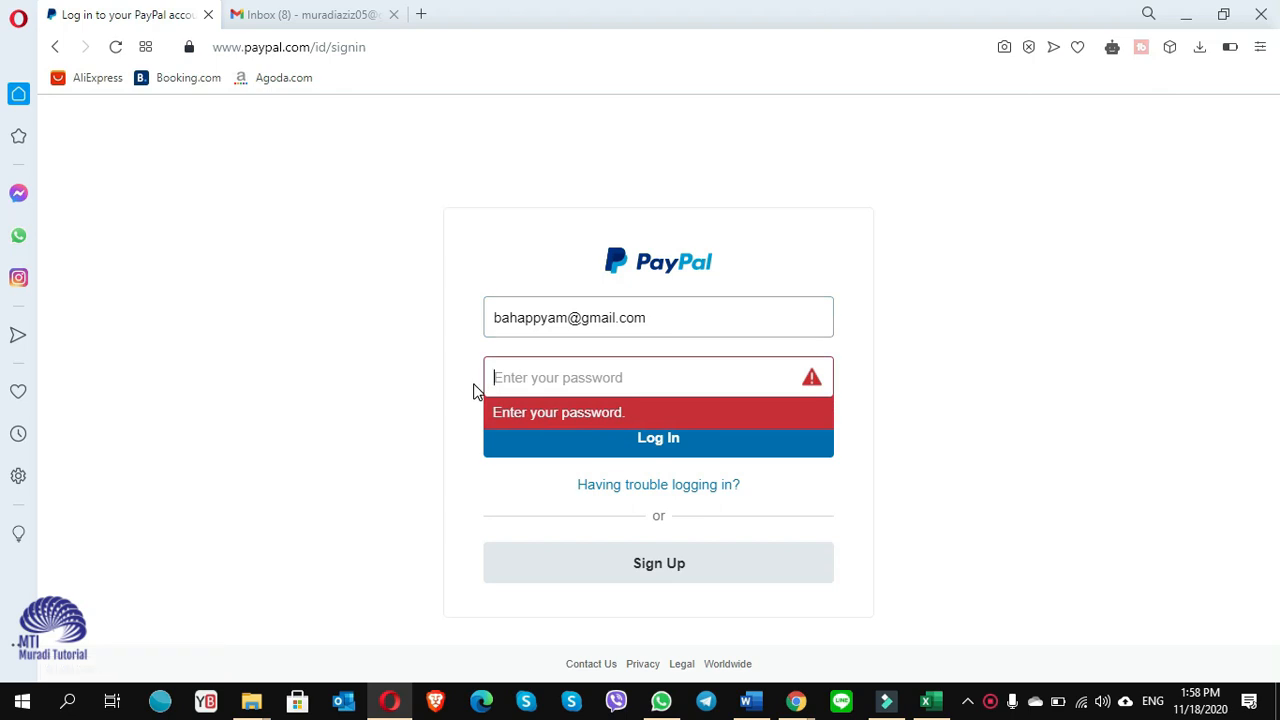
Log in with the password in Opera and open account settings via the gear icon
{"action": "type", "text": "•••••"}
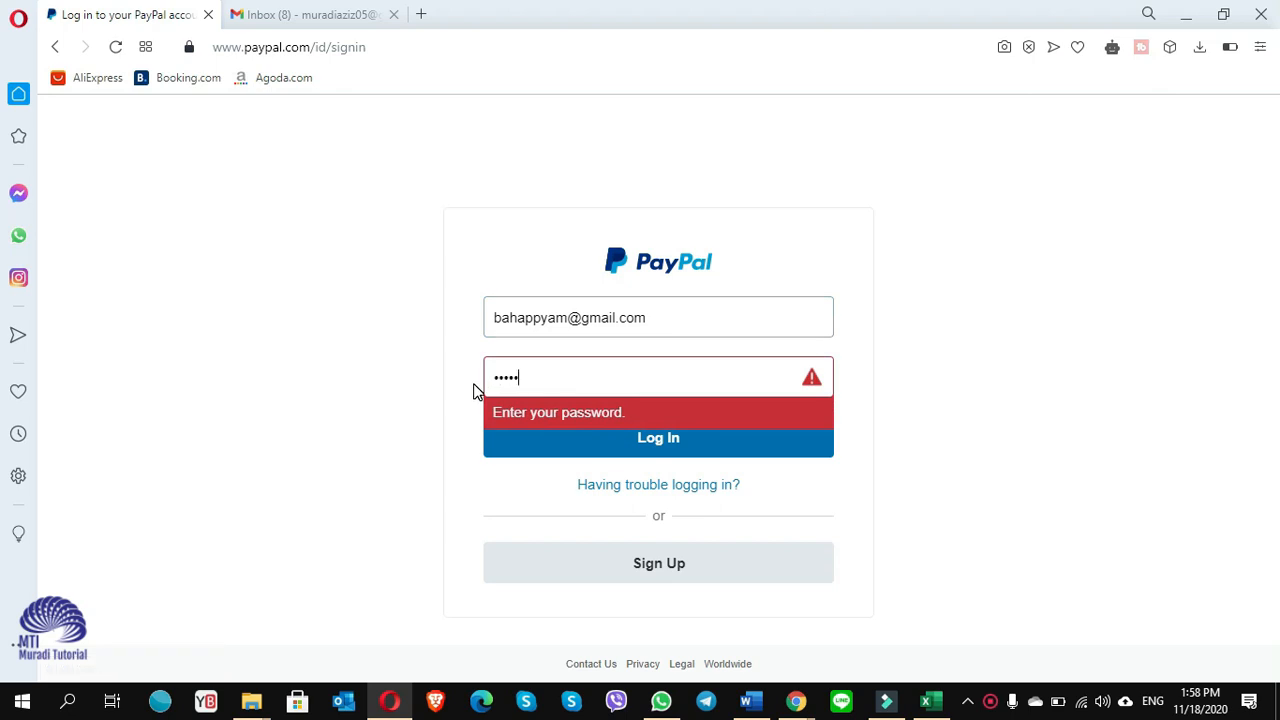
{"action": "type", "text": "•••••"}
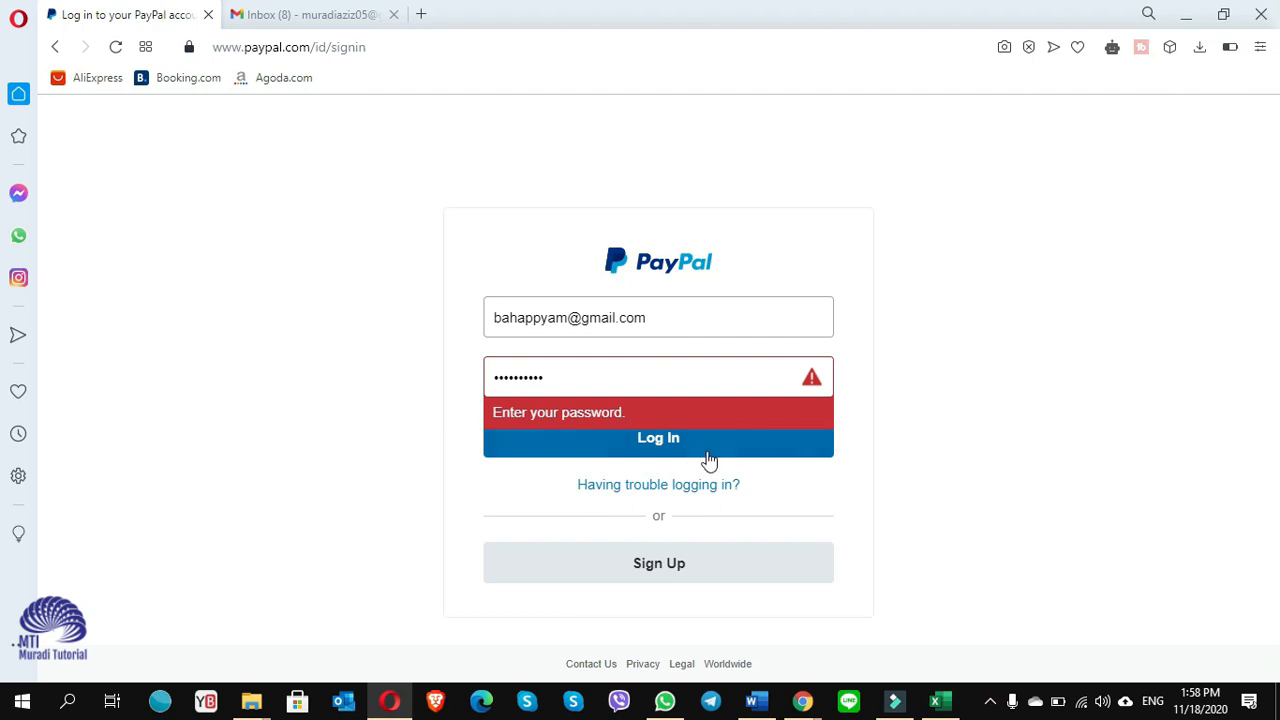
{"action": "left_click", "coordinate": [658, 436]}
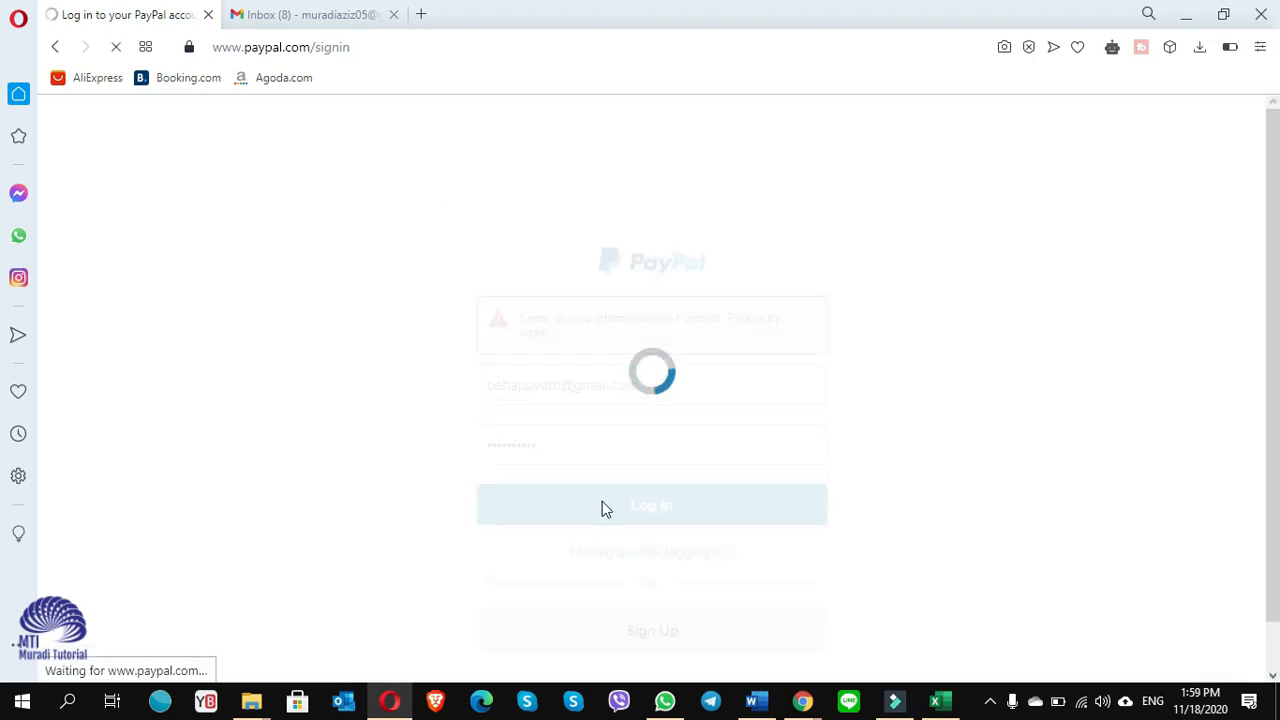
{"action": "left_click", "coordinate": [652, 504]}
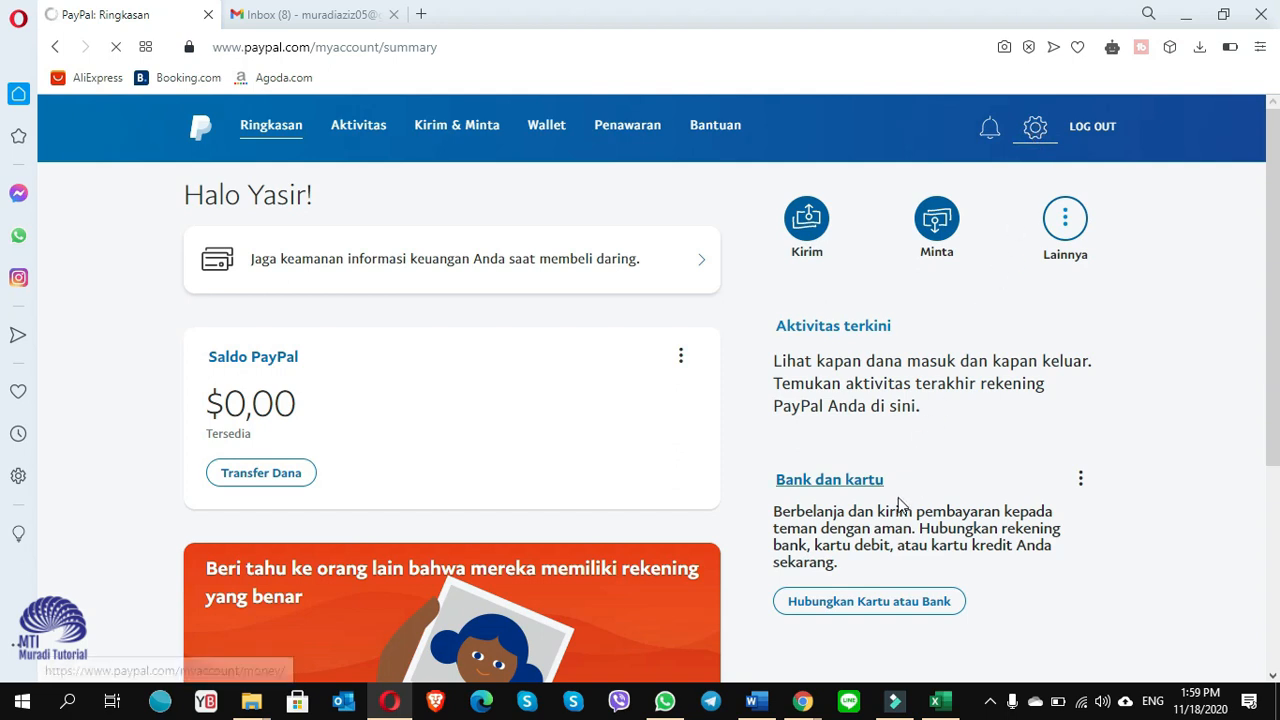
{"action": "left_click", "coordinate": [1036, 128]}
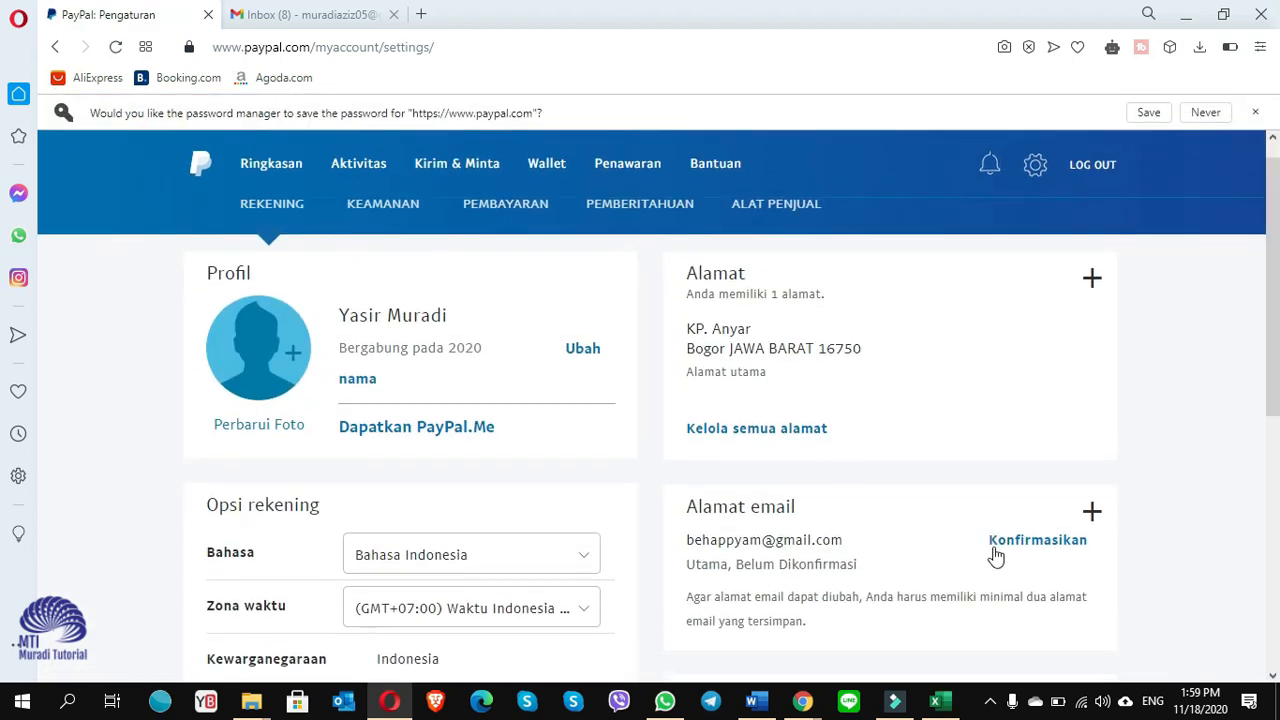
Use Konfirmasikan beside the email to send a confirmation email, then go to Gmail
{"action": "left_click", "coordinate": [1036, 540]}
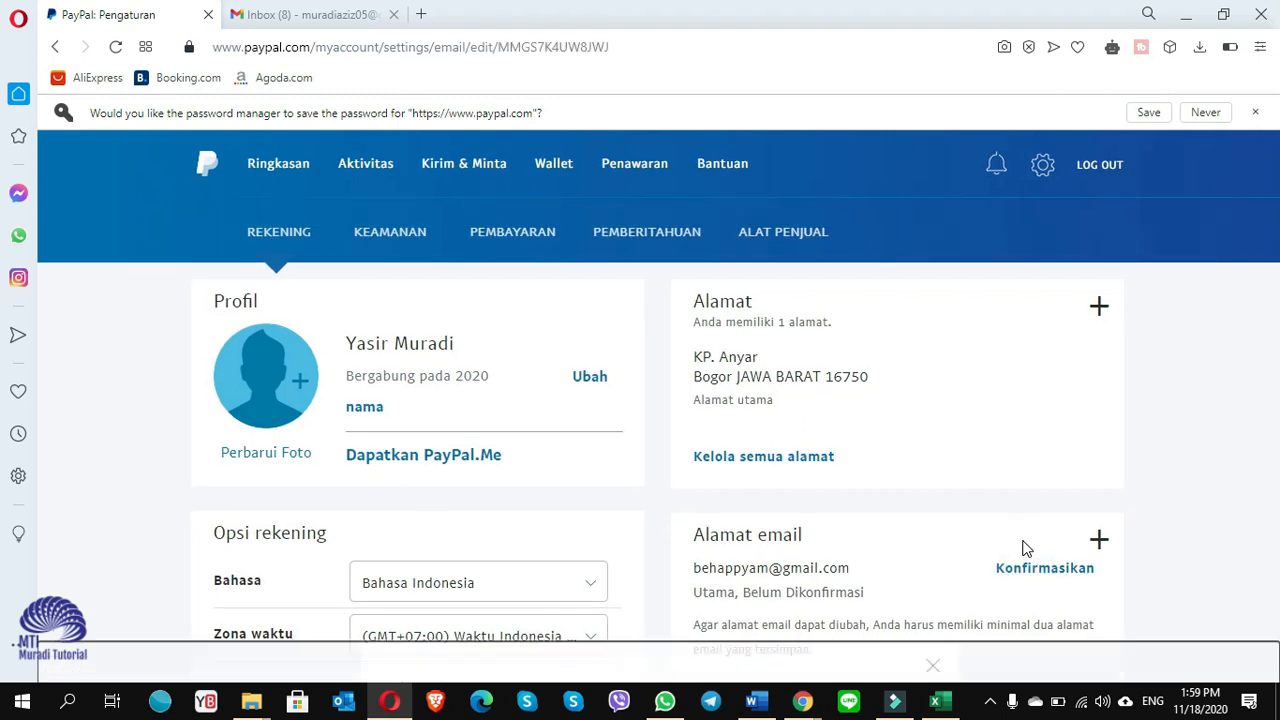
{"action": "left_click", "coordinate": [1044, 568]}
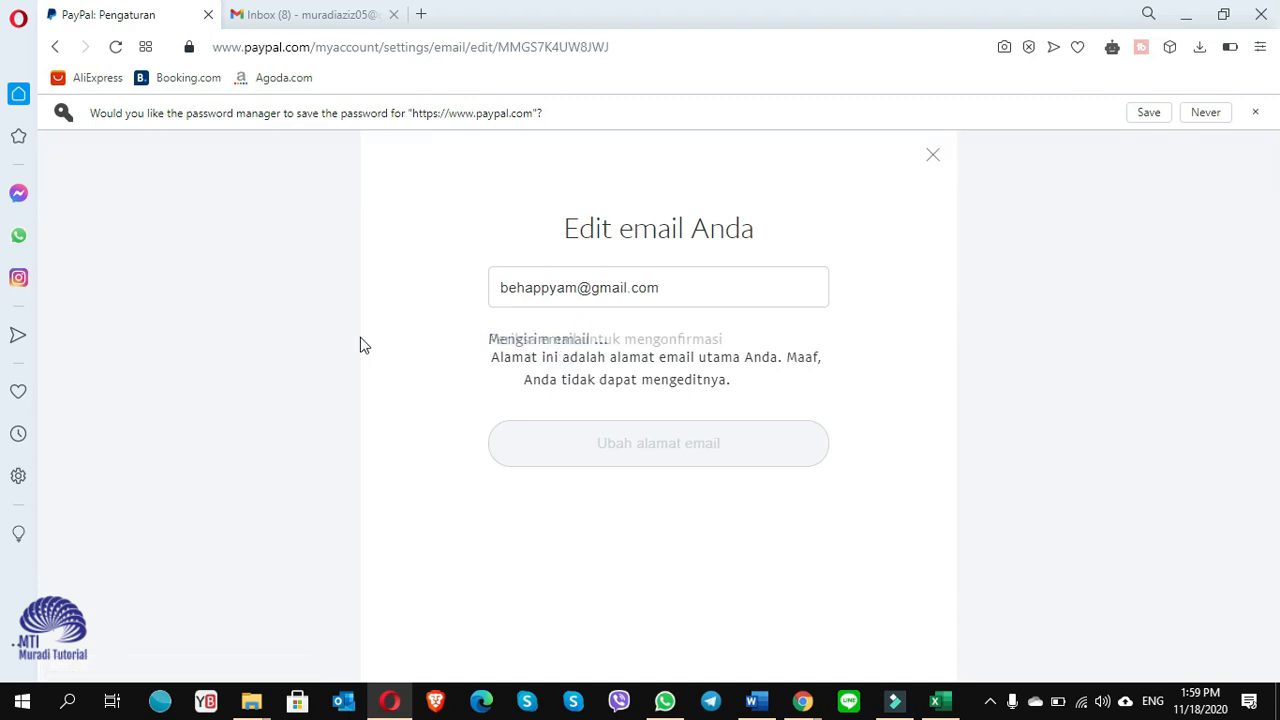
{"action": "left_click", "coordinate": [304, 14]}
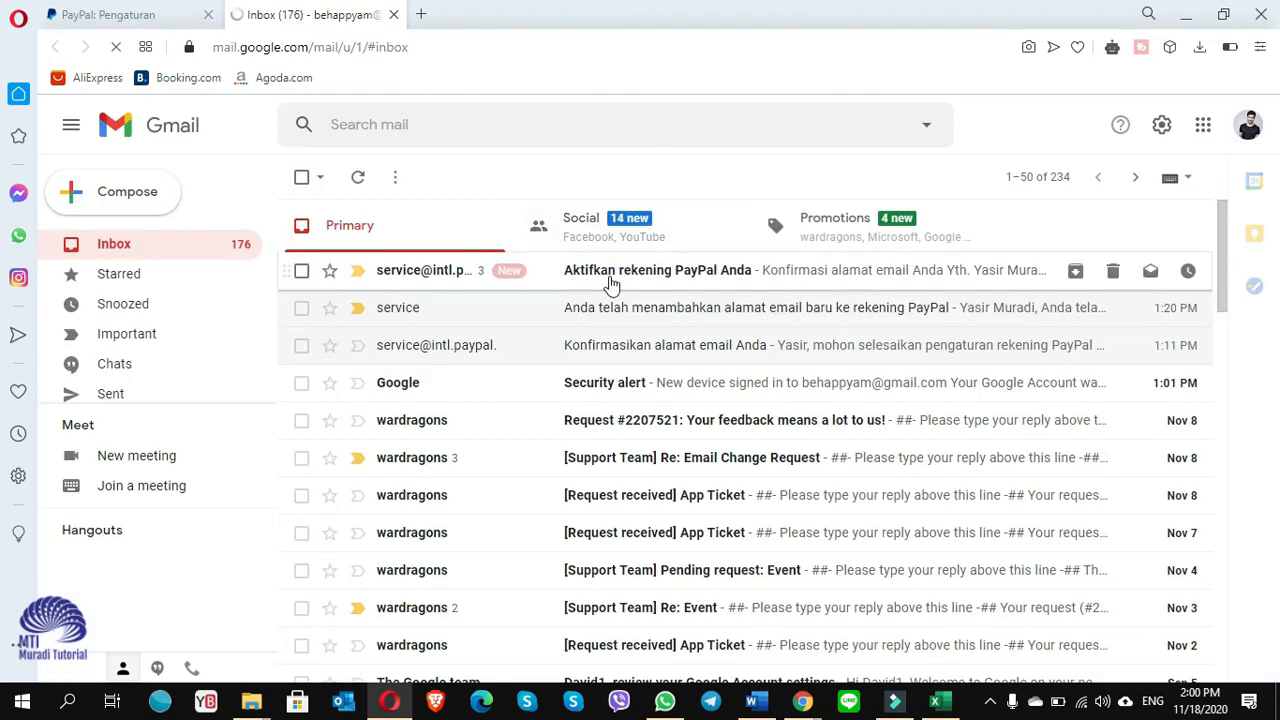
Open 'Aktifkan rekening PayPal Anda' and follow 'Klik untuk mengaktivasi rekening Anda'
{"action": "left_click", "coordinate": [656, 270]}
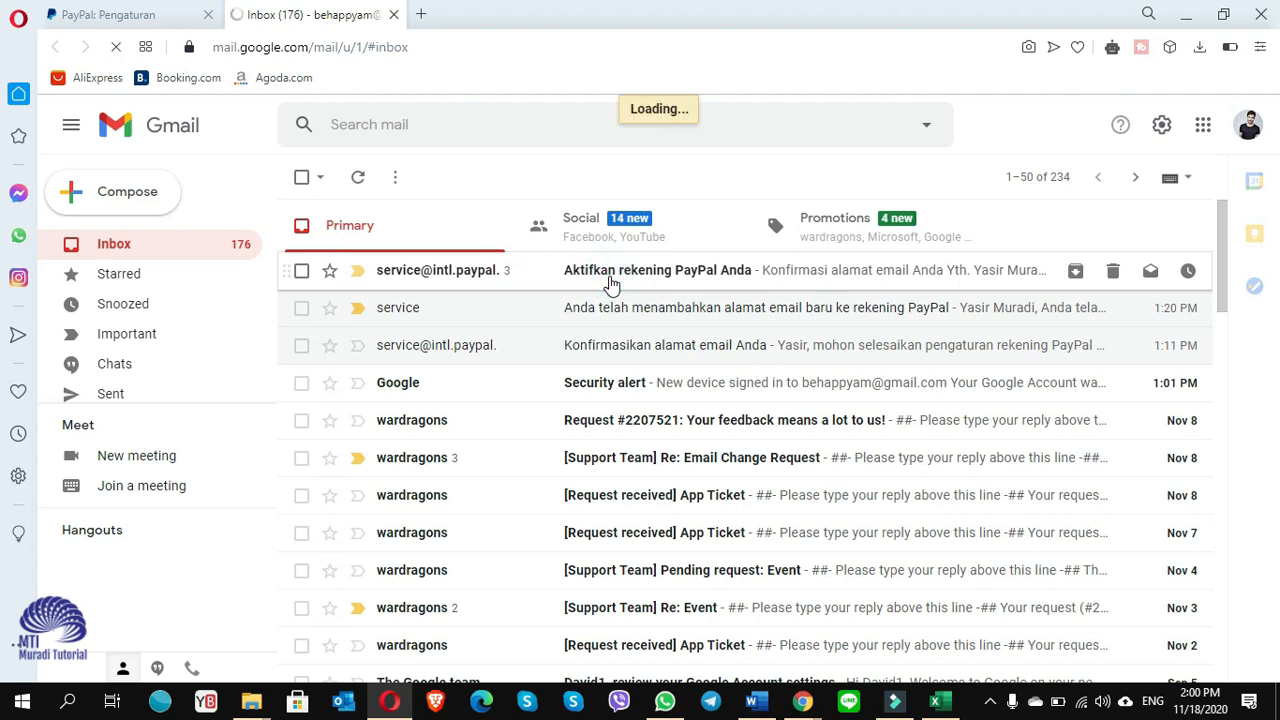
{"action": "left_click", "coordinate": [656, 270]}
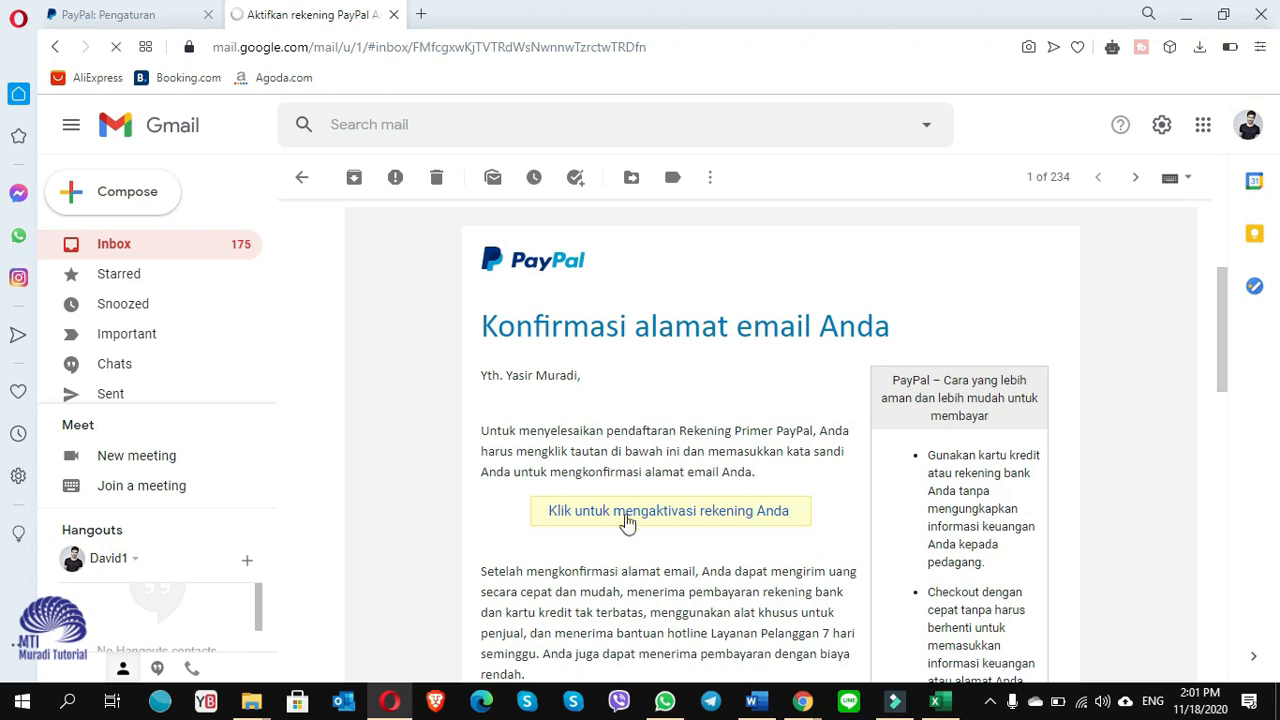
{"action": "left_click", "coordinate": [668, 510]}
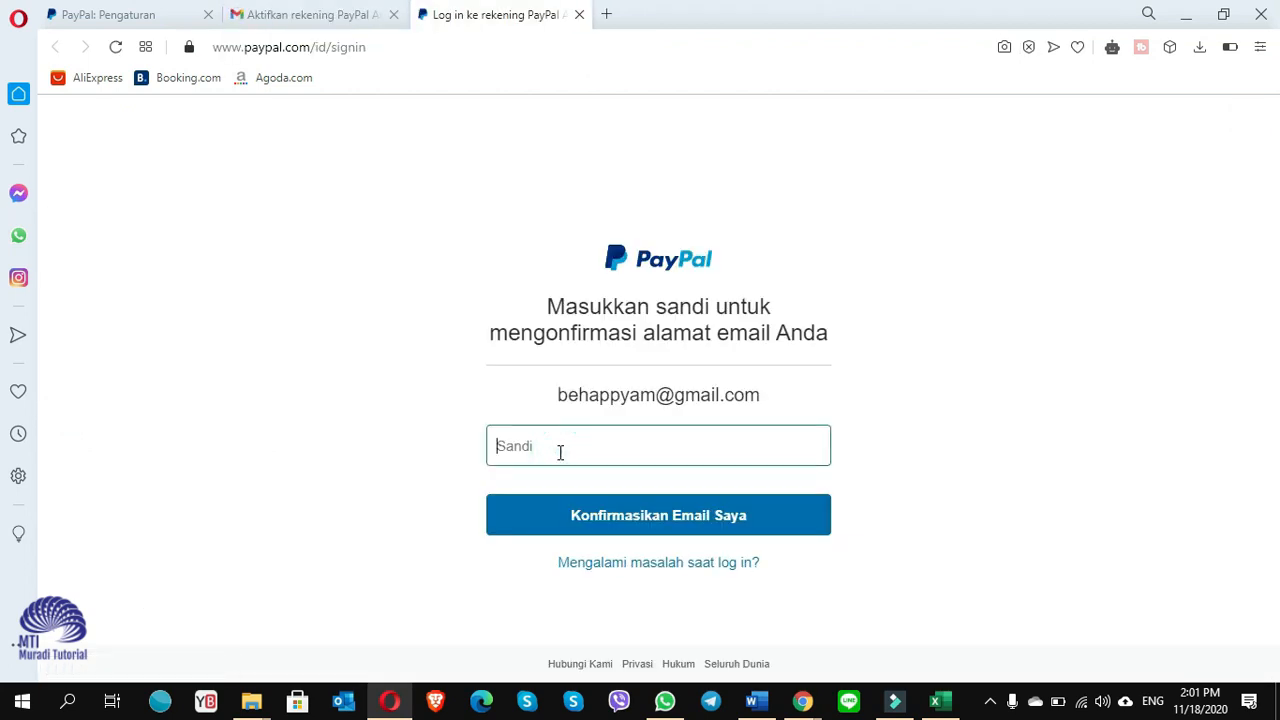
Enter the password and confirm with Konfirmasikan Email Saya so the email shows as Utama
{"action": "type", "text": "•••••"}
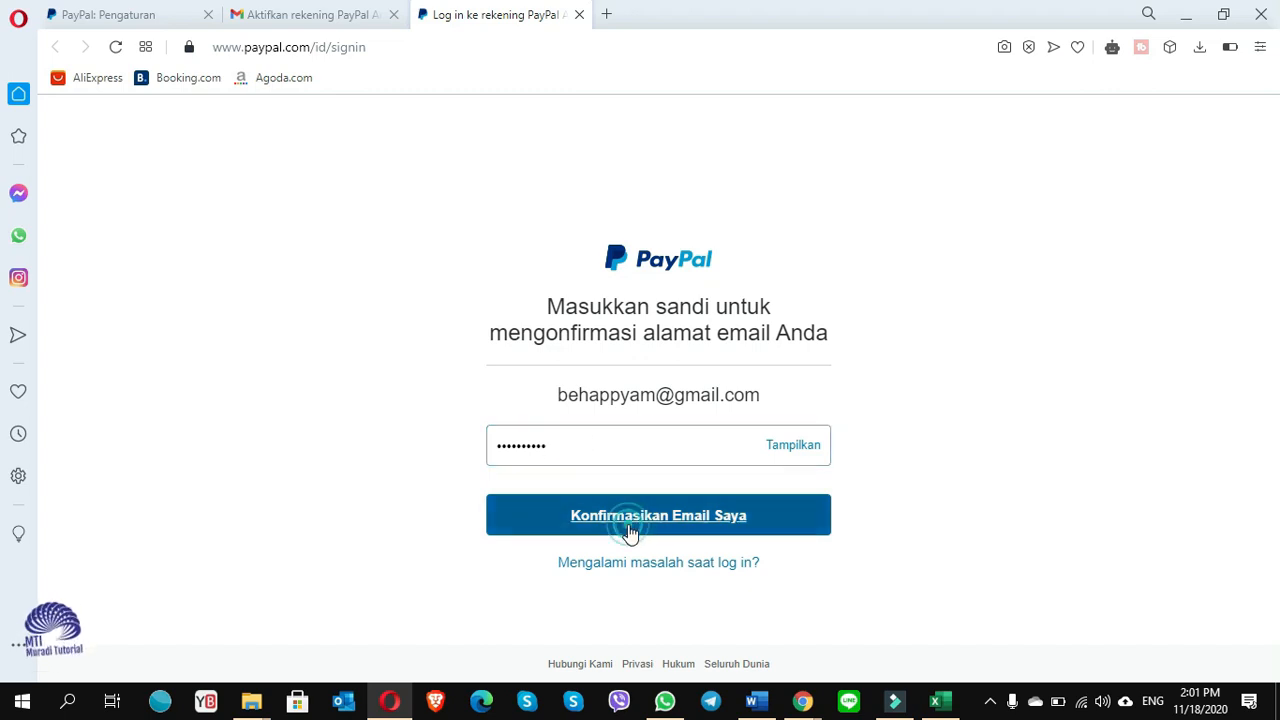
{"action": "left_click", "coordinate": [658, 516]}
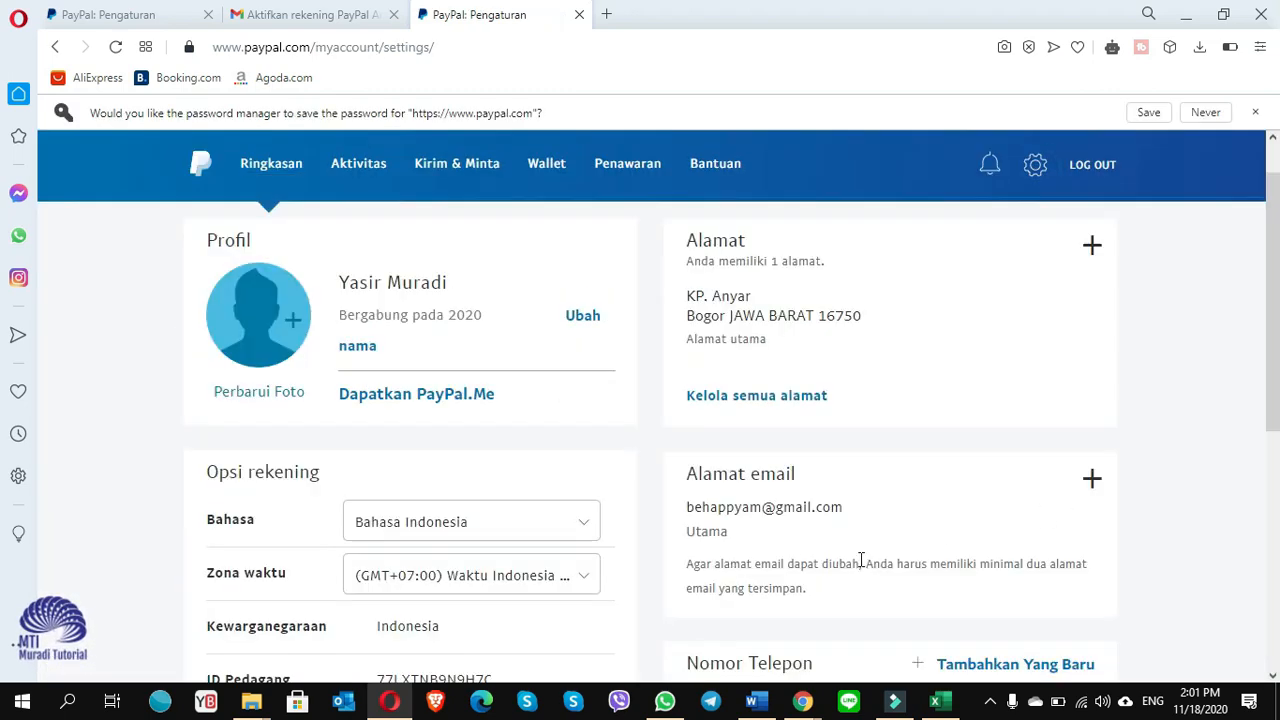
{"action": "mouse_move", "coordinate": [838, 540]}
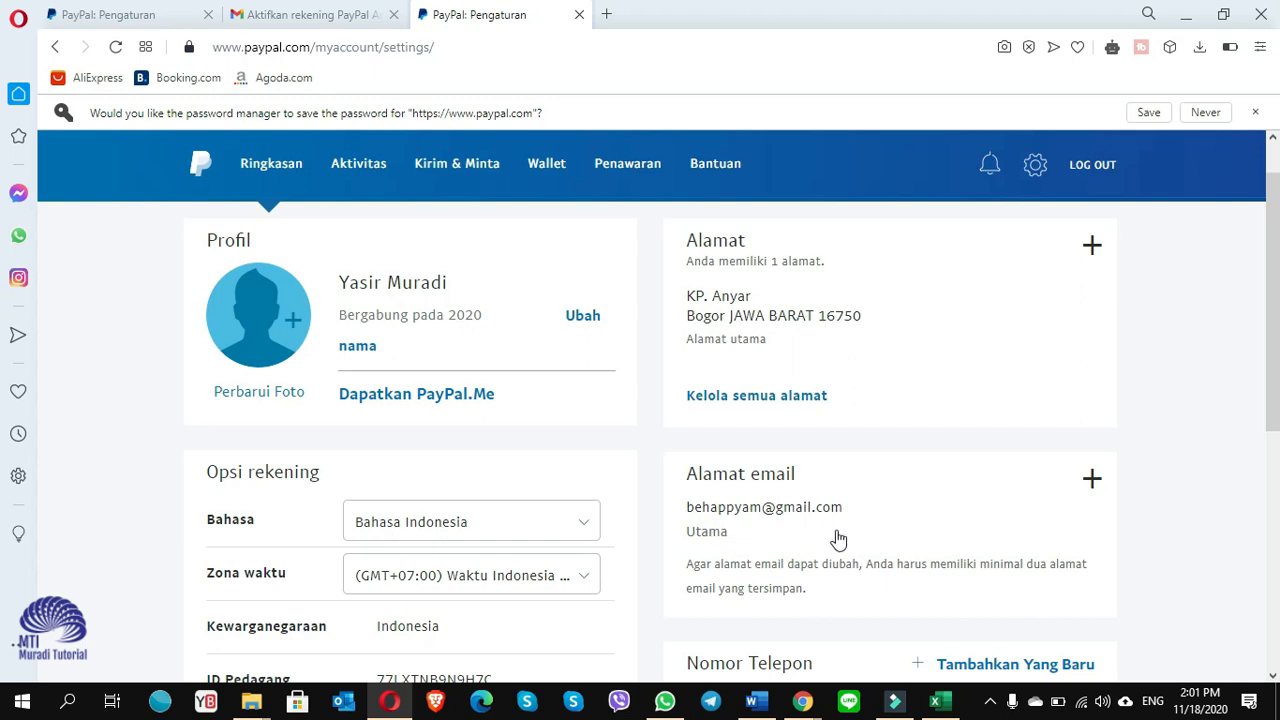